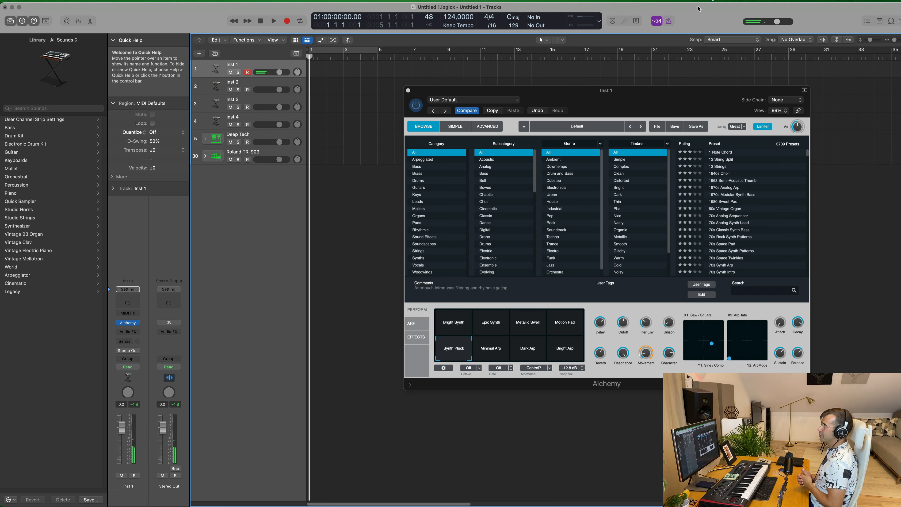
mouse_move(384, 54)
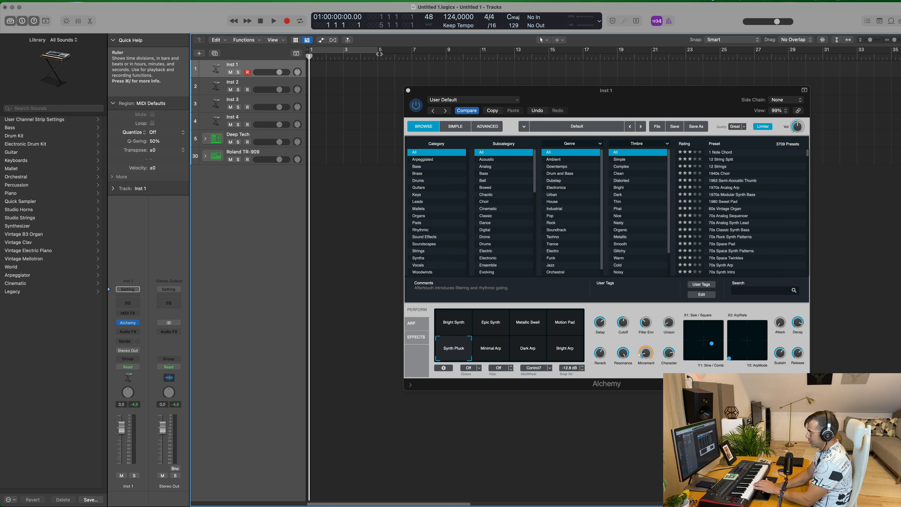
- Record a four-bar arpeggiated MIDI part onto the Inst 1 Alchemy track, then stop
left_click(274, 20)
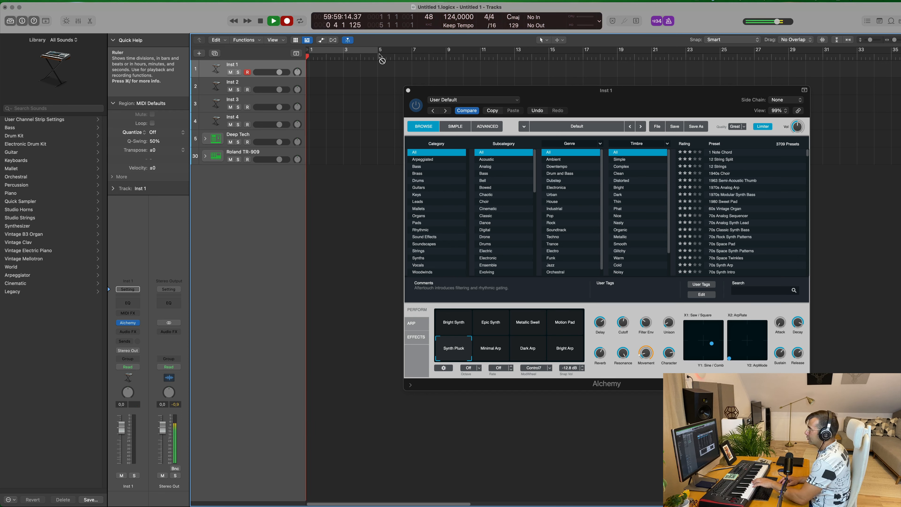
left_click(274, 21)
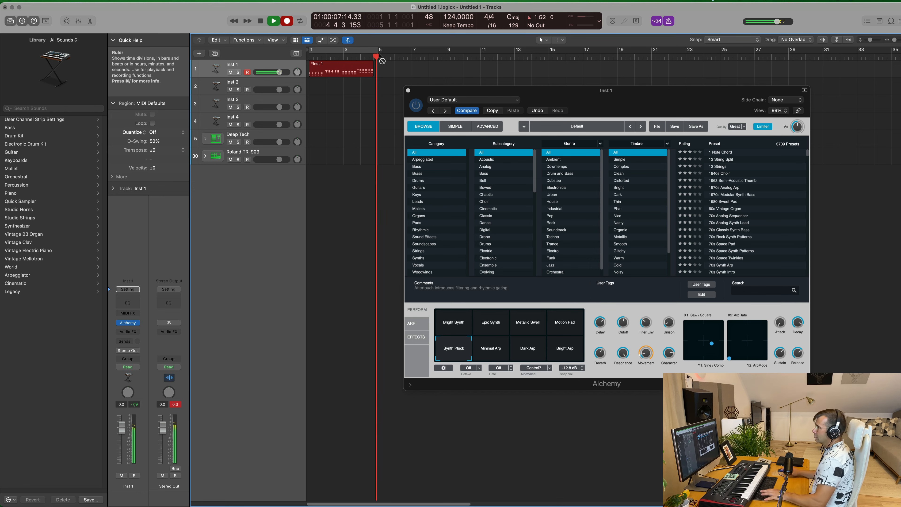
left_click(274, 21)
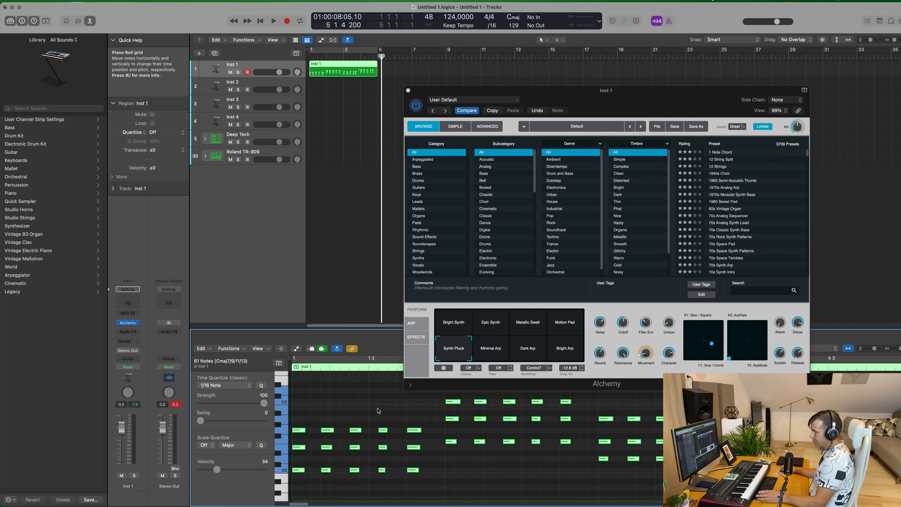
mouse_move(658, 125)
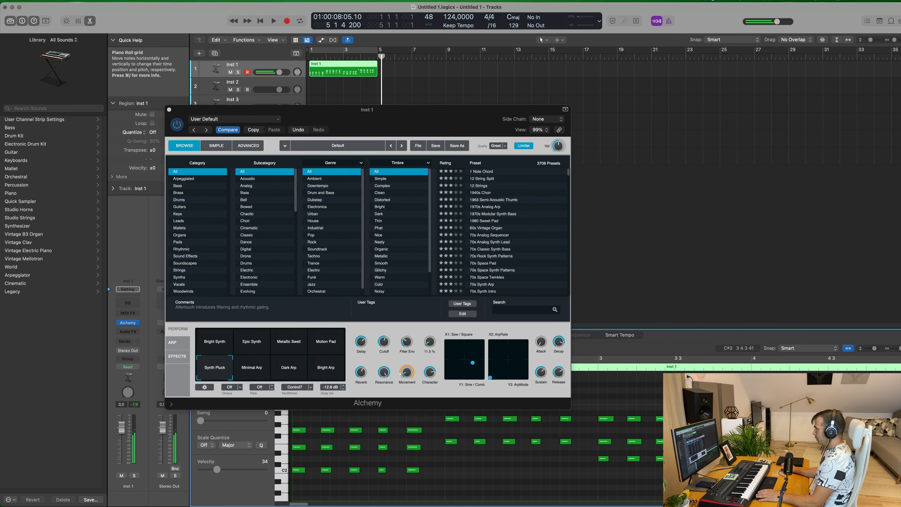
mouse_move(450, 89)
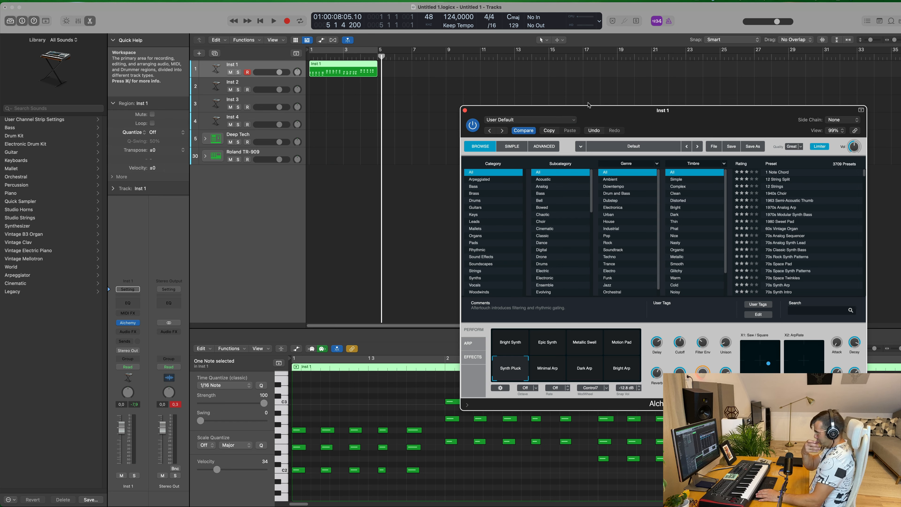
mouse_move(346, 115)
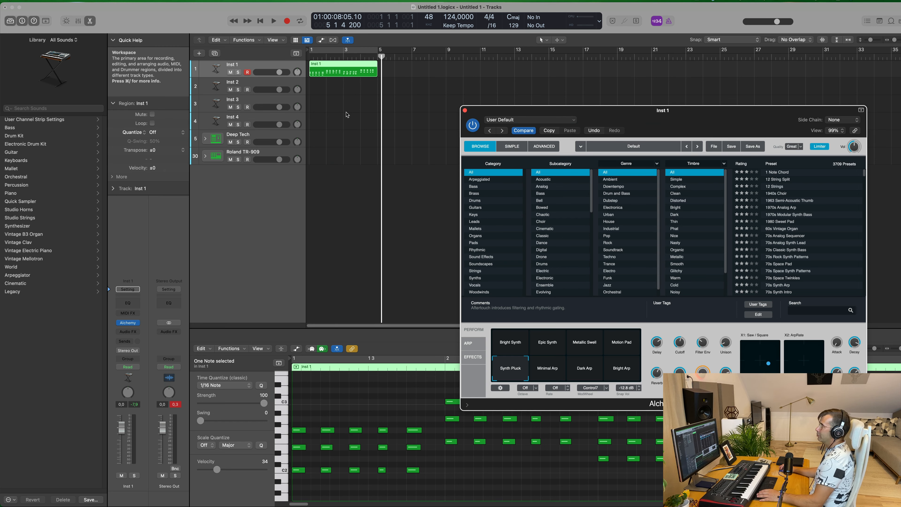
- Cycle bars 1–5, play back the Inst 1 part and select three notes at velocity 103
left_click(299, 20)
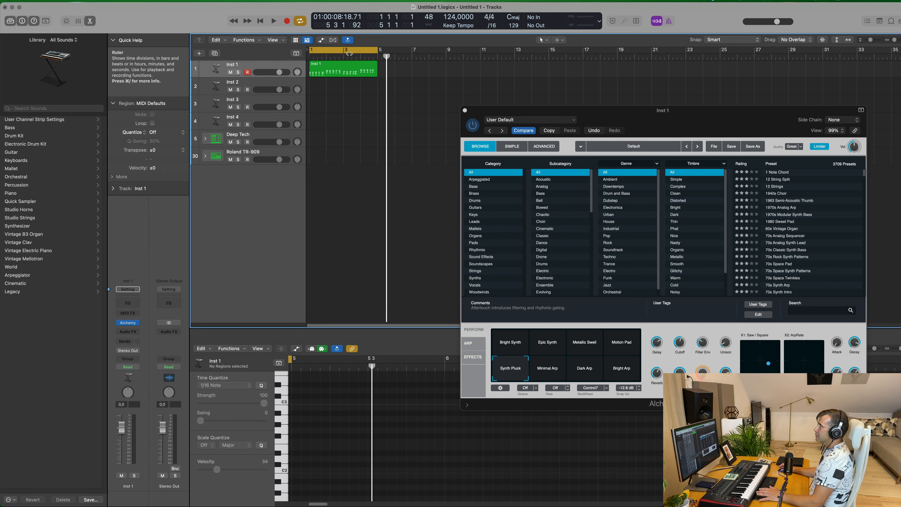
left_click(273, 20)
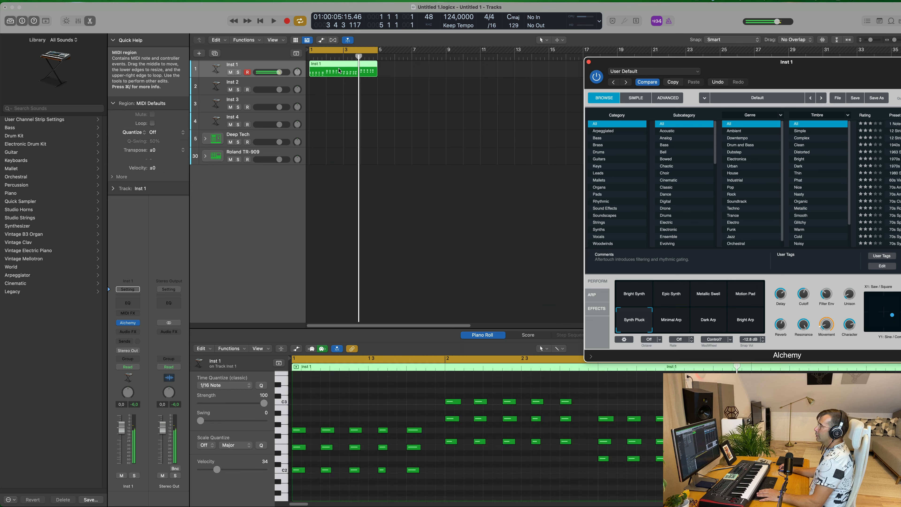
left_click(273, 20)
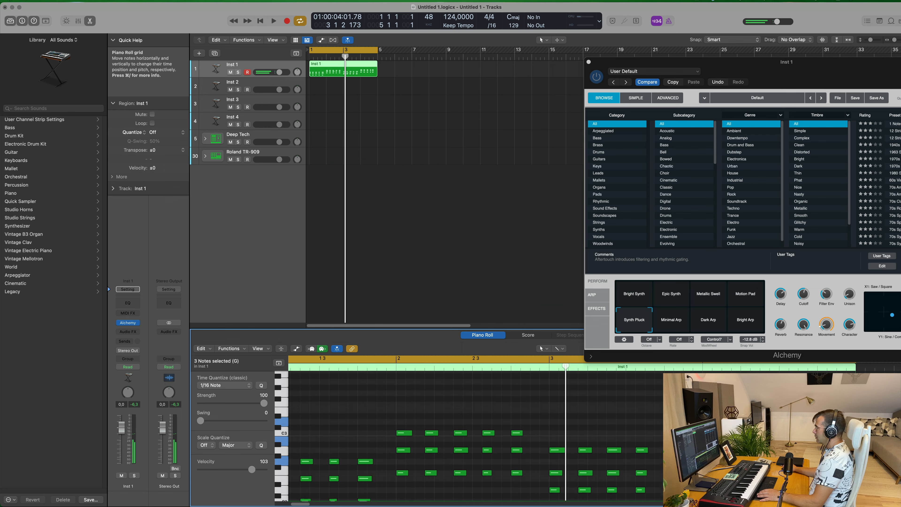
left_click(273, 21)
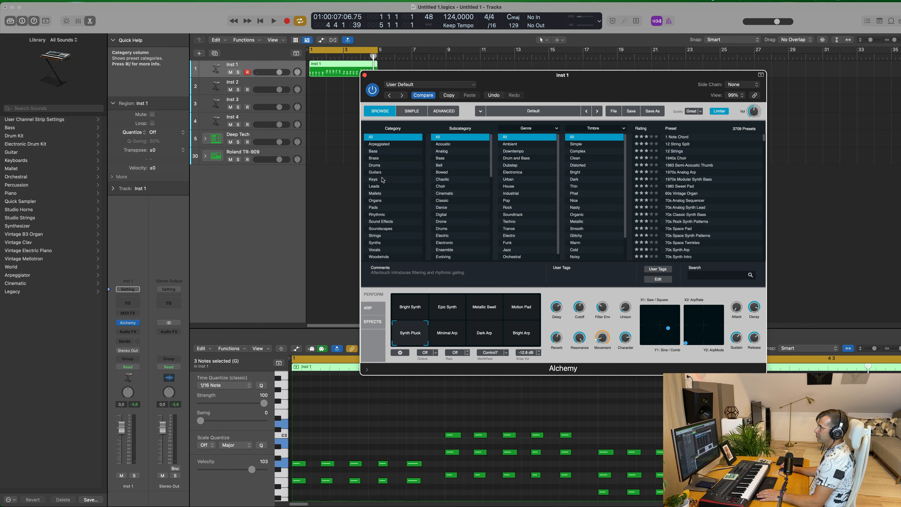
- Filter Alchemy's browser to Leads and load the Sizzle Oscillator preset for the part
left_click(374, 187)
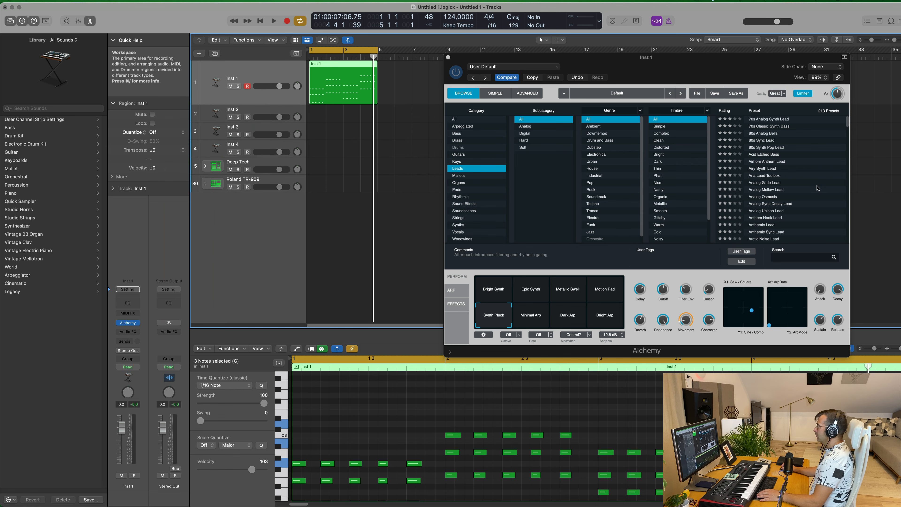
scroll("down", 3)
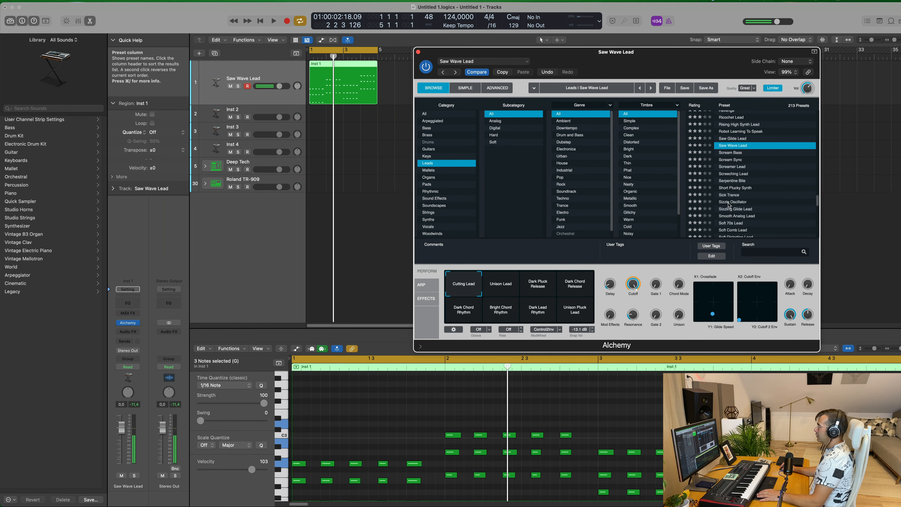
left_click(734, 201)
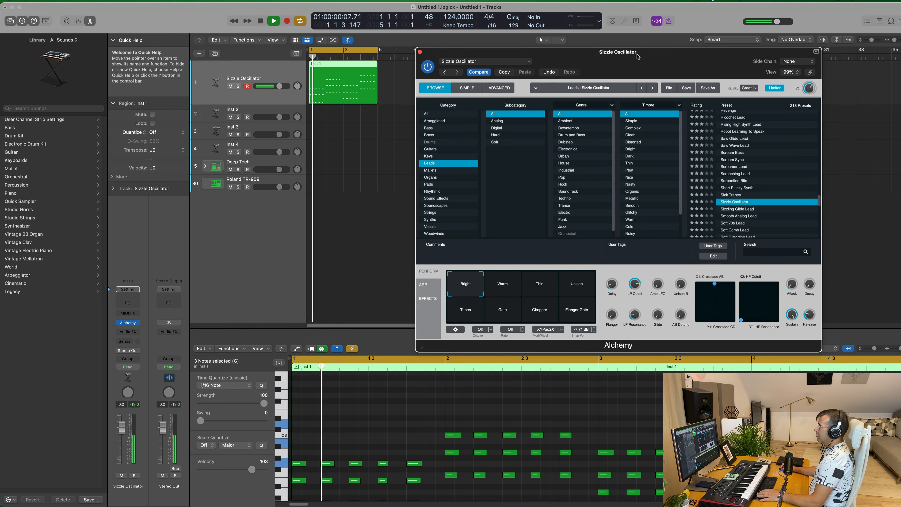
left_click(423, 53)
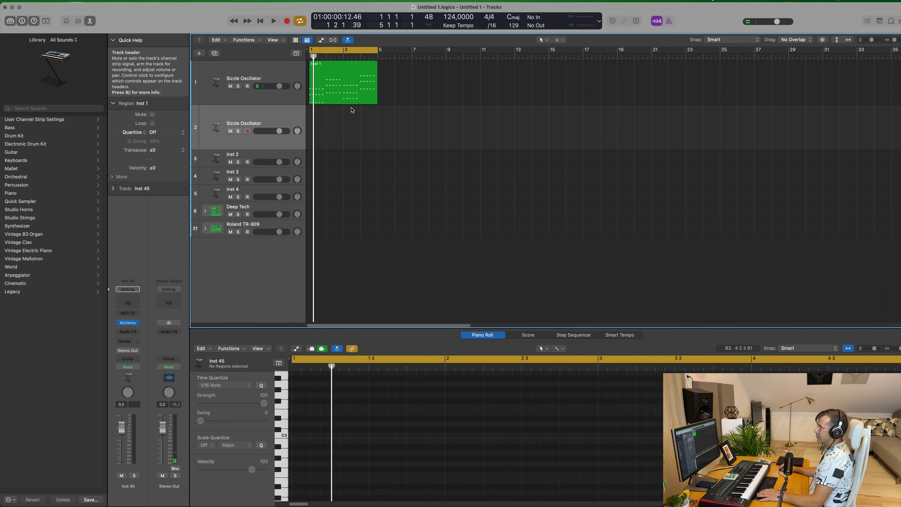
- Load Sylenth1 on the new track with a soundbank, declining the update download
left_click(127, 322)
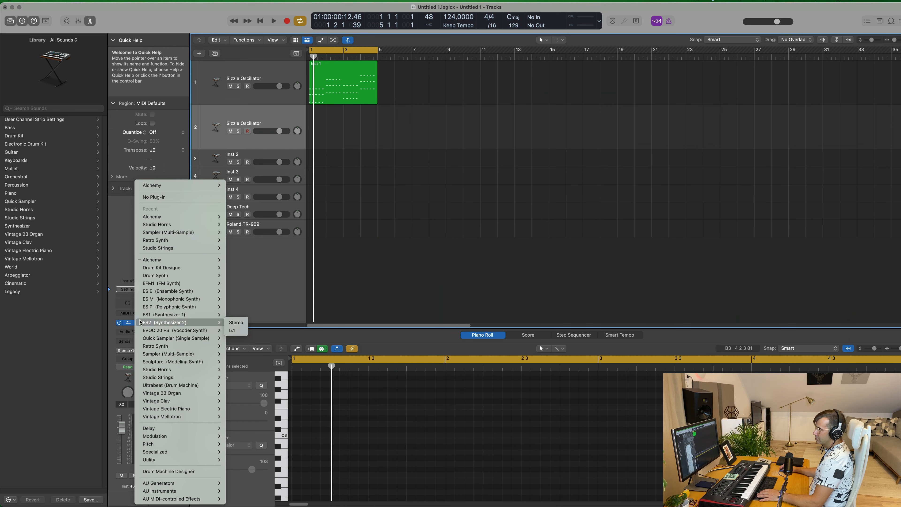
left_click(160, 491)
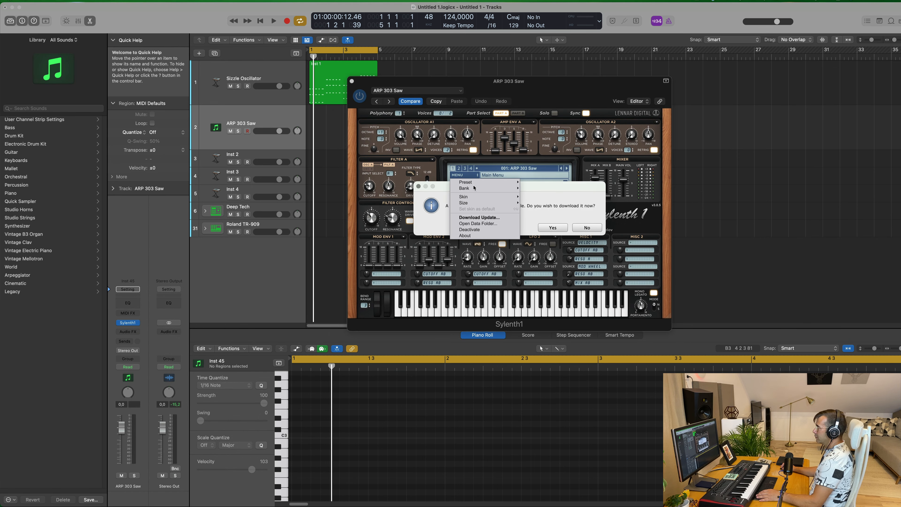
left_click(465, 187)
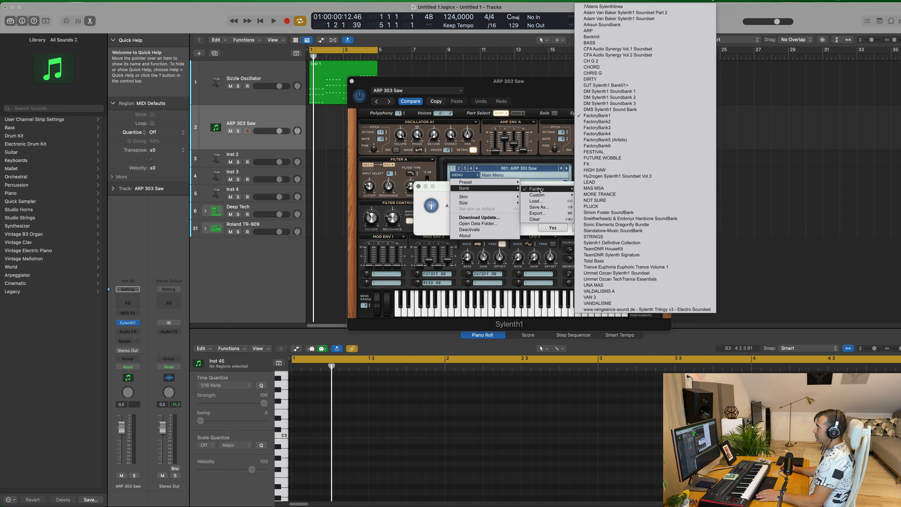
mouse_move(595, 200)
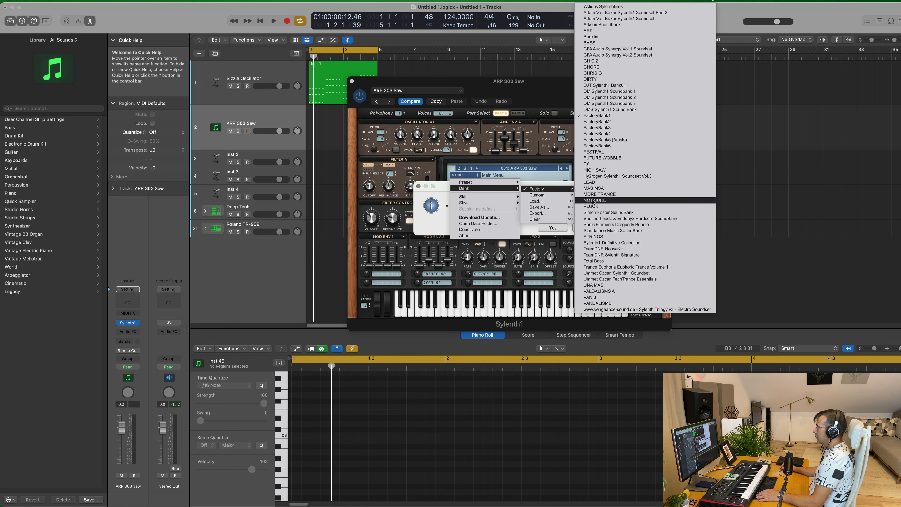
mouse_move(612, 242)
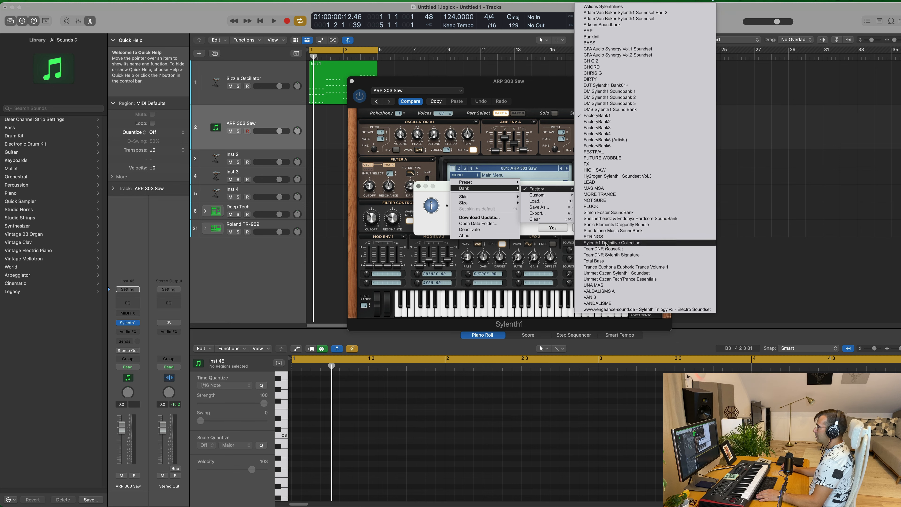
left_click(480, 218)
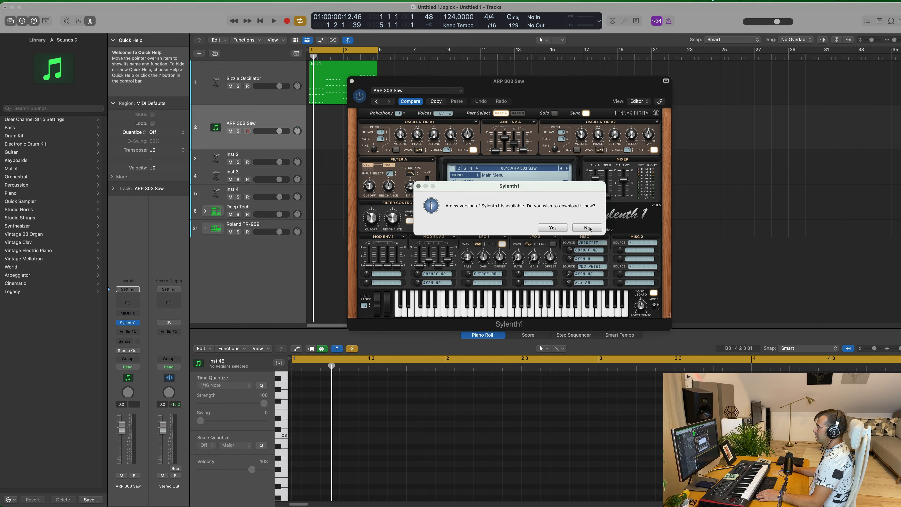
left_click(586, 228)
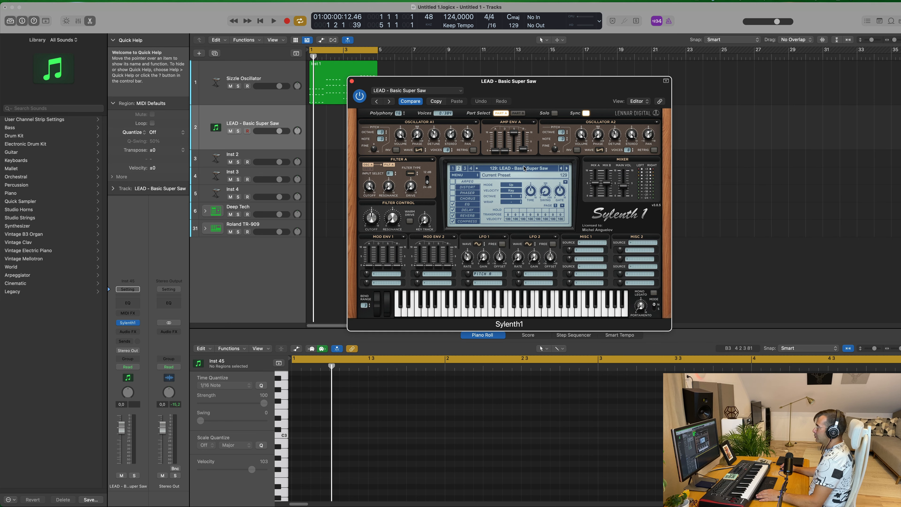
- Audition LEAD presets, settle on LEAD - Faxing Berlin and lower the lead track's volume
left_click(511, 167)
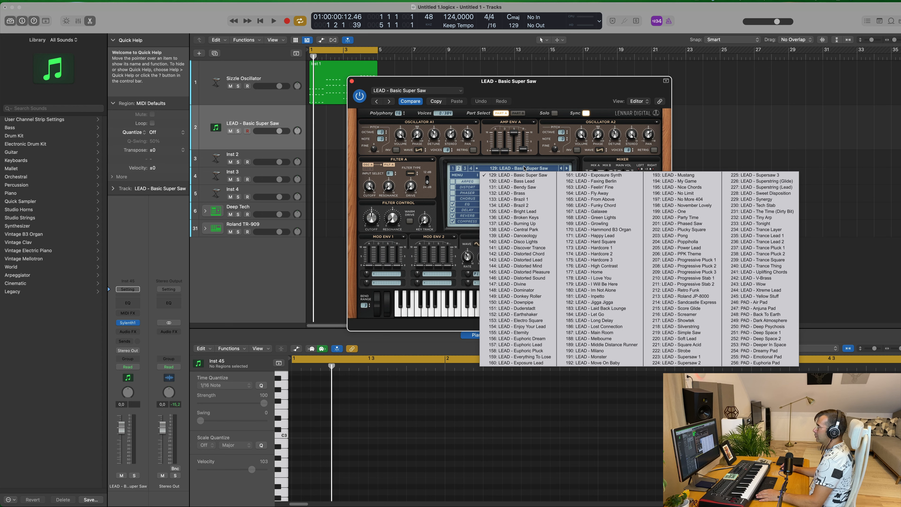
left_click(514, 193)
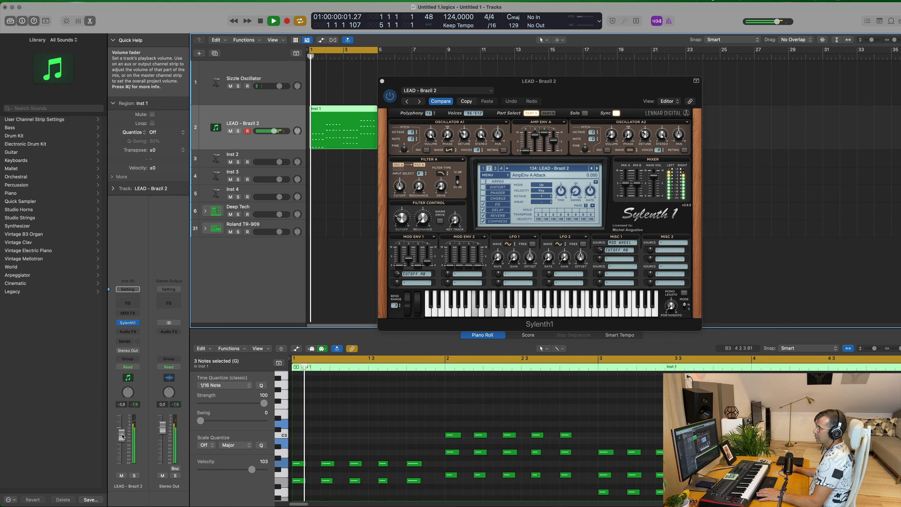
left_click(273, 21)
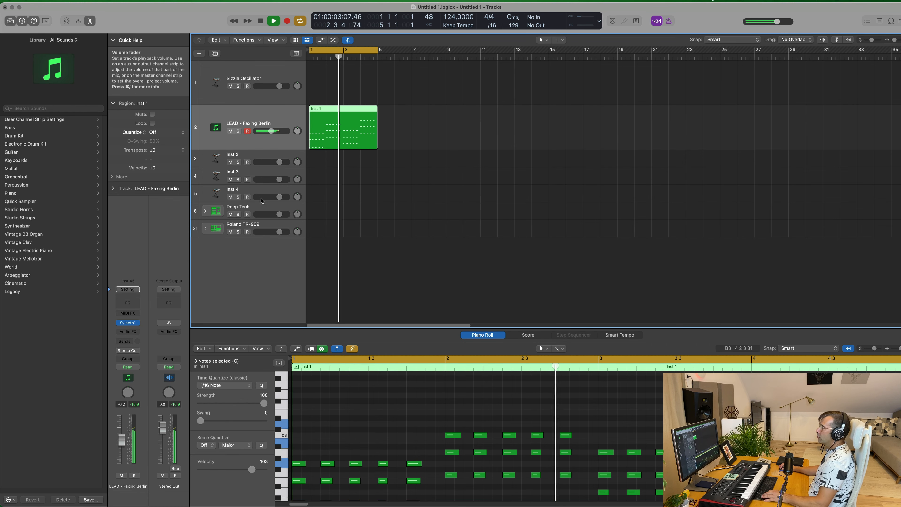
- Create a short Deep Tech region and expand the kit into separate drum tracks
left_click(238, 207)
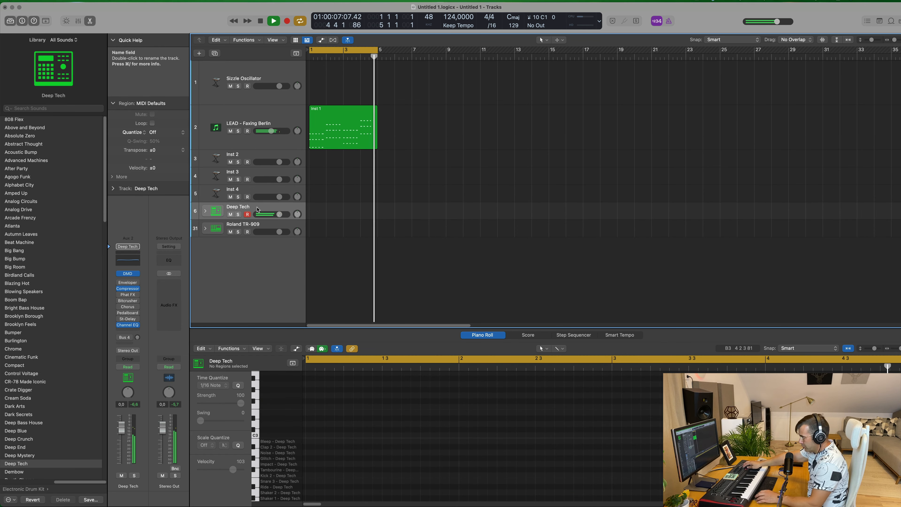
left_click(286, 20)
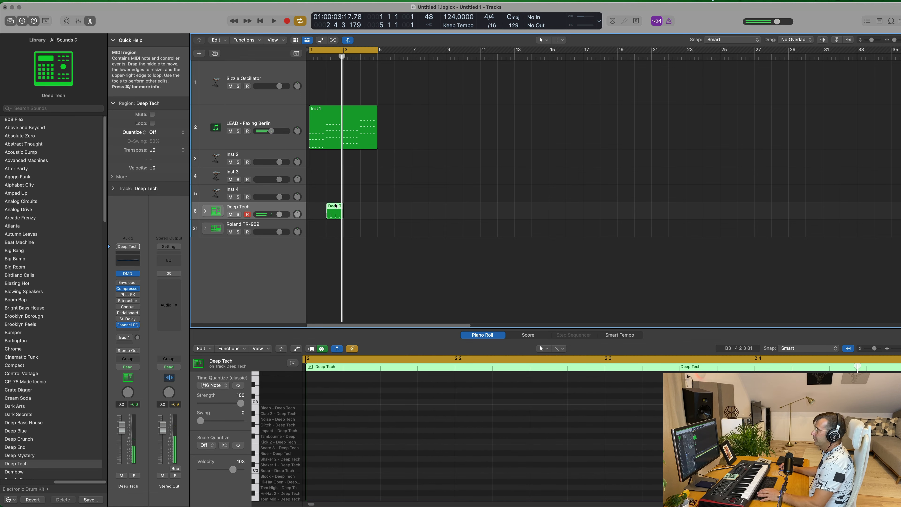
left_click(206, 211)
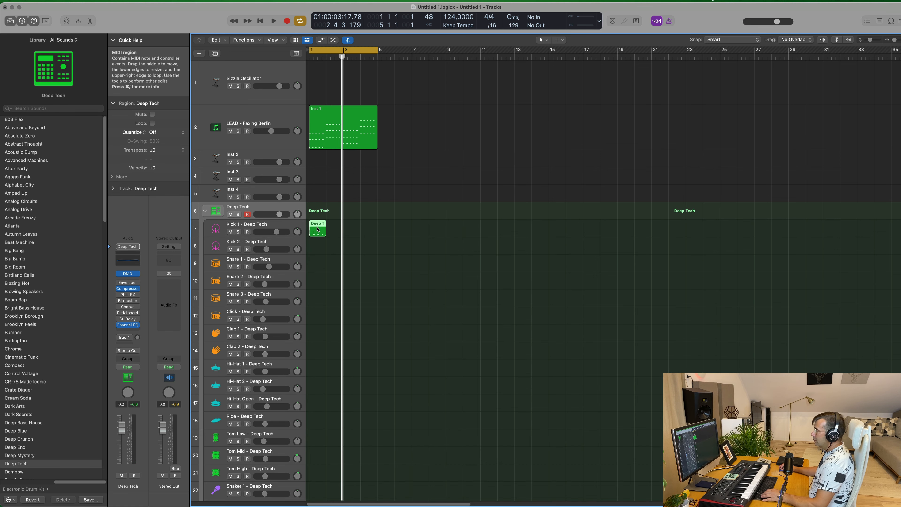
- Repeat the Kick 1 region across four bars and select all its regions
double_click(317, 230)
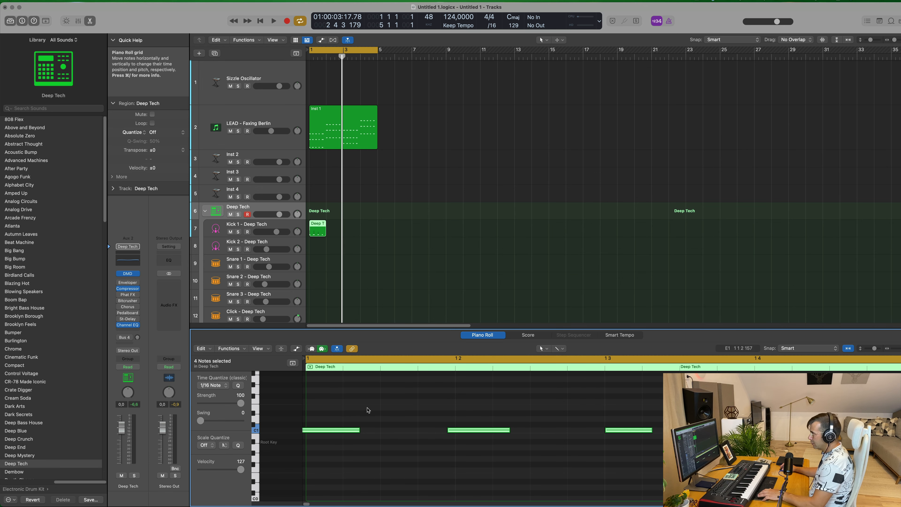
left_click(273, 21)
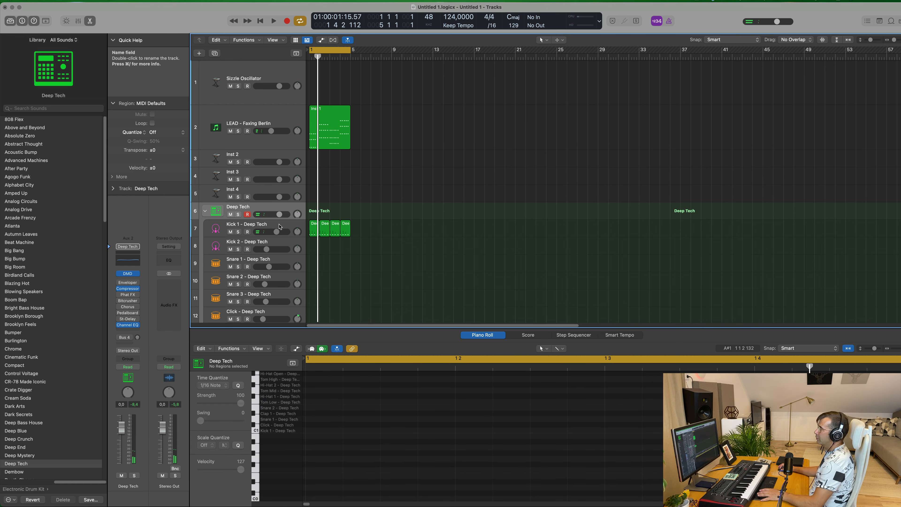
left_click(248, 225)
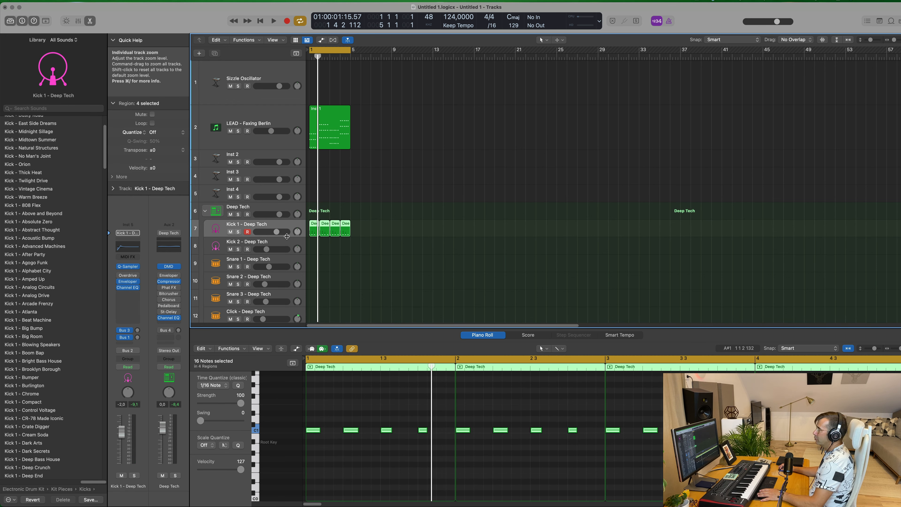
- Send the Faxing Berlin lead to Bus 7, creating the new Aux 8 channel
left_click(273, 20)
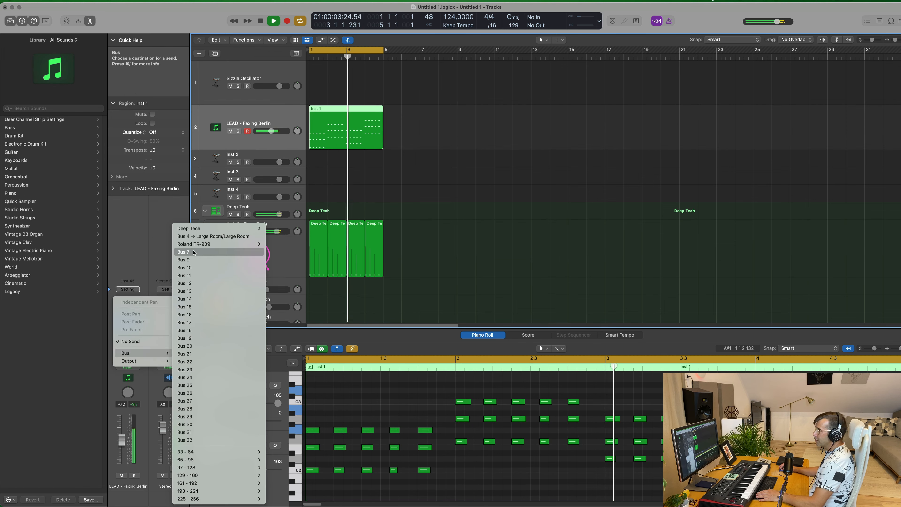
left_click(182, 252)
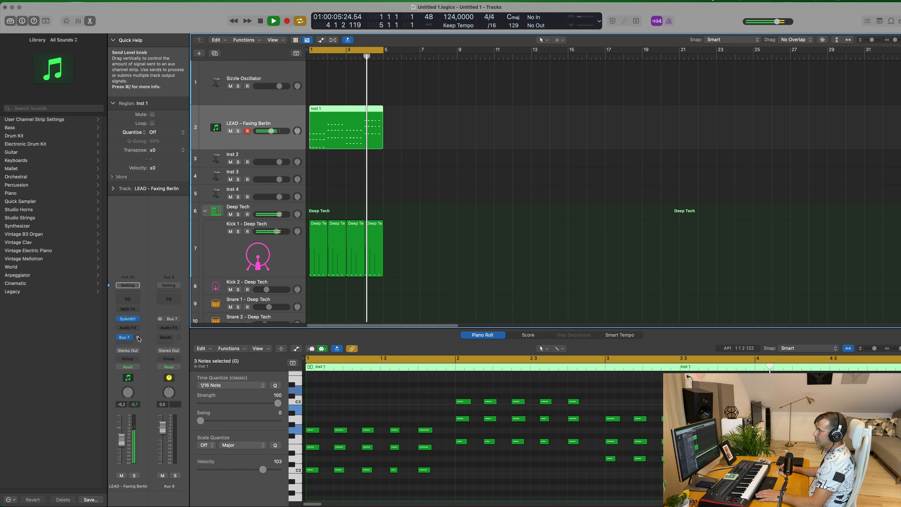
left_click(127, 318)
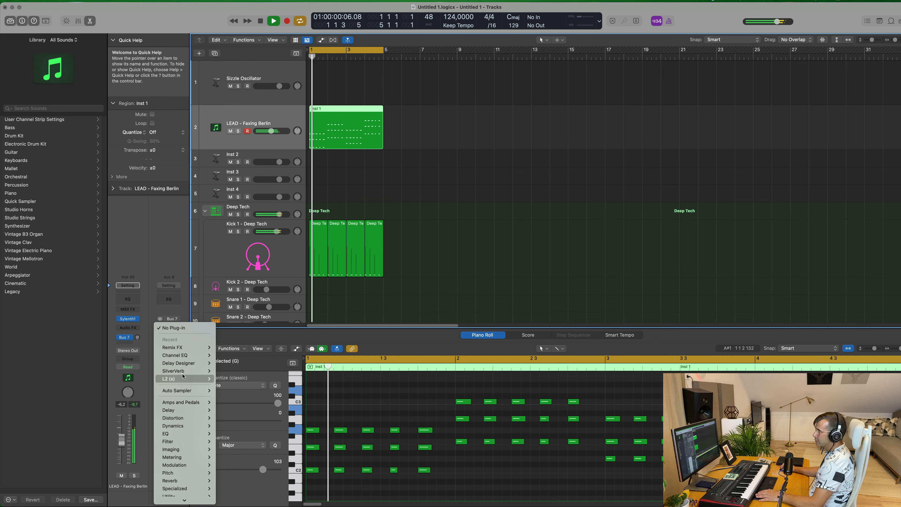
- Insert SilverVerb reverb on Aux 8 and audition the looped playback
left_click(173, 371)
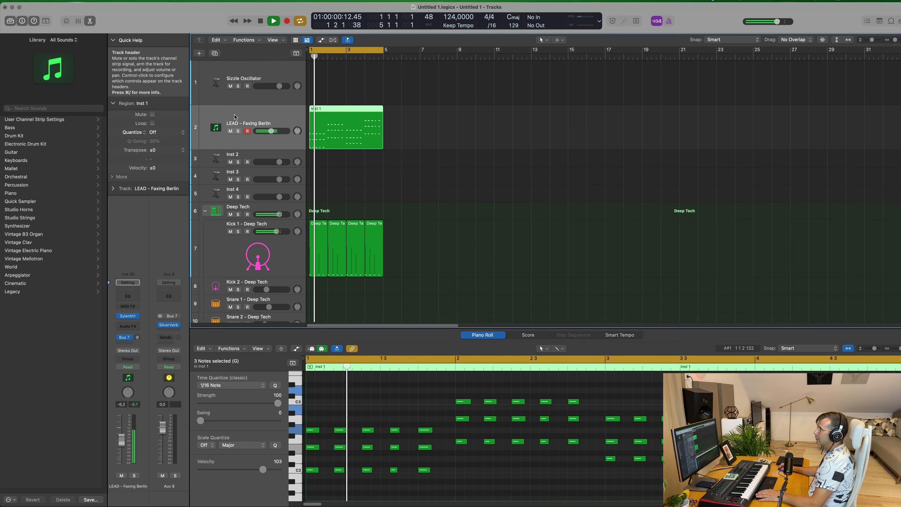
left_click(272, 21)
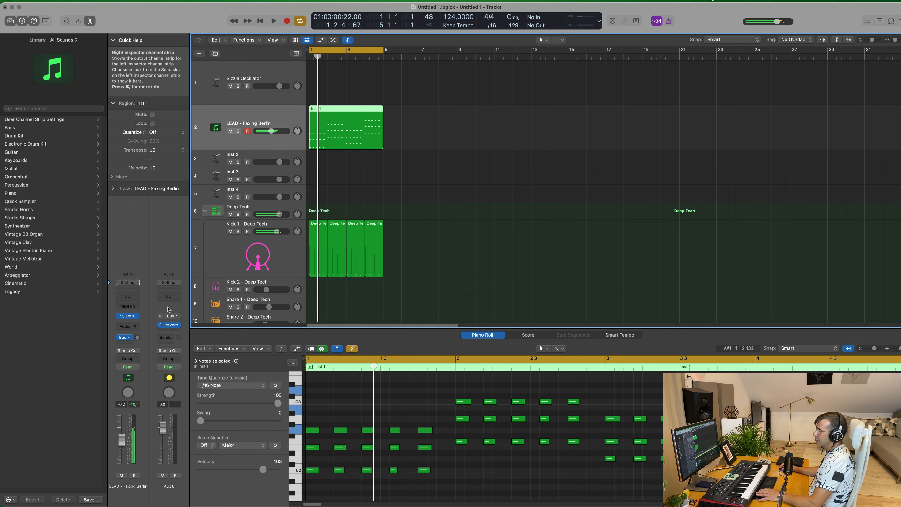
left_click(273, 21)
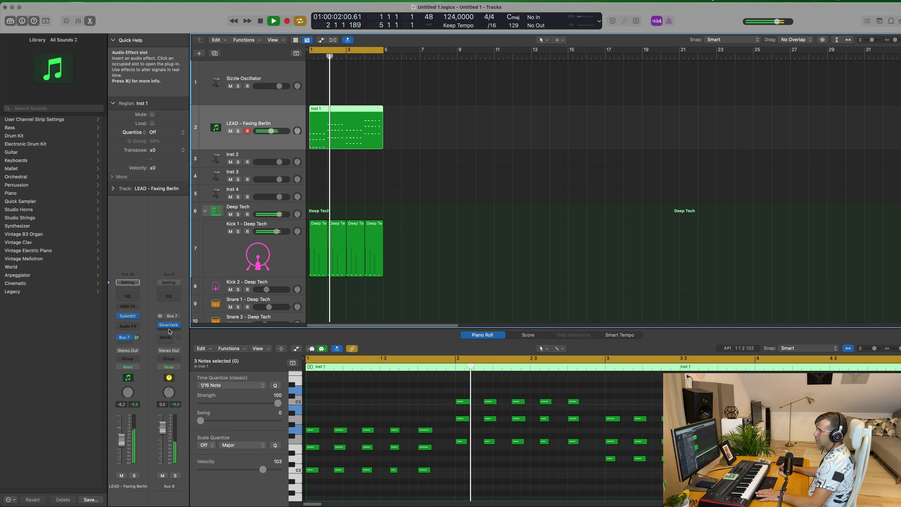
- Add a Compressor after SilverVerb on Aux 8, side-chained from Inst 45 with threshold -23 dB
left_click(168, 325)
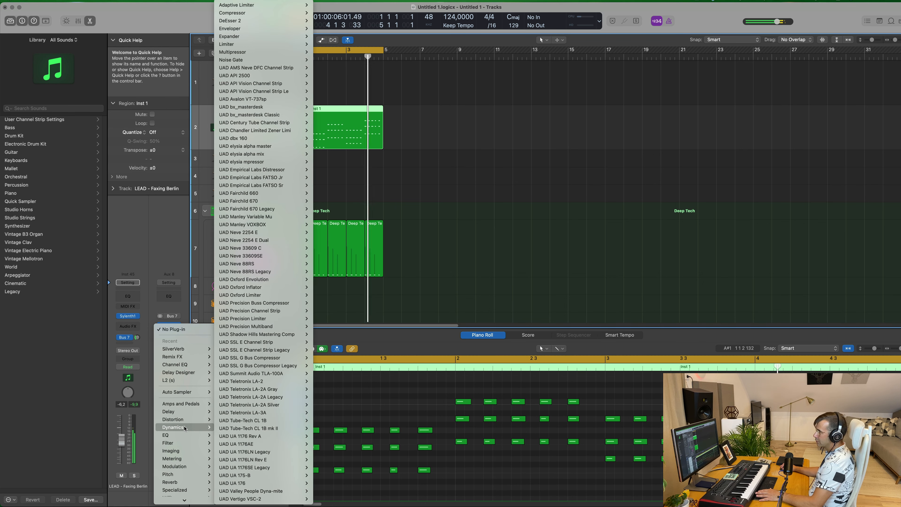
mouse_move(262, 52)
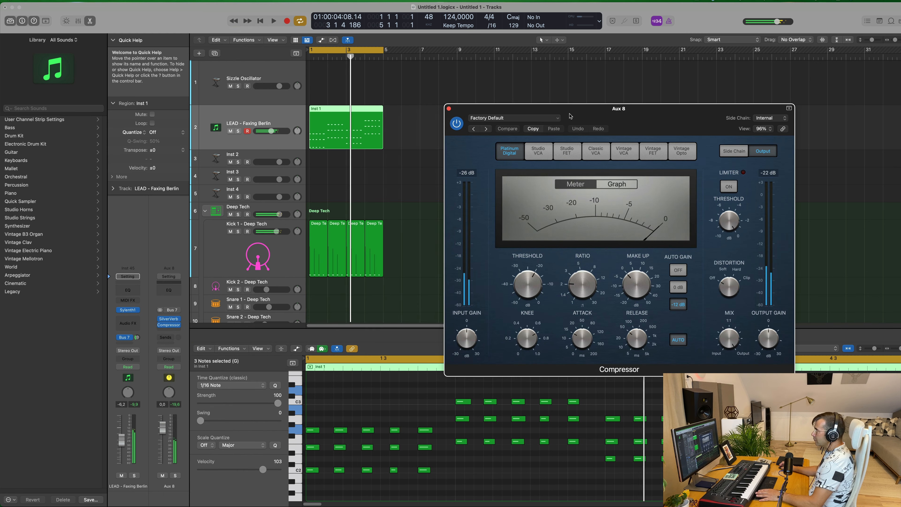
left_click(767, 118)
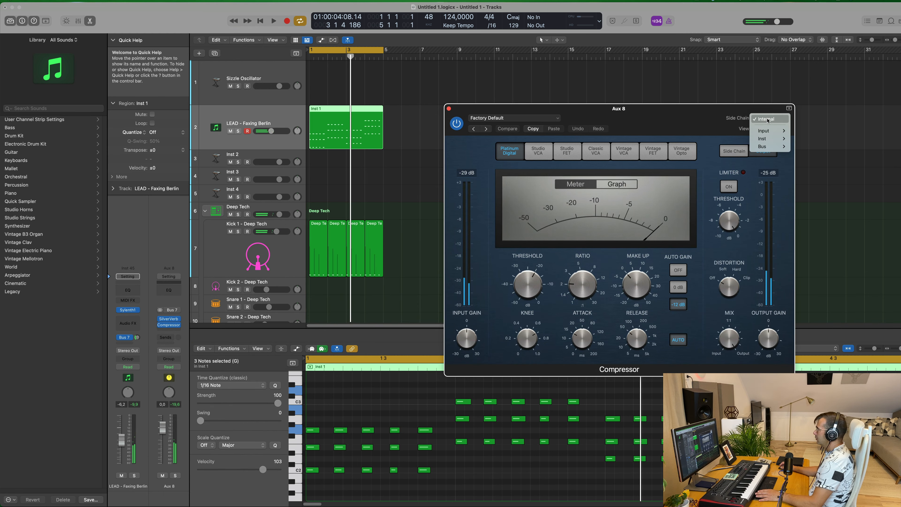
mouse_move(763, 138)
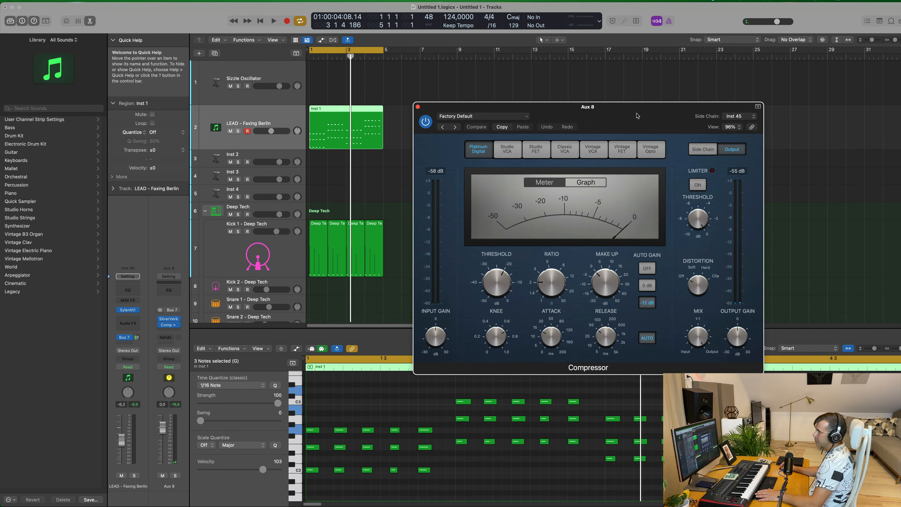
mouse_move(344, 126)
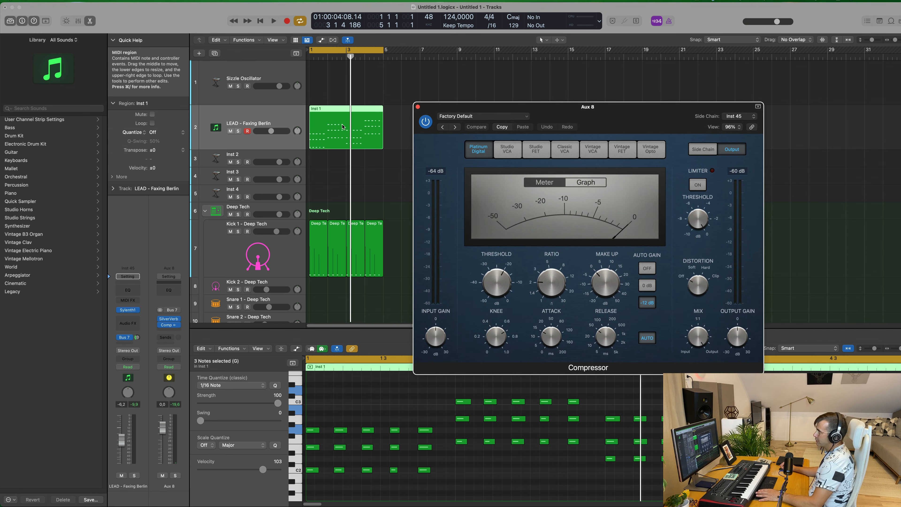
left_click(272, 20)
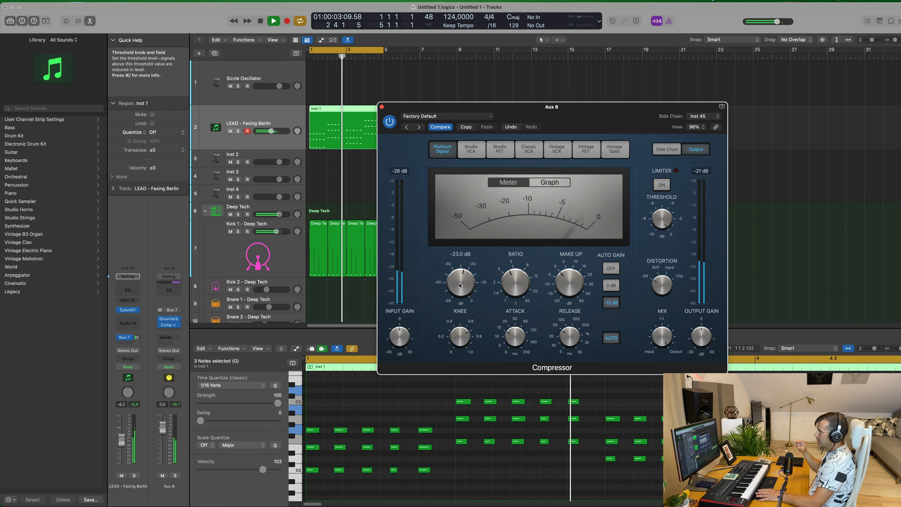
left_click(382, 107)
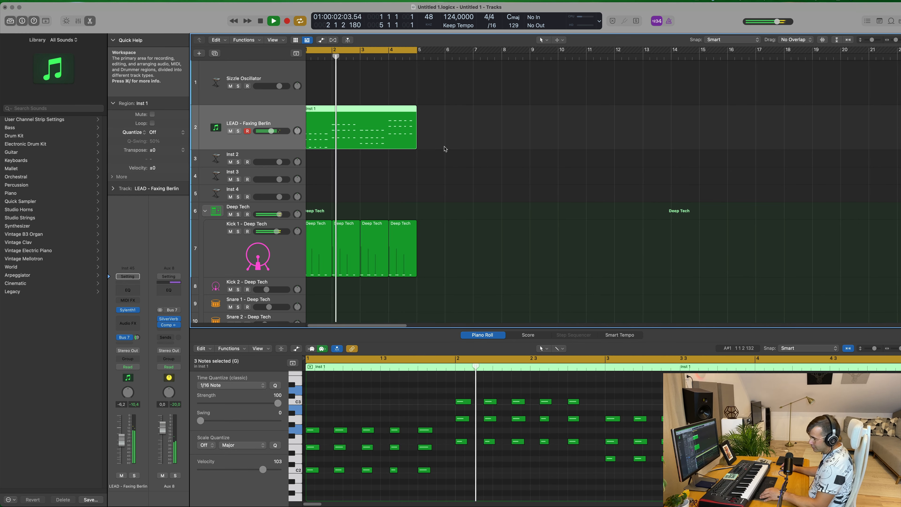
- Repeat the Snare 1 region across the first four bars and select all its regions
left_click(274, 21)
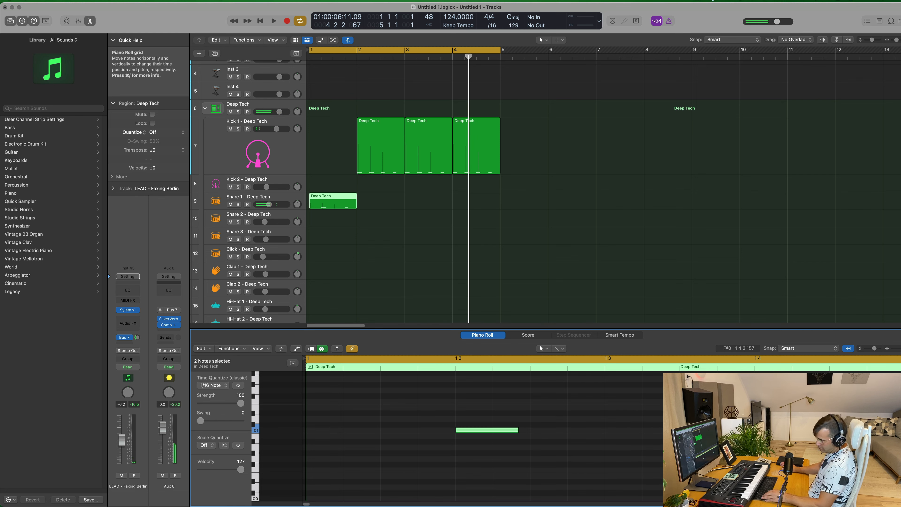
left_click(274, 21)
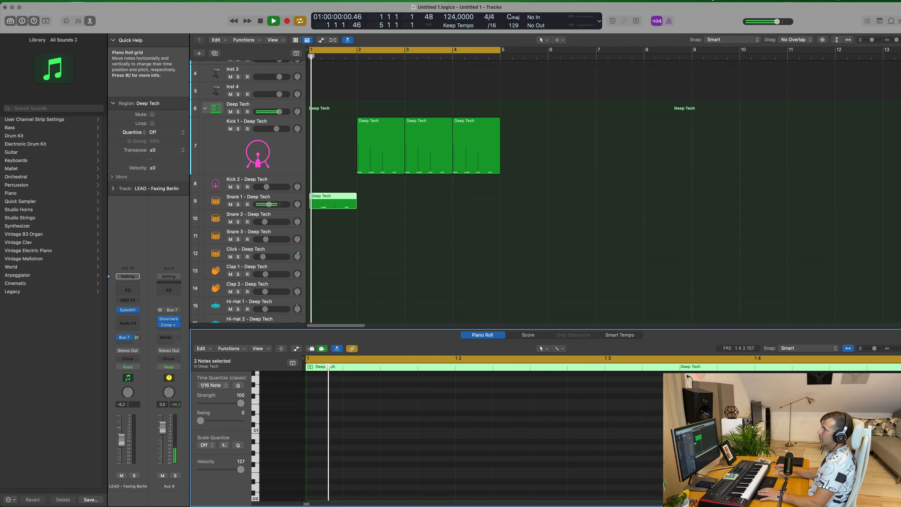
left_click(273, 21)
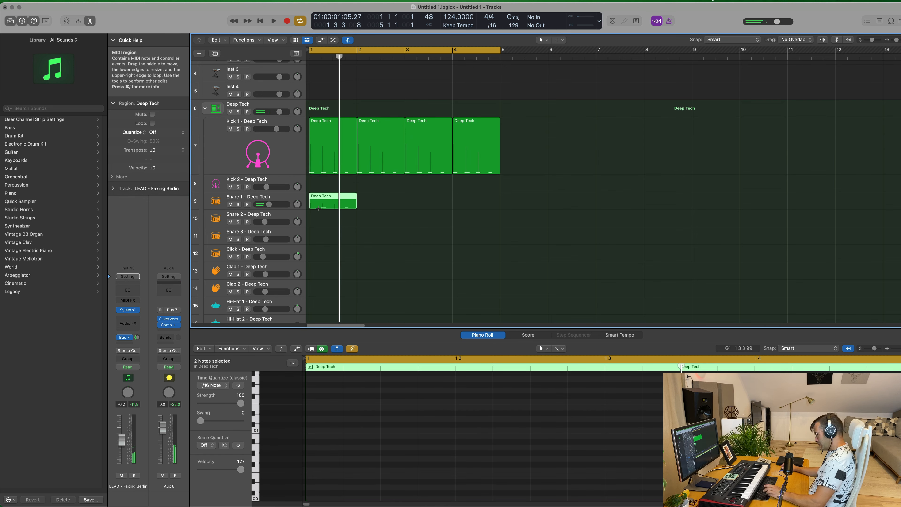
left_click(273, 20)
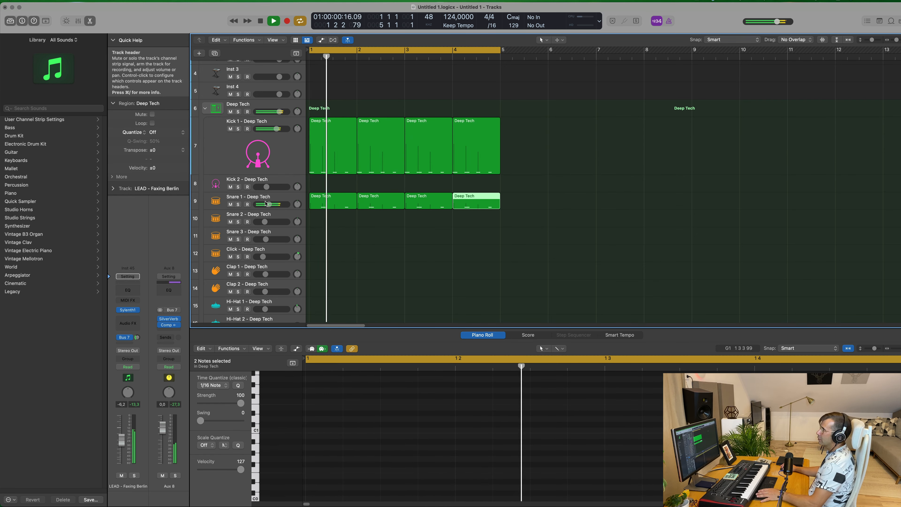
left_click(233, 197)
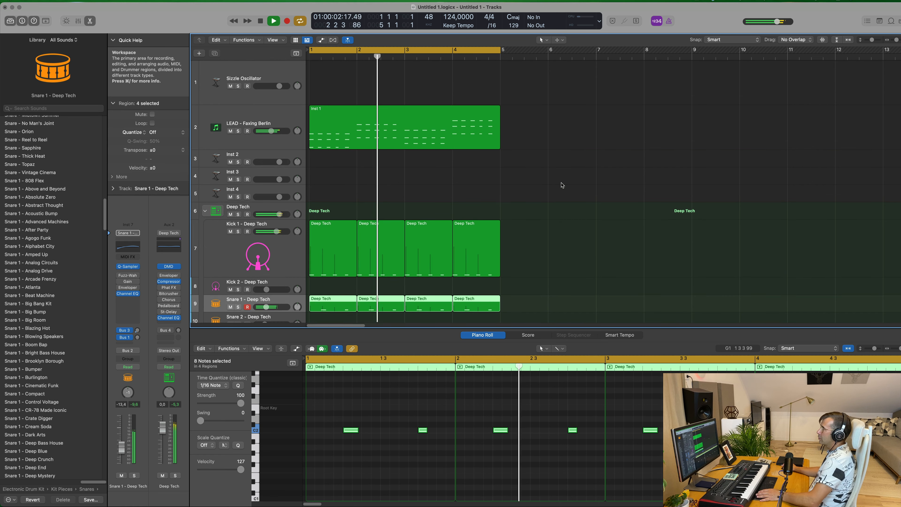
- Duplicate the lead track with its settings and copy the recorded region onto it
left_click(368, 127)
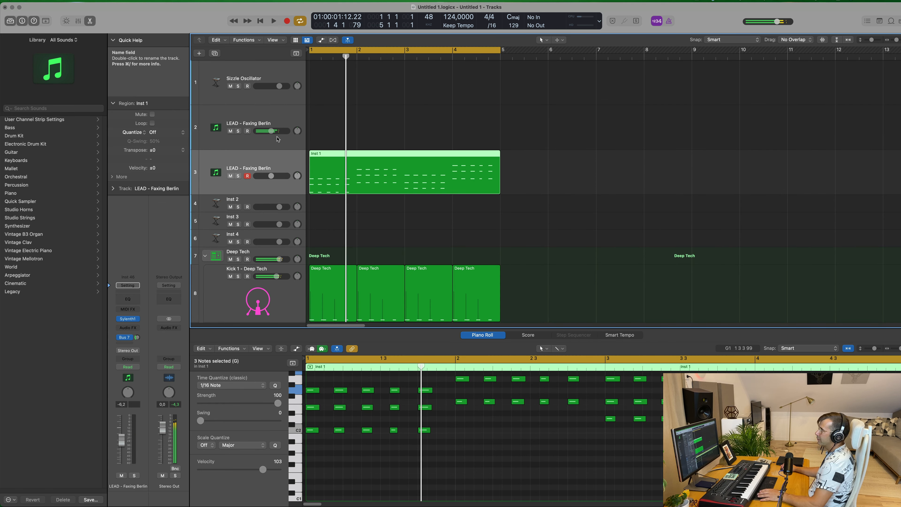
left_click(273, 21)
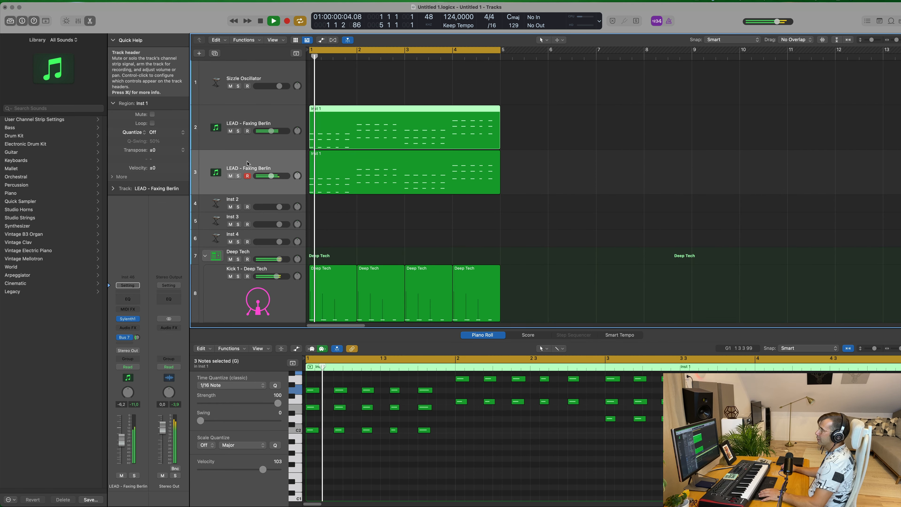
left_click(273, 21)
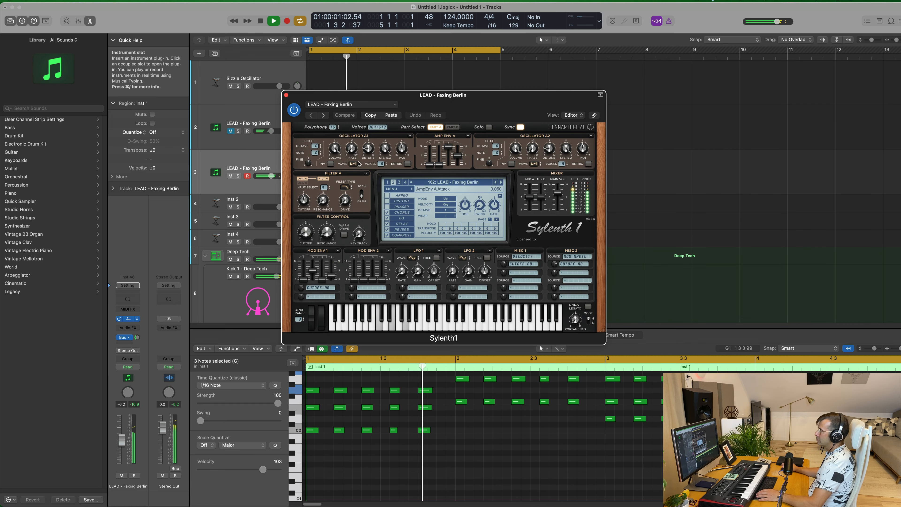
- Switch the duplicate's Sylenth1 preset to 184: LEAD - Let Go
left_click(444, 182)
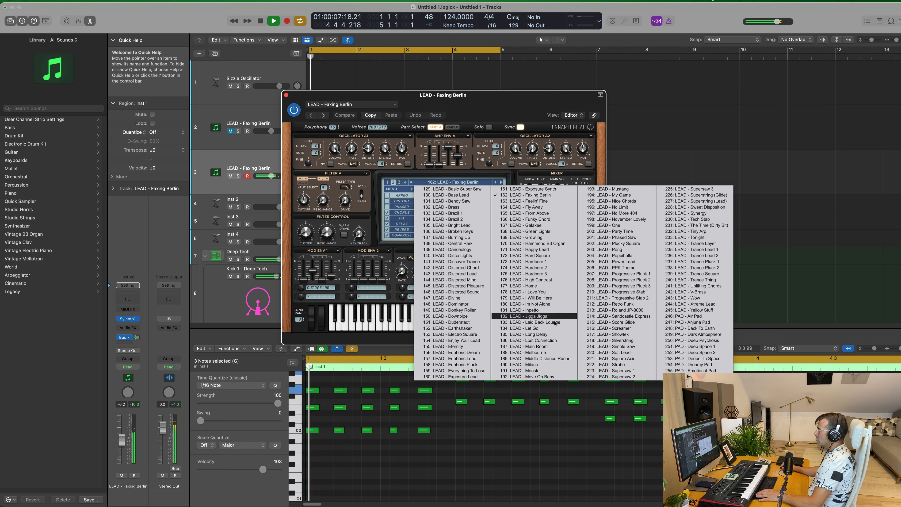
left_click(524, 333)
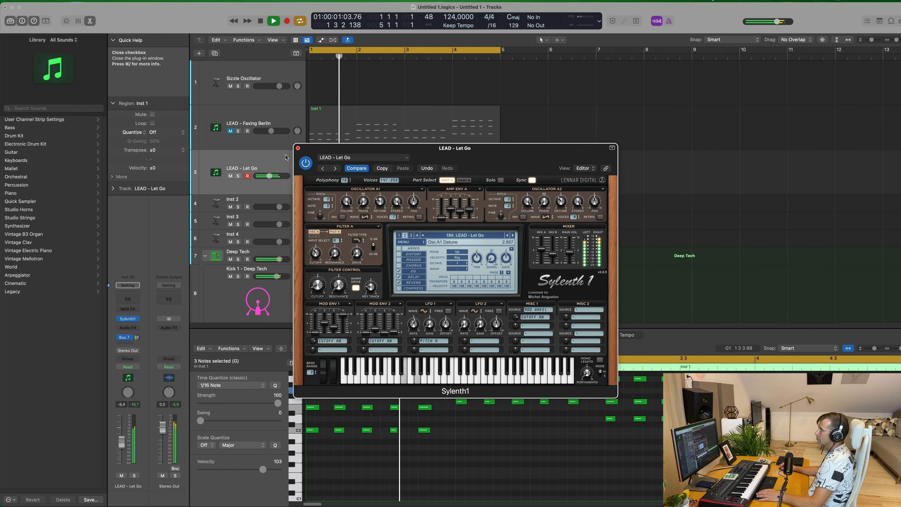
- Pencil four bass notes into the Bass Pad region and switch the Sylenth1 synth to a bass preset
left_click(298, 148)
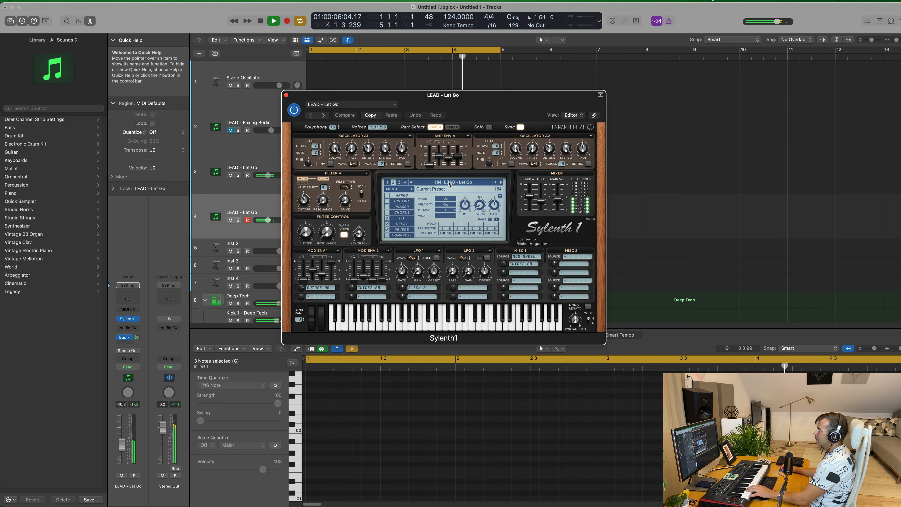
left_click(443, 182)
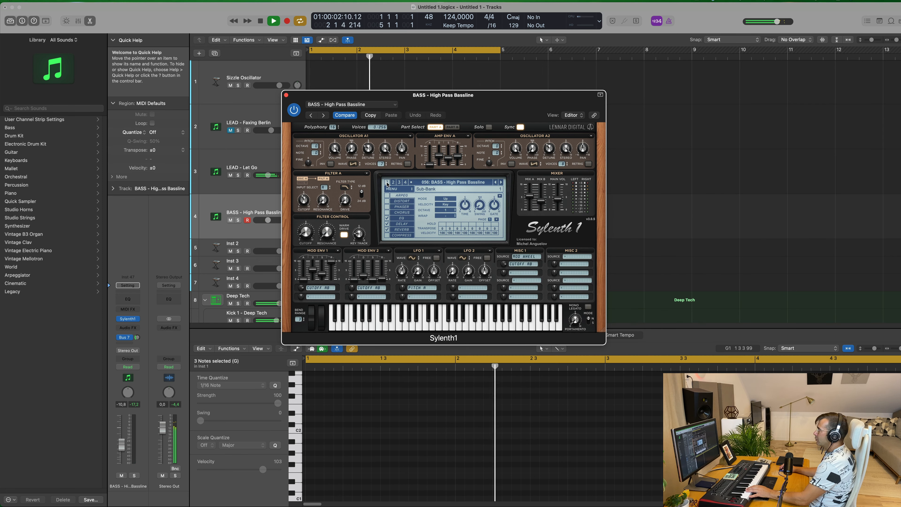
left_click(448, 182)
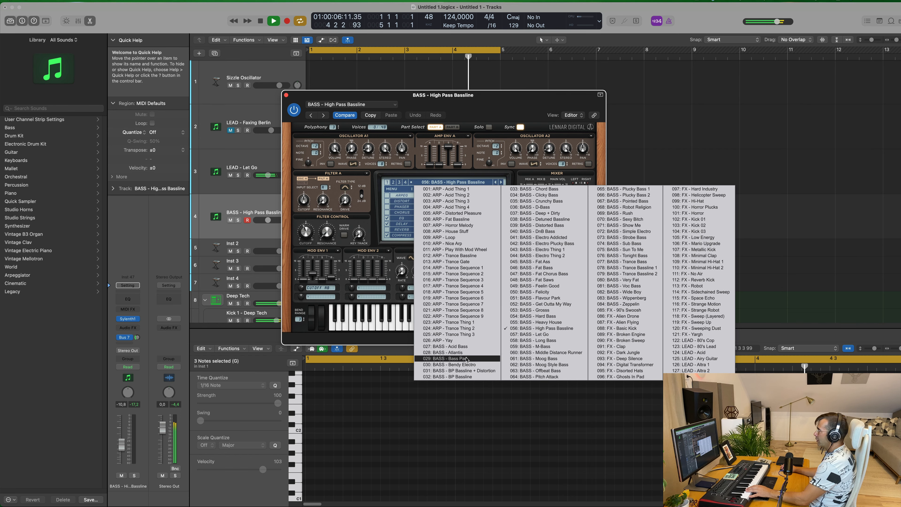
left_click(448, 358)
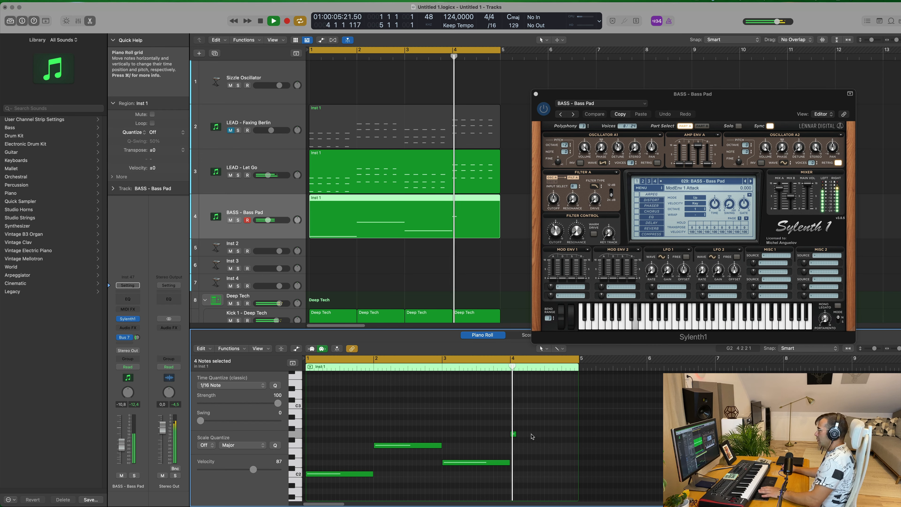
- Lengthen and raise the last bass note, then insert a Compressor on the Bass Pad channel with a side chain source
left_click(523, 433)
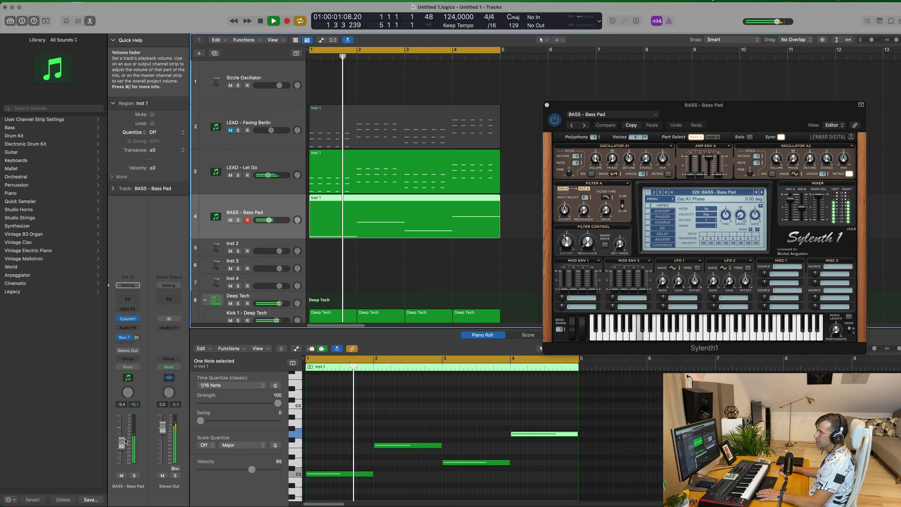
left_click(127, 319)
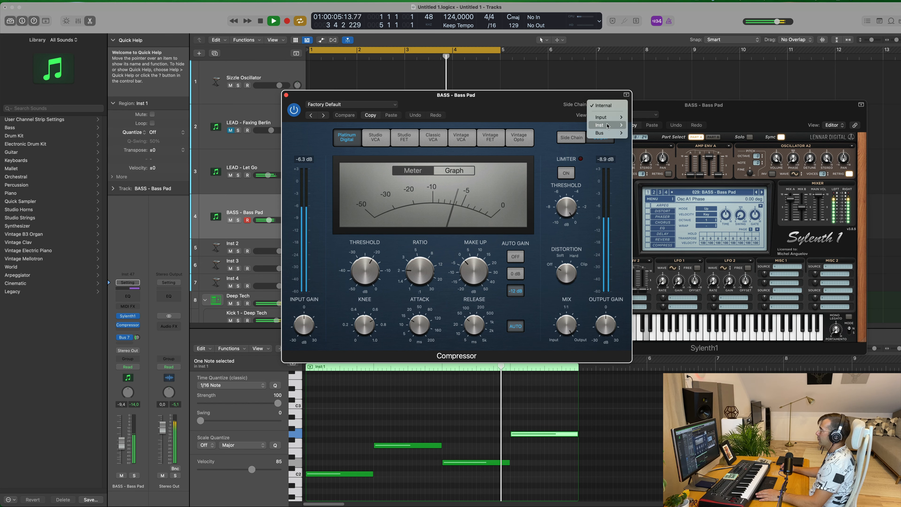
left_click(600, 125)
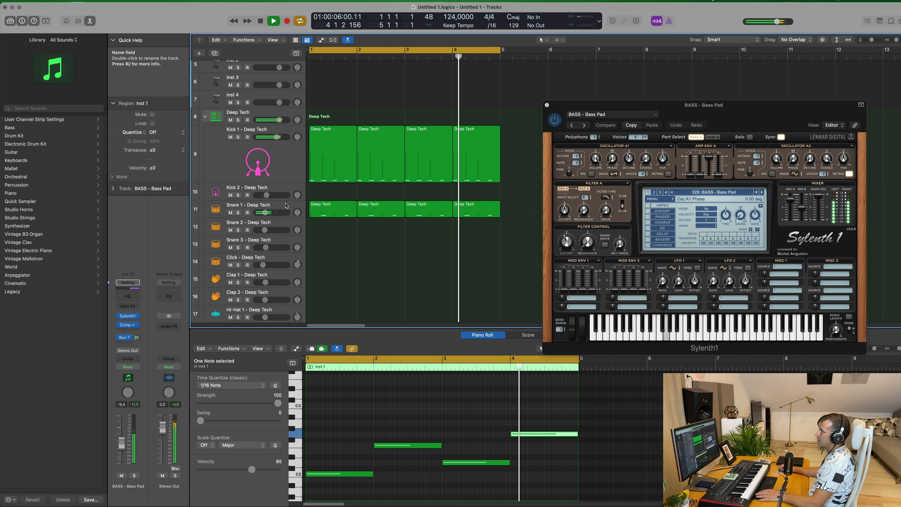
- Close Sylenth1, lower and mute the LEAD - Faxing Berlin track, and extend the regions to bar 17
left_click(248, 208)
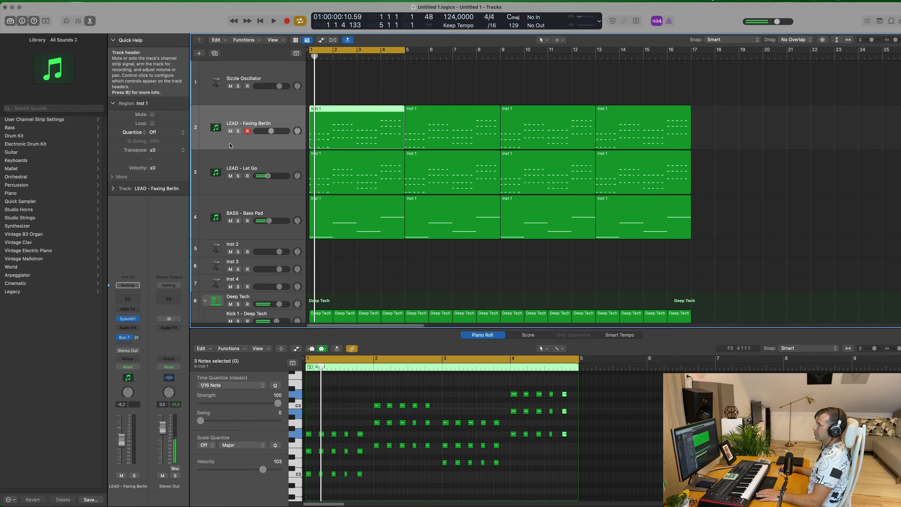
left_click(273, 20)
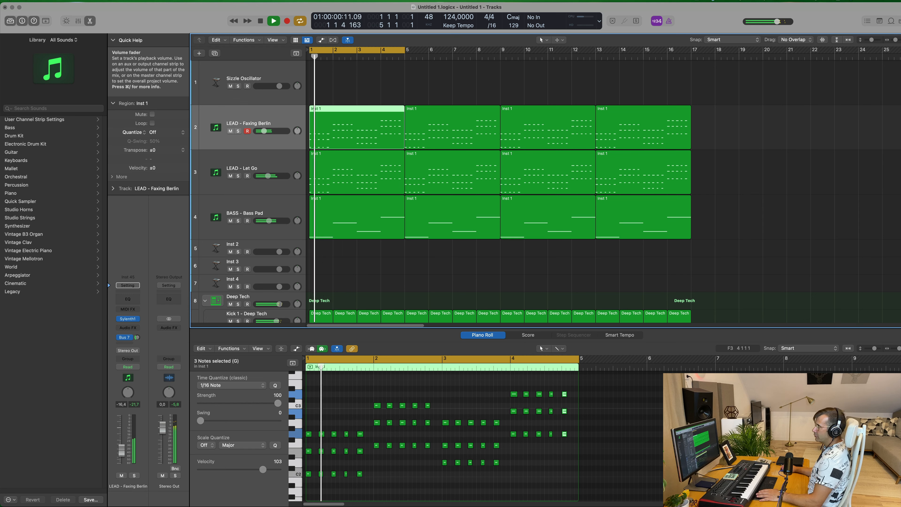
left_click(274, 20)
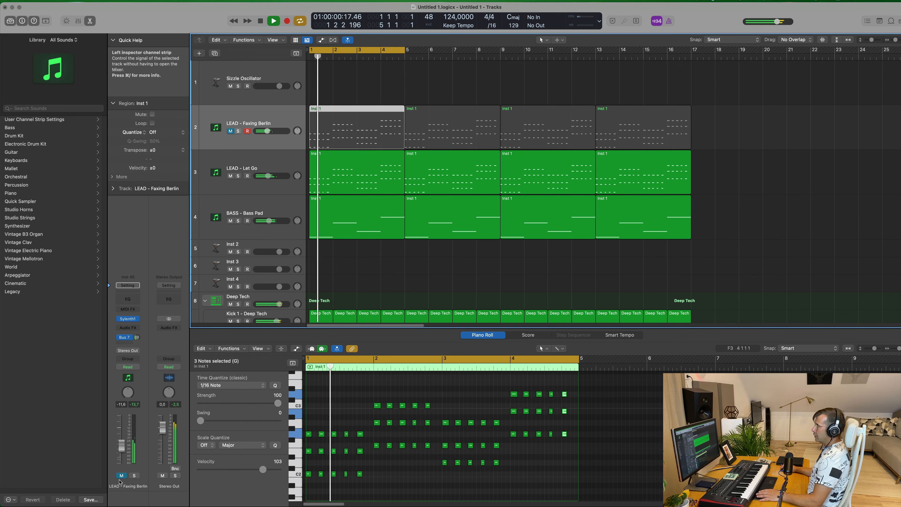
left_click(244, 215)
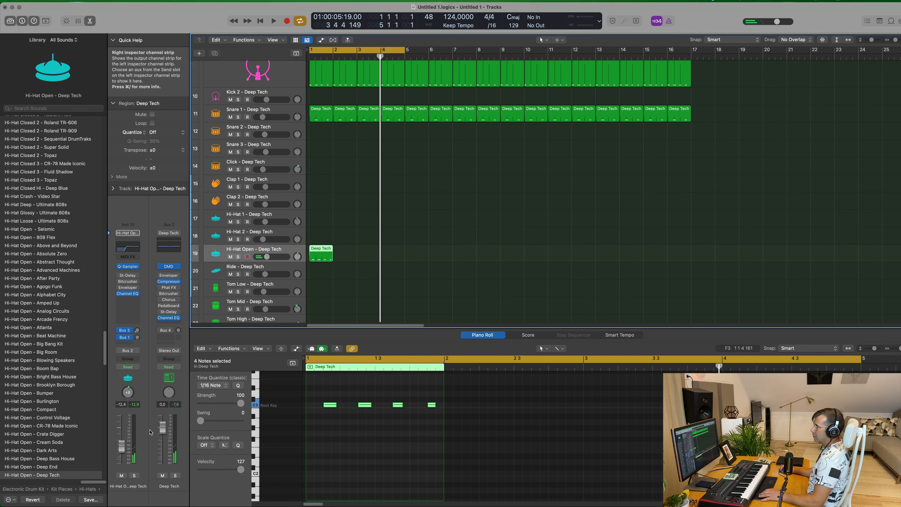
- Enter a four-note pattern on the Hi-Hat Open - Deep Tech track and repeat it along the timeline
left_click(273, 21)
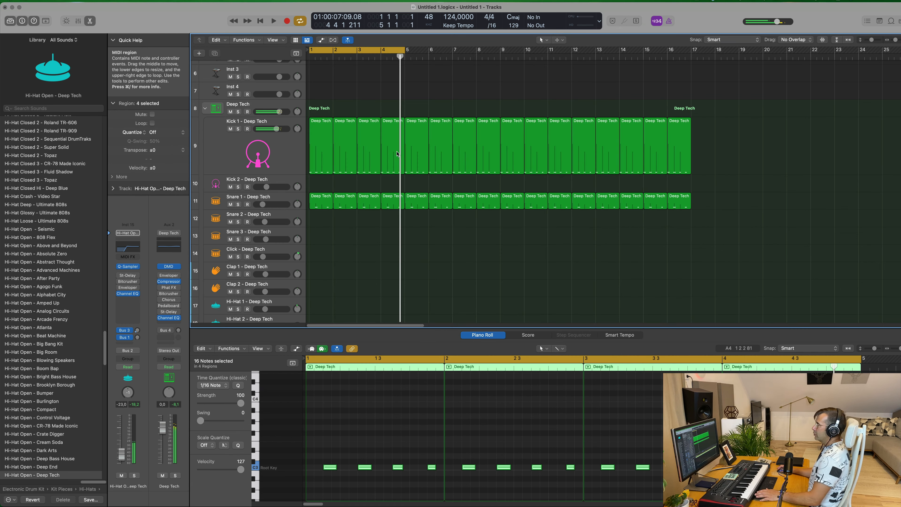
- Select the Snare 1 - Deep Tech track and its regions to view the pattern in the Piano Roll
left_click(273, 20)
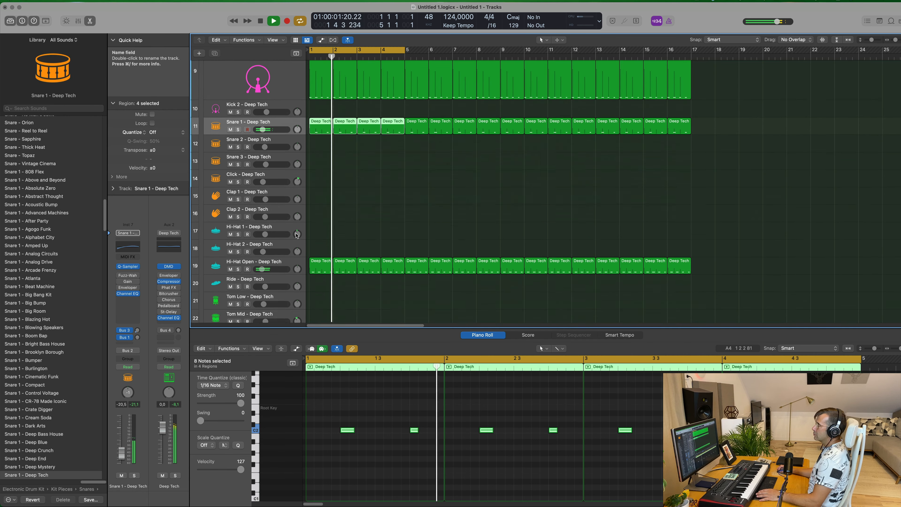
left_click(254, 262)
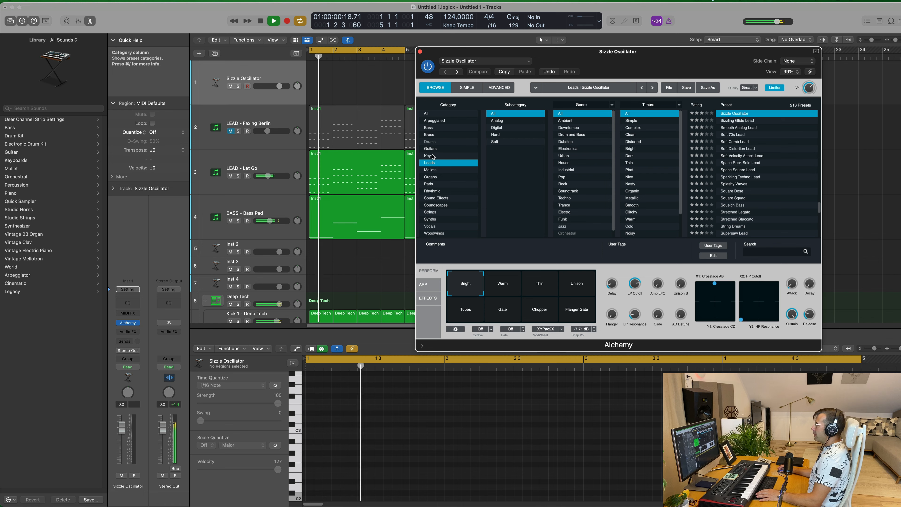
- Filter Alchemy to Keys presets, load Titanic Anthem, and bring up the channel's Send slot menu
left_click(430, 156)
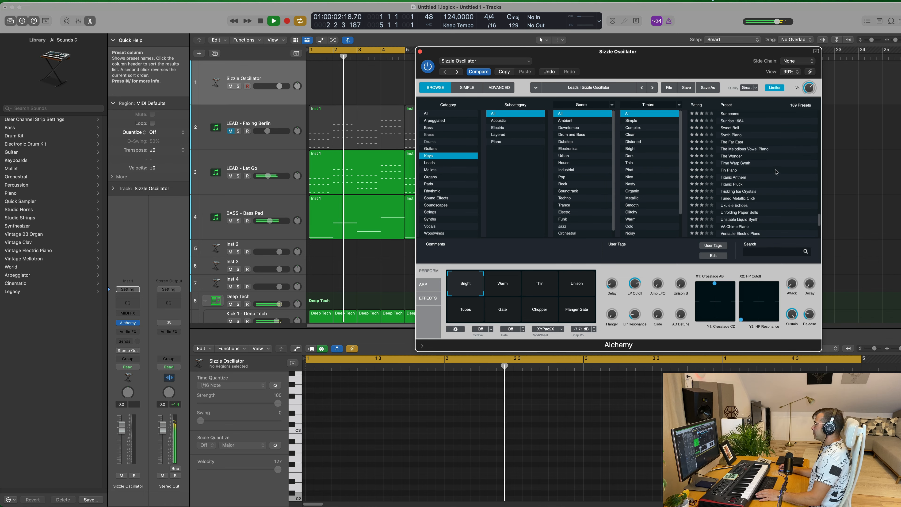
left_click(734, 177)
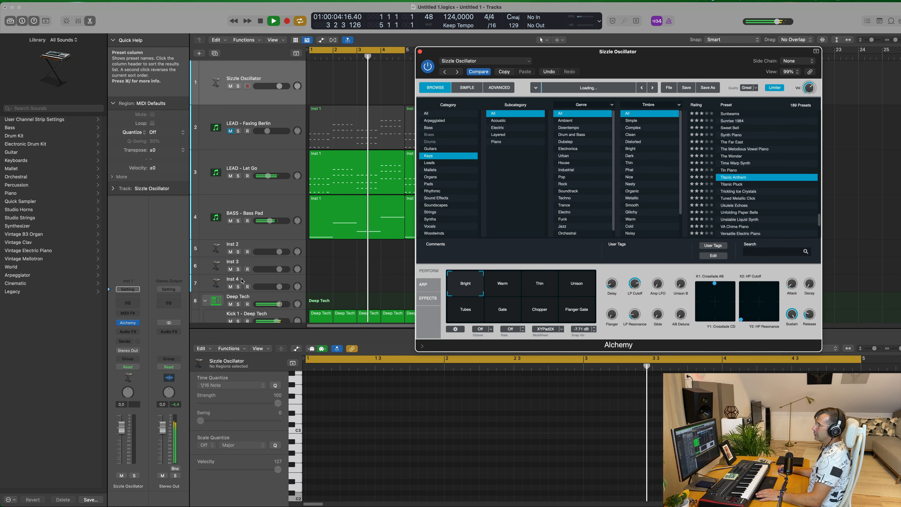
left_click(124, 332)
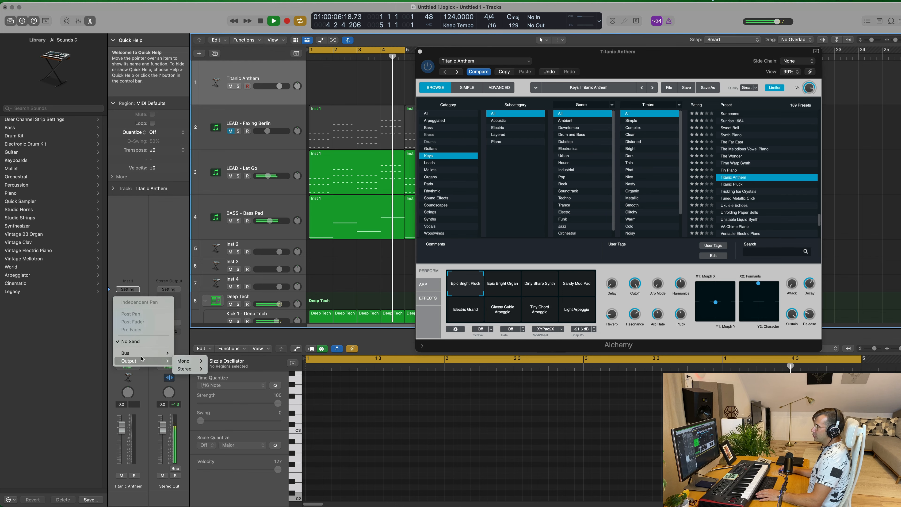
- Route the Titanic Anthem channel's send to a bus feeding the reverb return
left_click(125, 352)
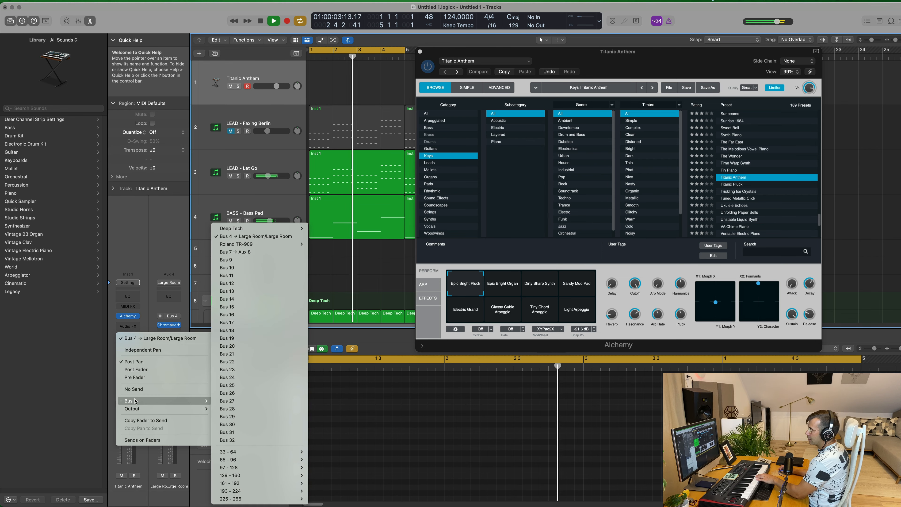
mouse_move(235, 228)
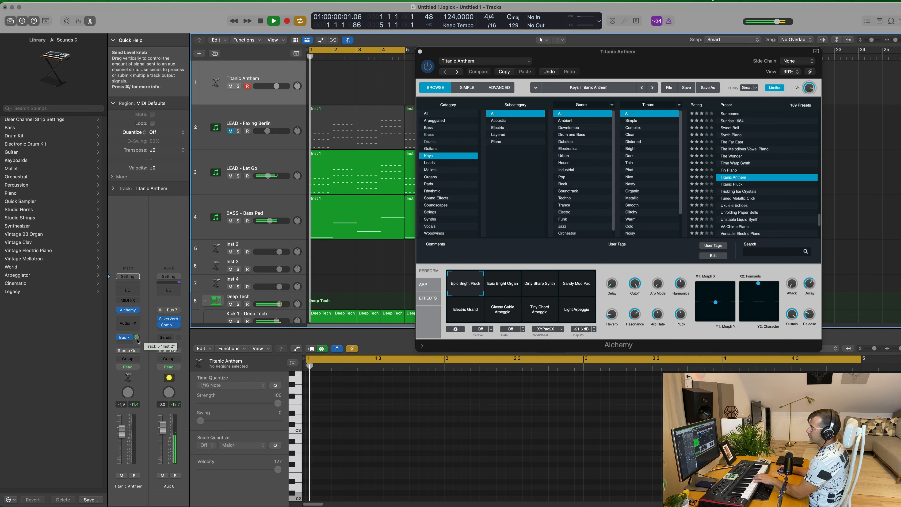
- Audition Titanic Pluck, Ukulele Echoes and VA Chime Piano with their Ring EP, S&H Pad and Tremolo EP variations
left_click(273, 21)
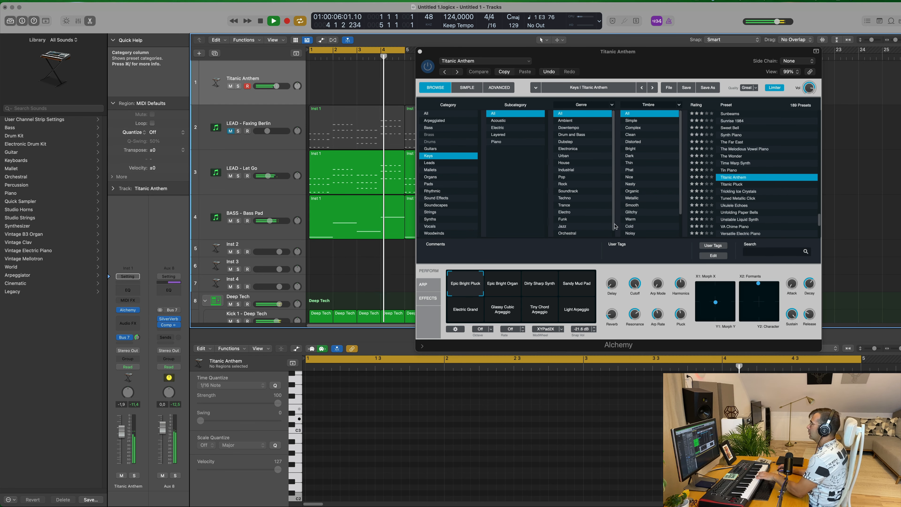
left_click(737, 184)
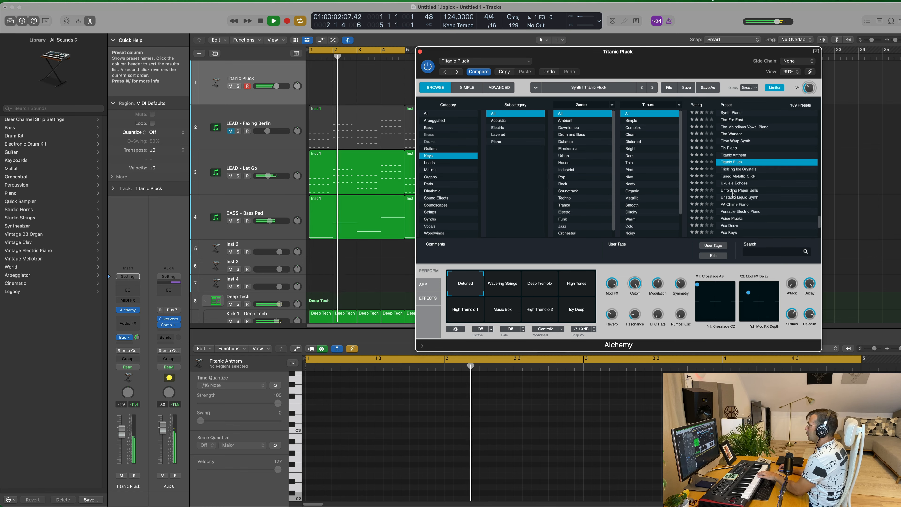
left_click(735, 183)
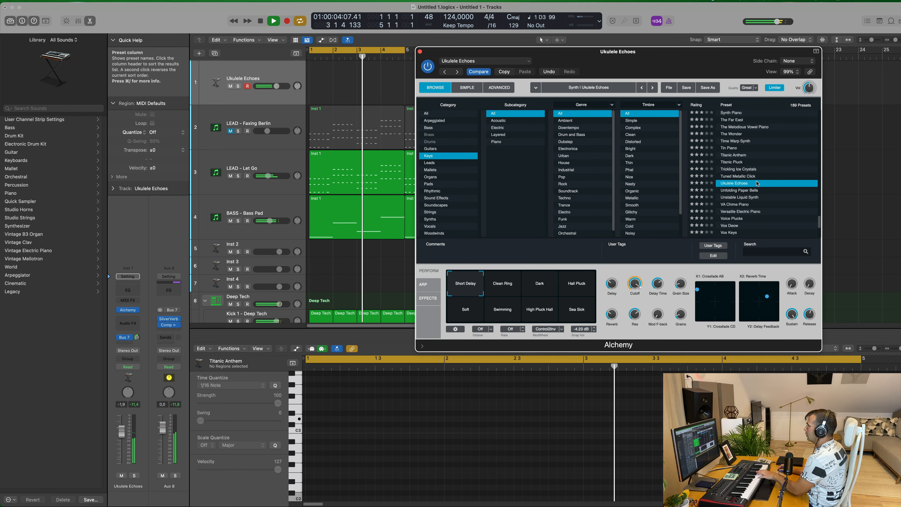
left_click(738, 180)
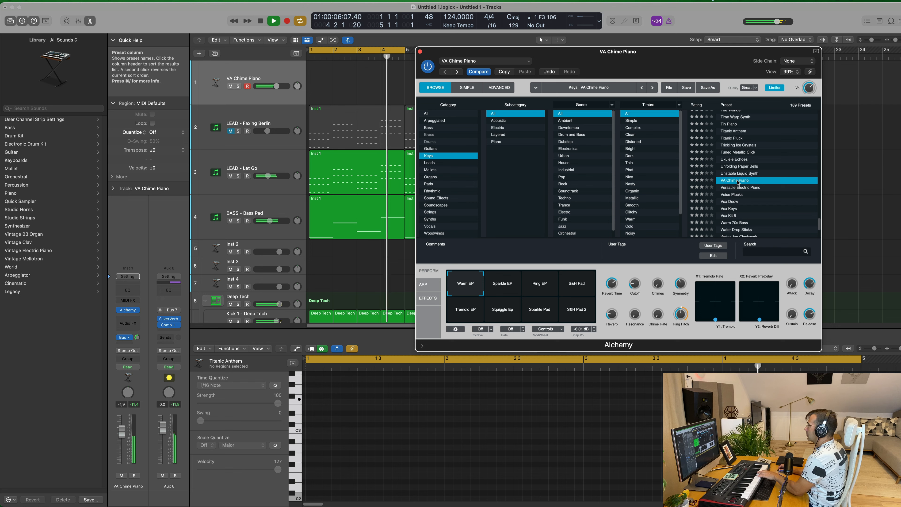
left_click(540, 282)
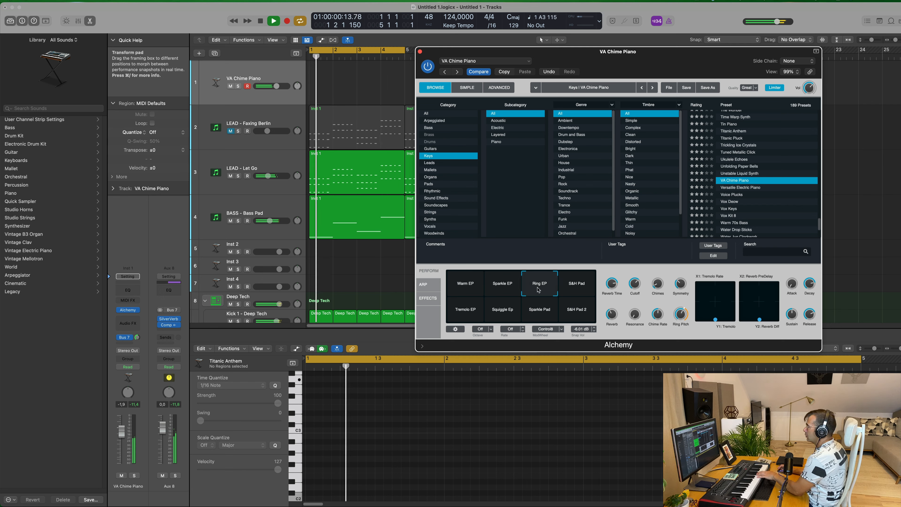
left_click(501, 282)
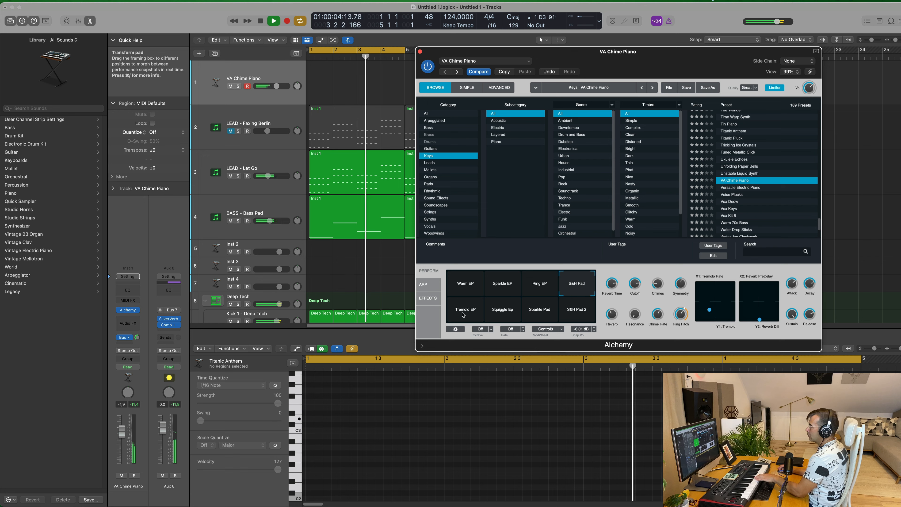
left_click(742, 195)
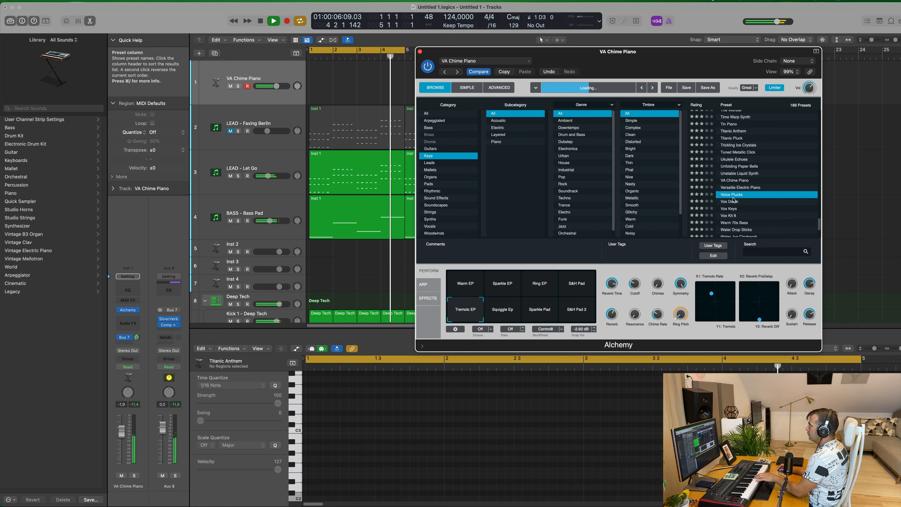
- Audition Voice Plucks and Vox Kit 8 variations, then load the Water Jug Clockwork preset
left_click(732, 195)
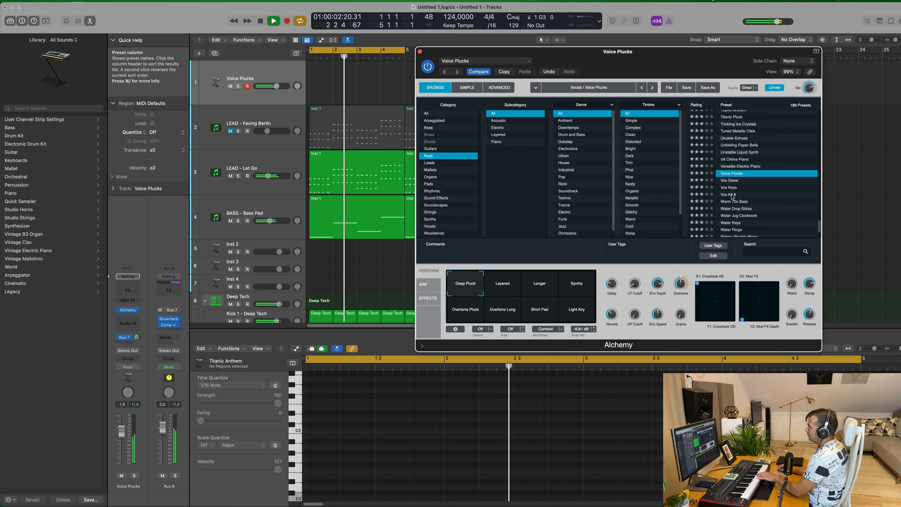
left_click(729, 195)
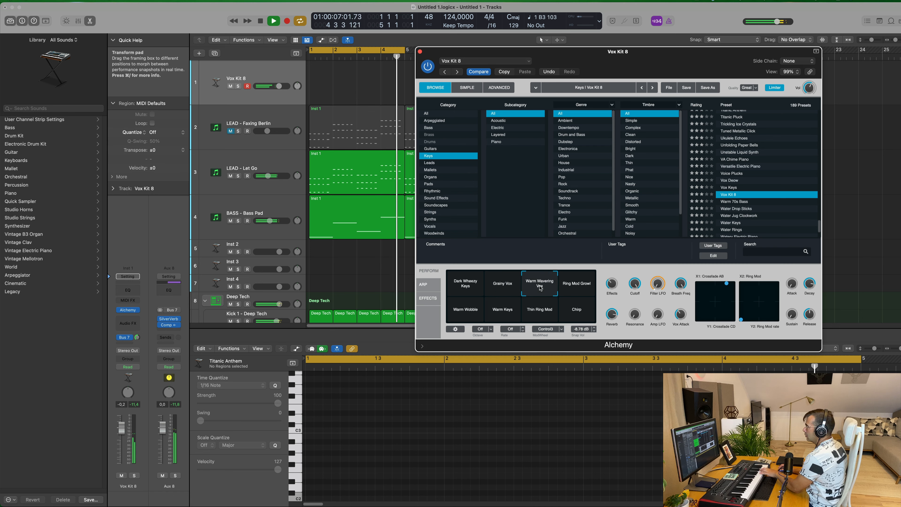
left_click(576, 283)
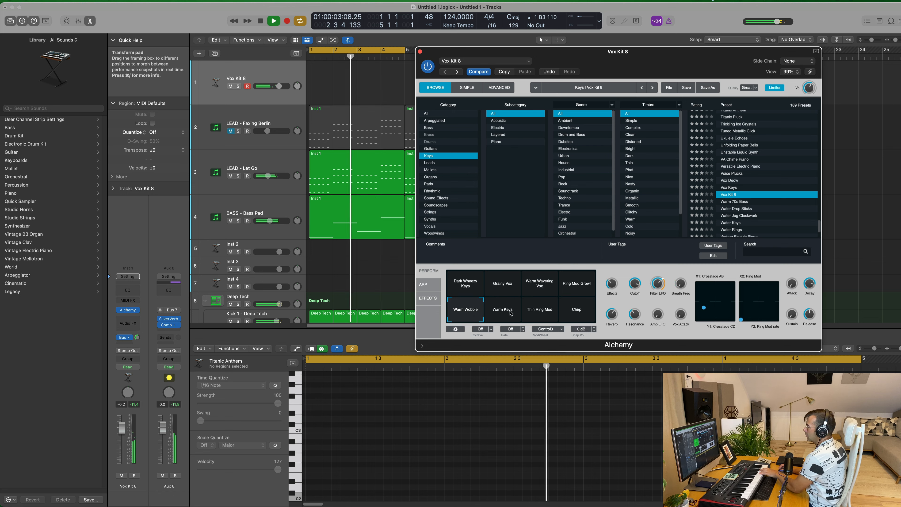
left_click(576, 310)
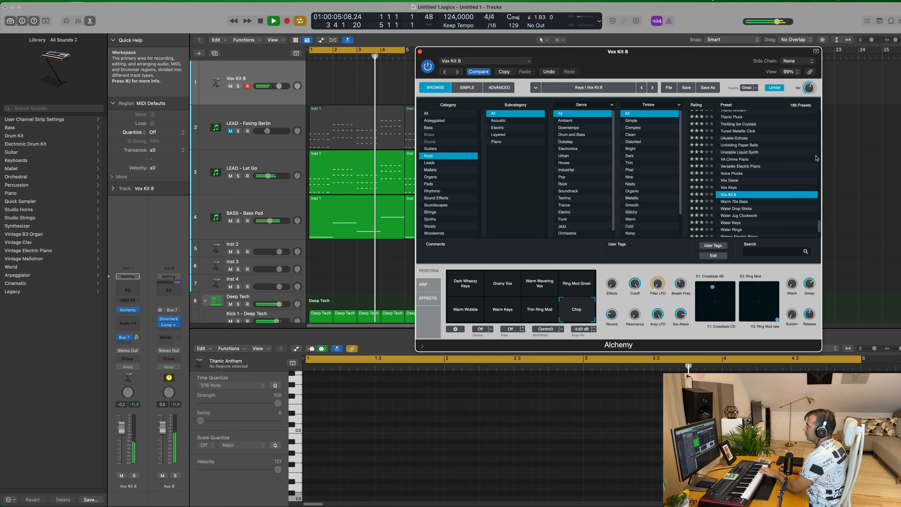
left_click(501, 284)
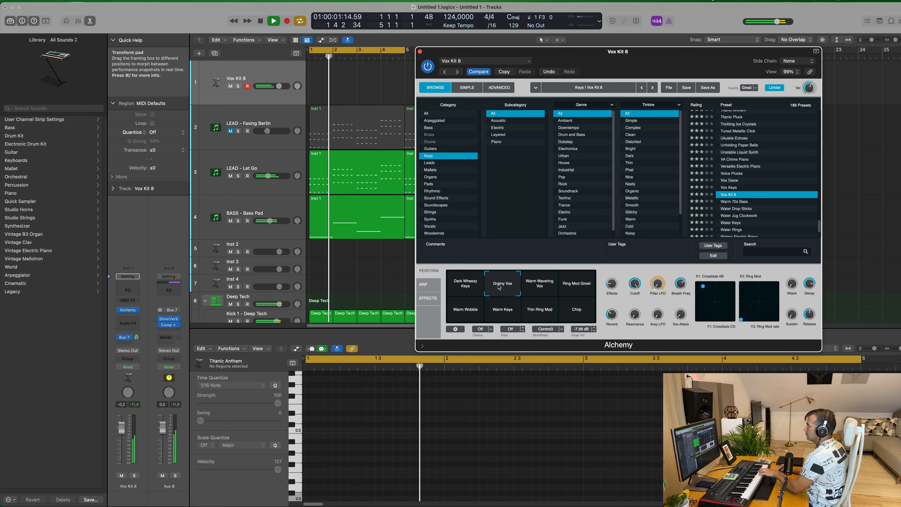
left_click(738, 195)
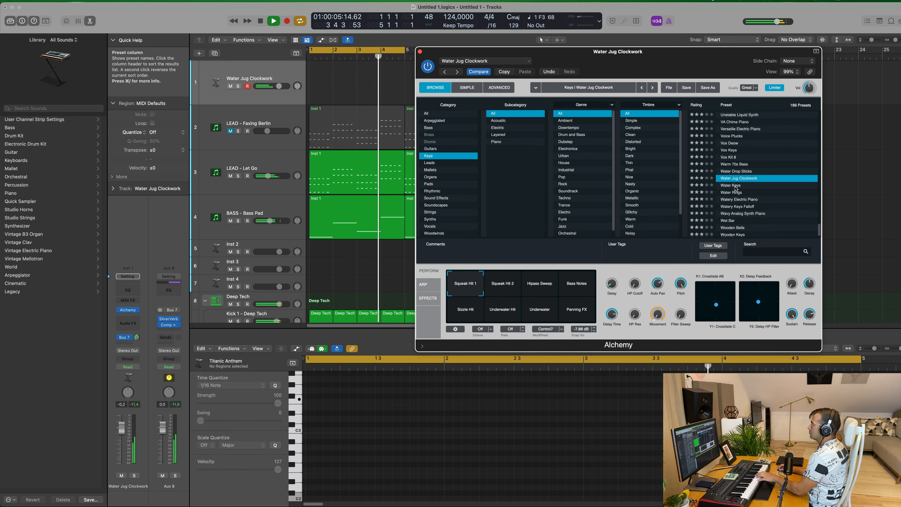
- Try Water Keys, then load Water Rings and audition its snapshots, settling on Dark Droplets
left_click(731, 185)
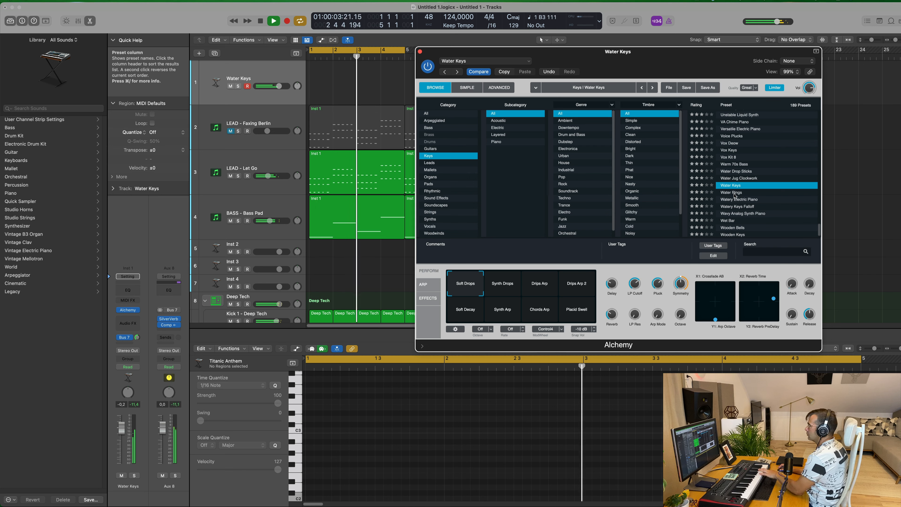
left_click(502, 284)
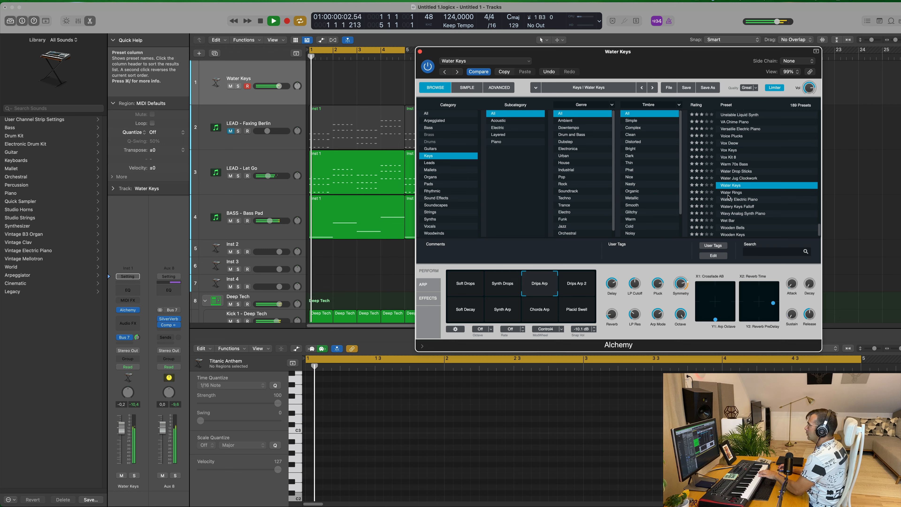
left_click(731, 192)
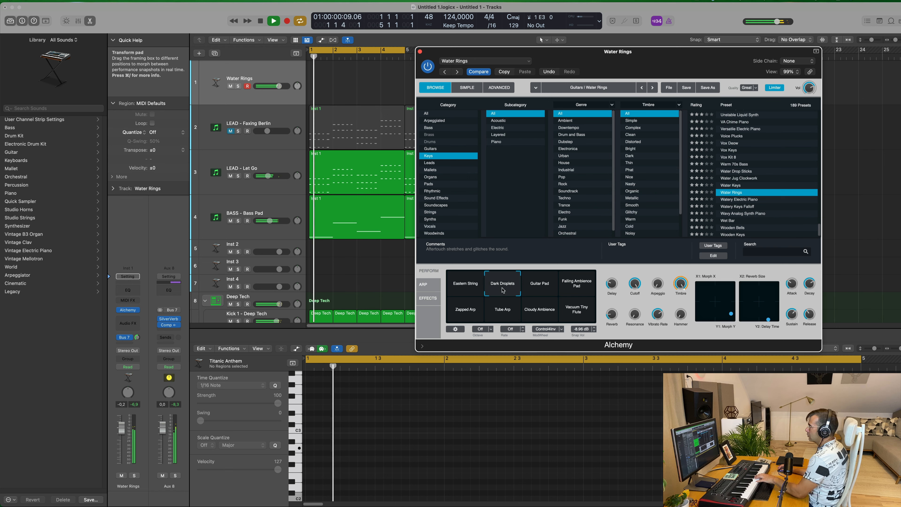
left_click(540, 284)
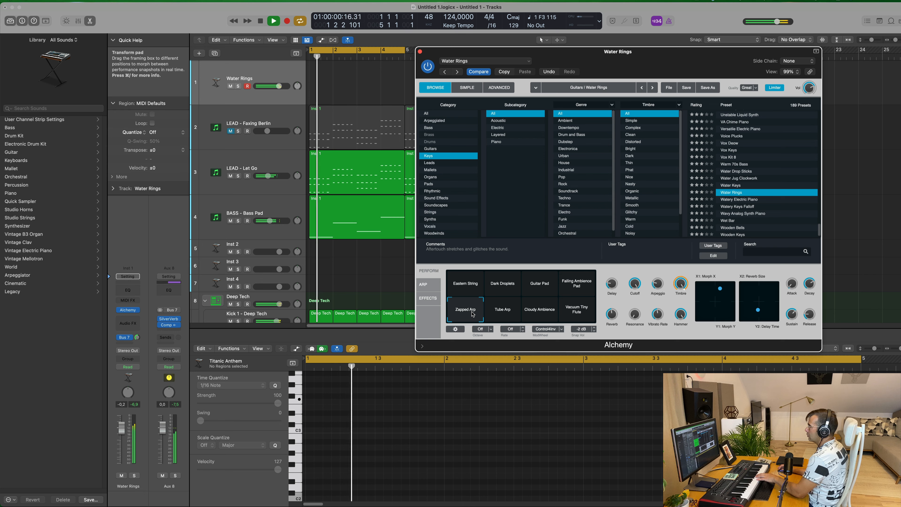
left_click(273, 20)
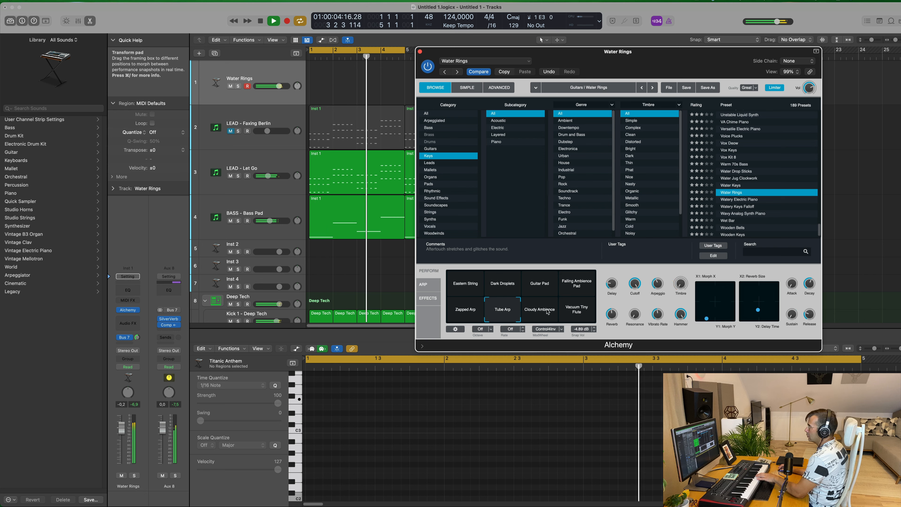
left_click(502, 284)
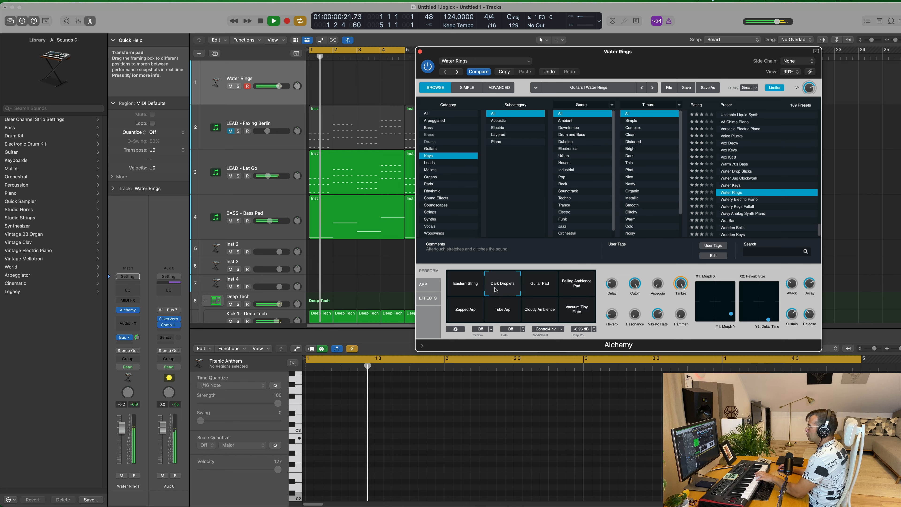
left_click(539, 282)
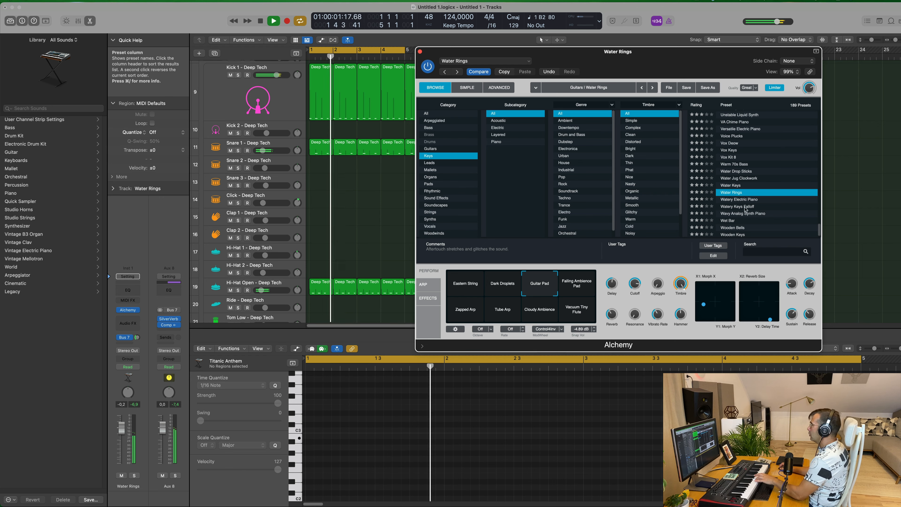
- Audition Watery Electric Piano, Wooden Keys, 80s Digital Piano and Adding with its Muted Clicky snapshot
left_click(738, 191)
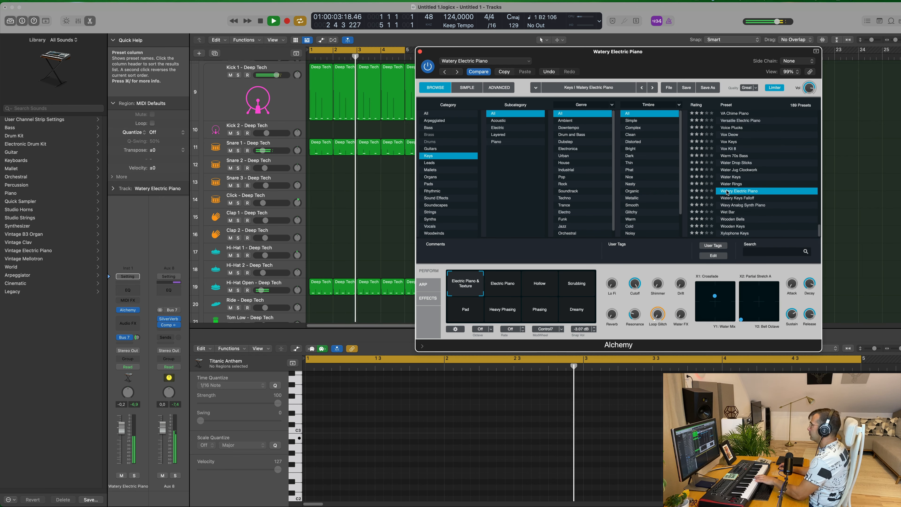
left_click(742, 206)
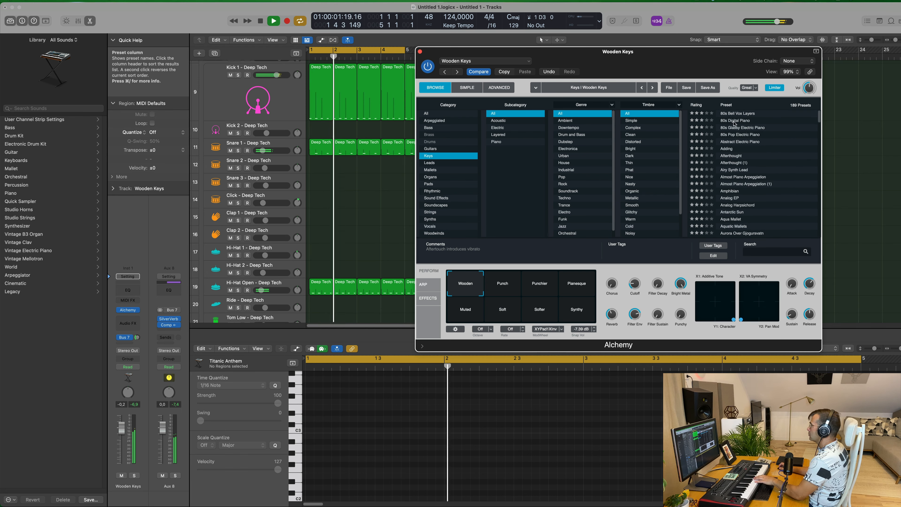
left_click(736, 120)
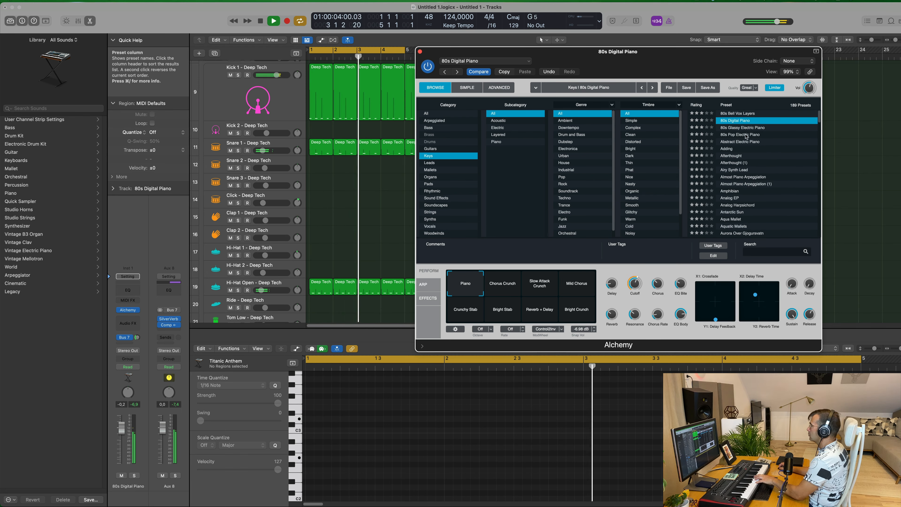
left_click(730, 148)
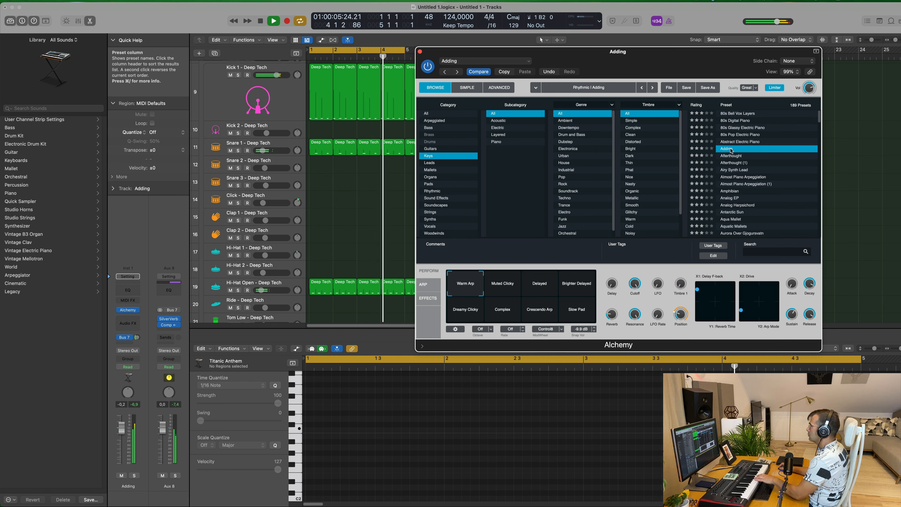
left_click(502, 284)
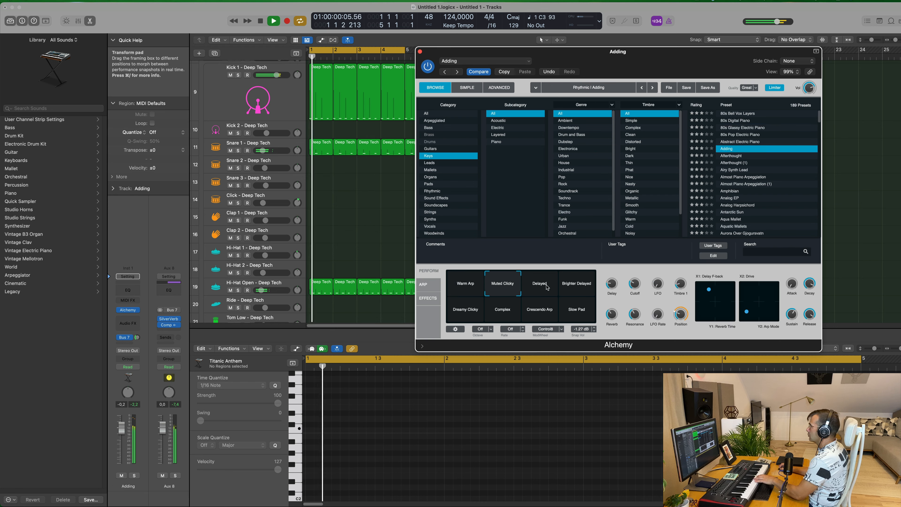
- Load Airy Synth Lead, audition its Simple 80s and Rich Decay snapshots, then try Aqua Mallet
left_click(734, 169)
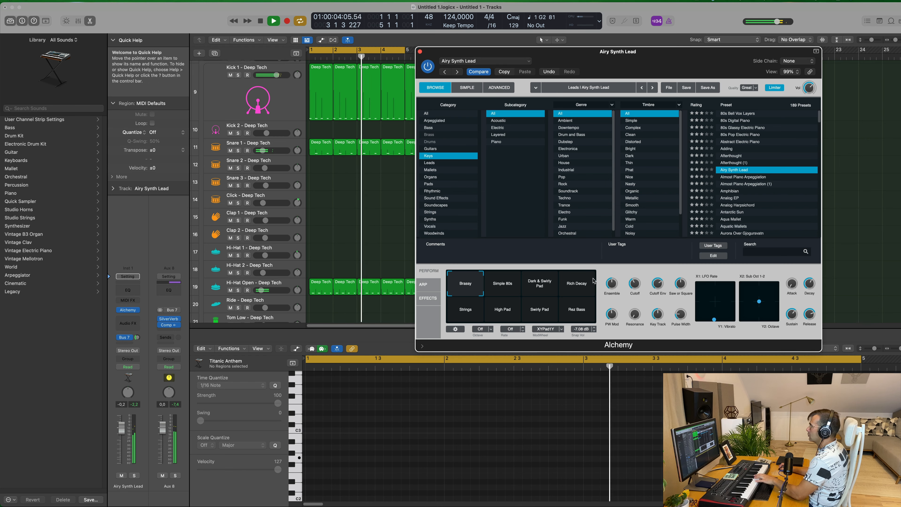
left_click(502, 283)
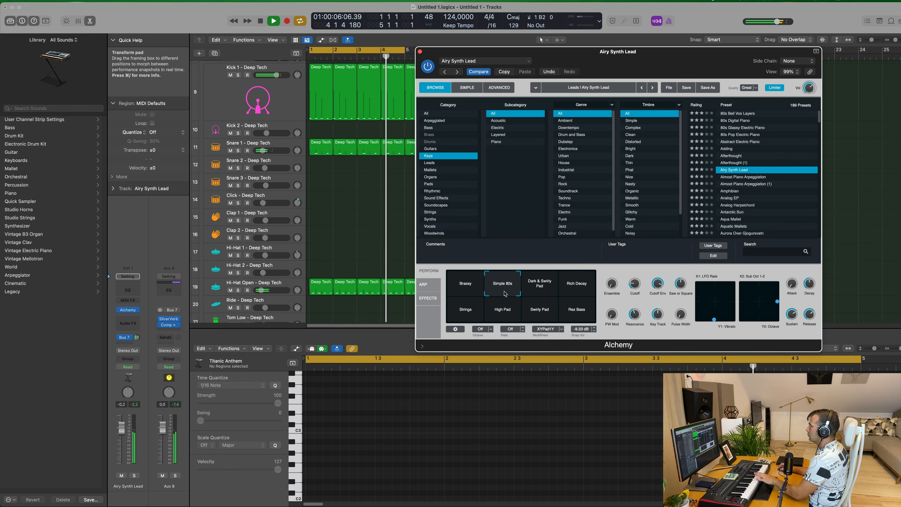
left_click(576, 282)
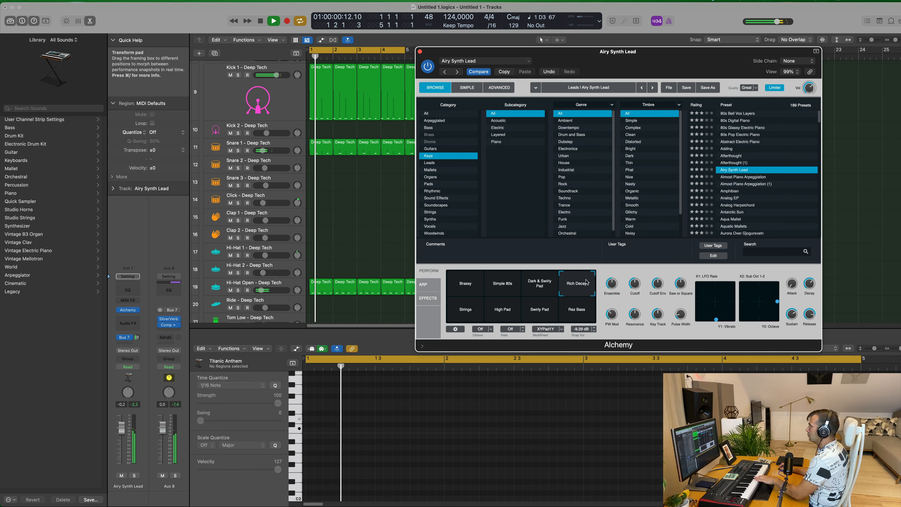
left_click(747, 177)
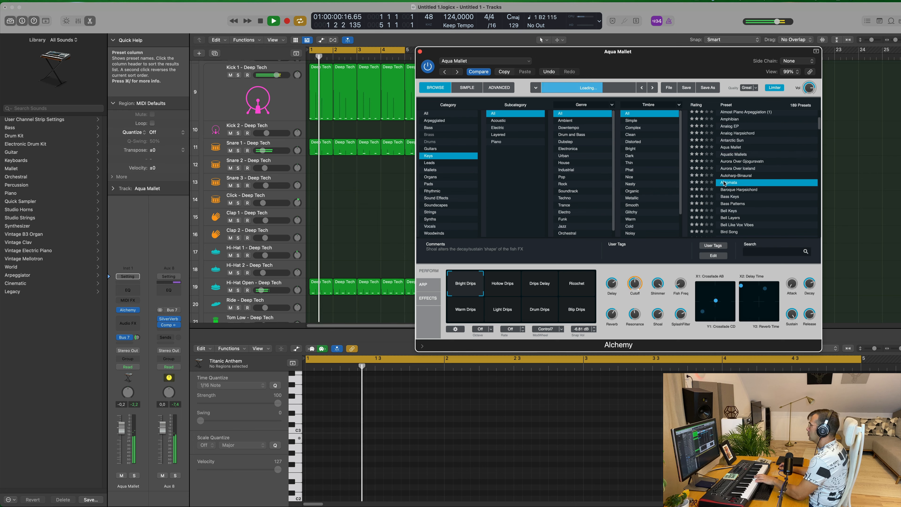
- Load the Automata keys preset on the top Alchemy track
left_click(730, 183)
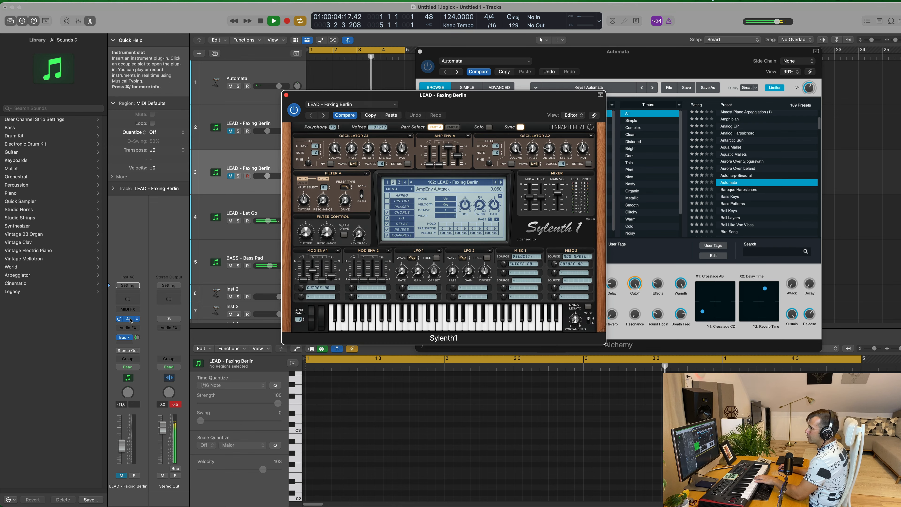
- Start choosing the PAD - Anjuna Pad Sylenth1 sound for the copied lead track
left_click(451, 182)
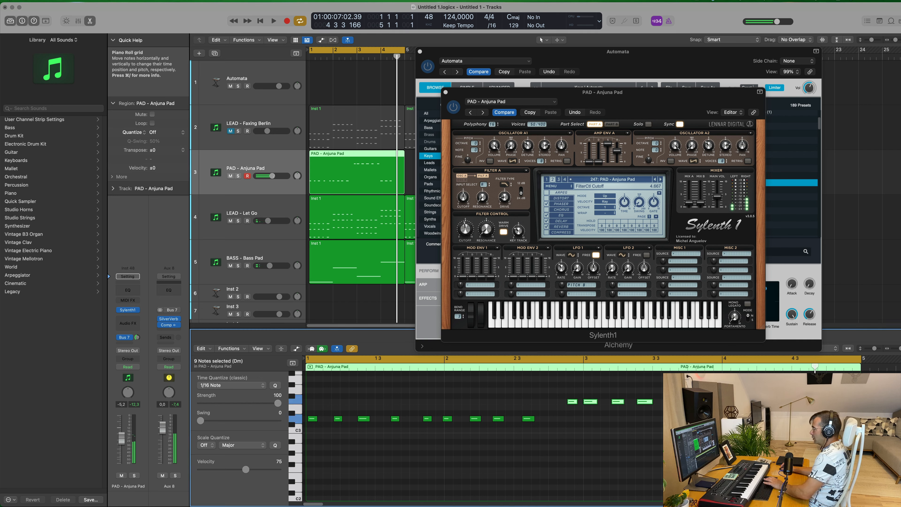
- Repeat the selected pad notes along the region at the same pitch to fill all four bars
left_click(274, 21)
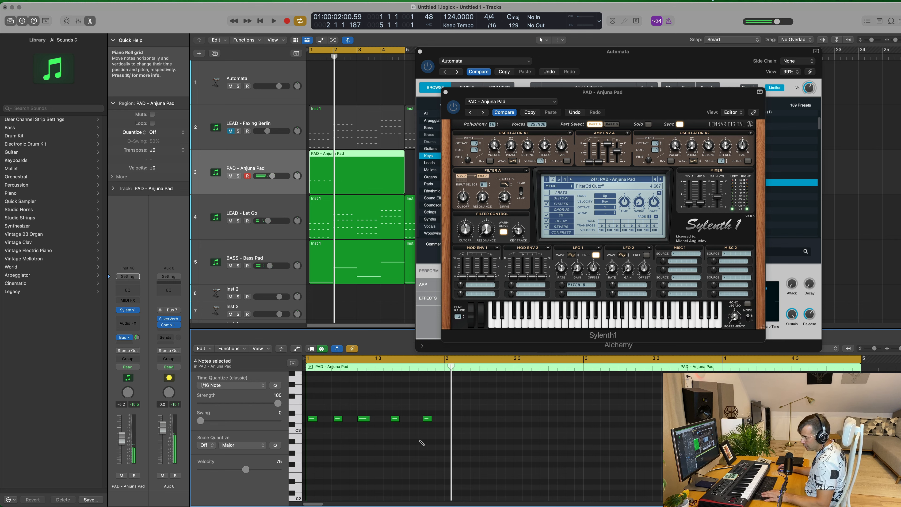
left_click(274, 21)
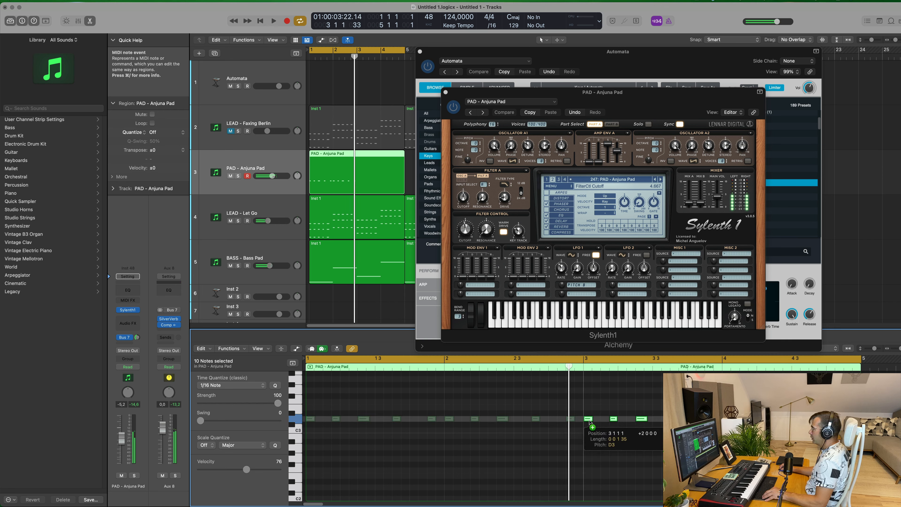
left_click(274, 20)
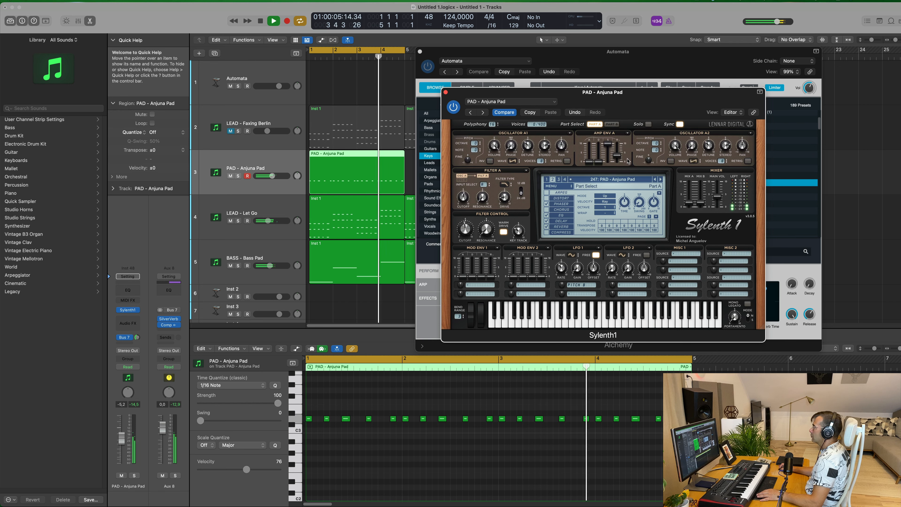
- Move the pad's Sylenth1 window aside so the Automata Alchemy window shows
left_click(611, 124)
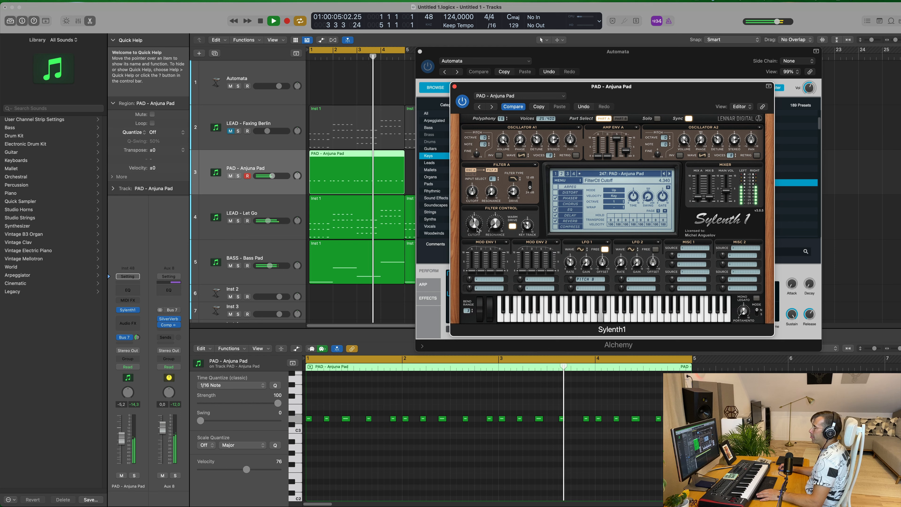
mouse_move(137, 337)
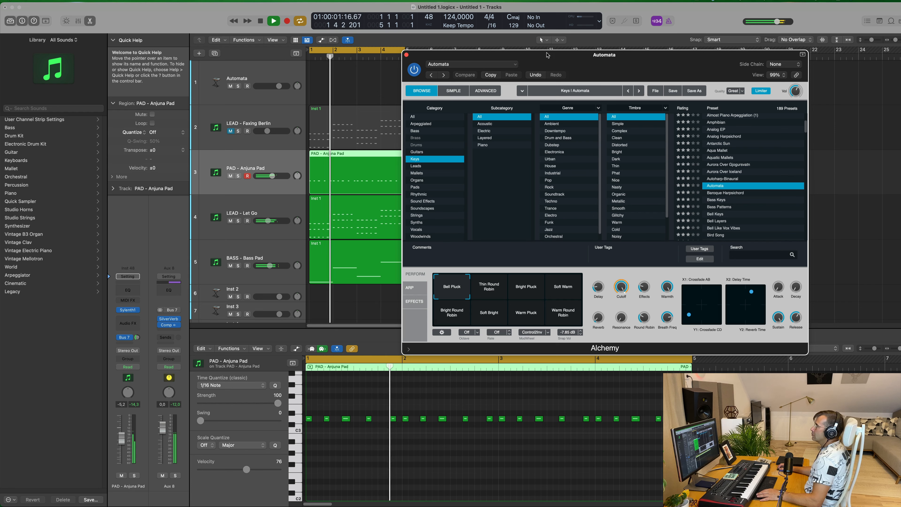
- Close the Alchemy and pad Sylenth1 windows and bring the LEAD - Let Go region into the Piano Roll
left_click(406, 55)
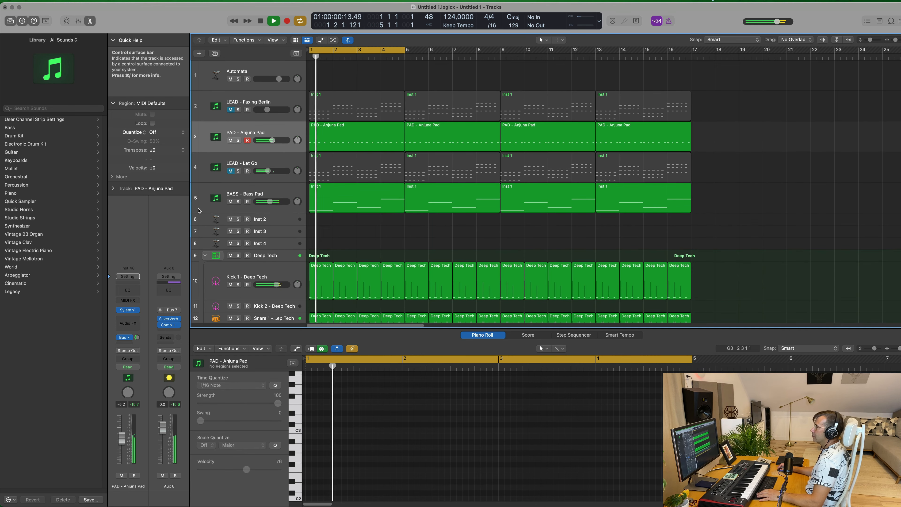
left_click(356, 136)
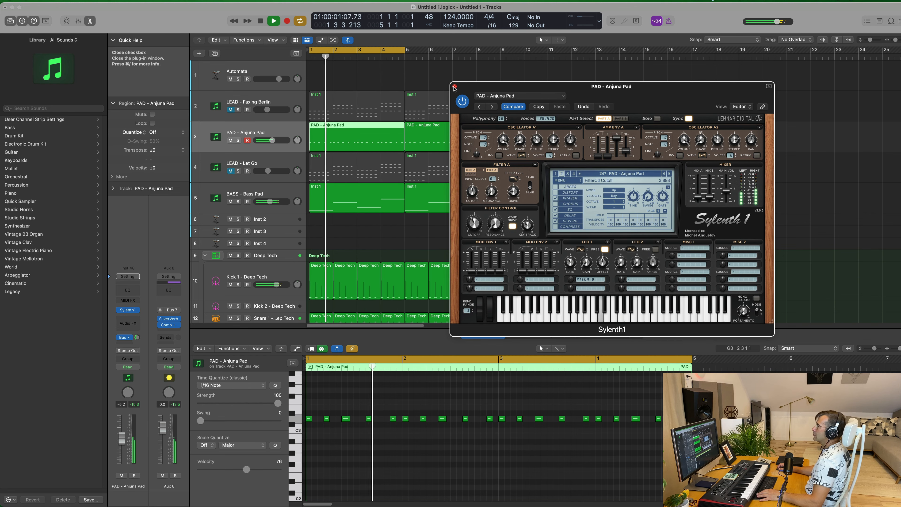
left_click(456, 86)
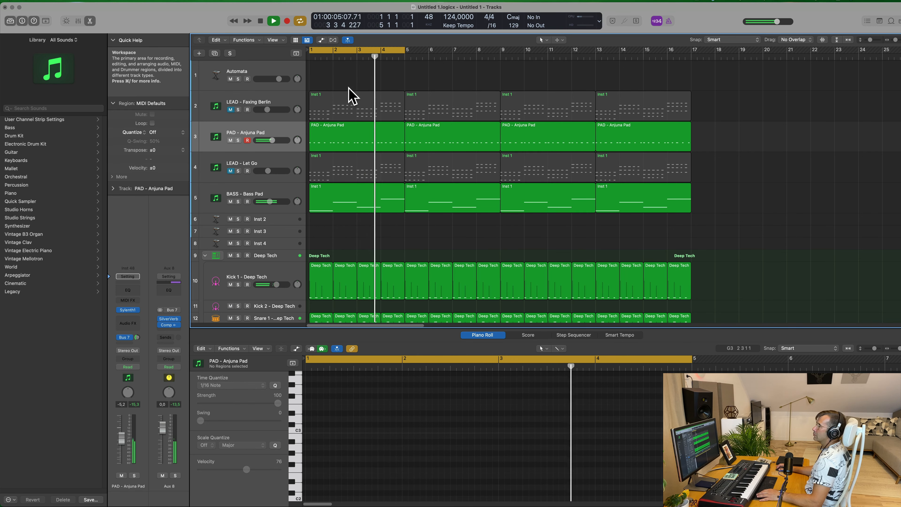
left_click(230, 110)
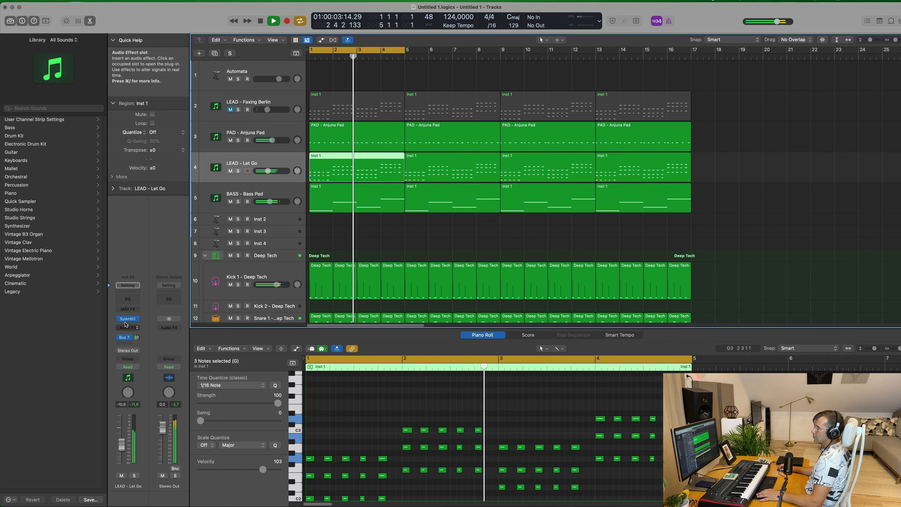
- Add a Yamaha Grand Piano track from the library below LEAD - Let Go
double_click(128, 318)
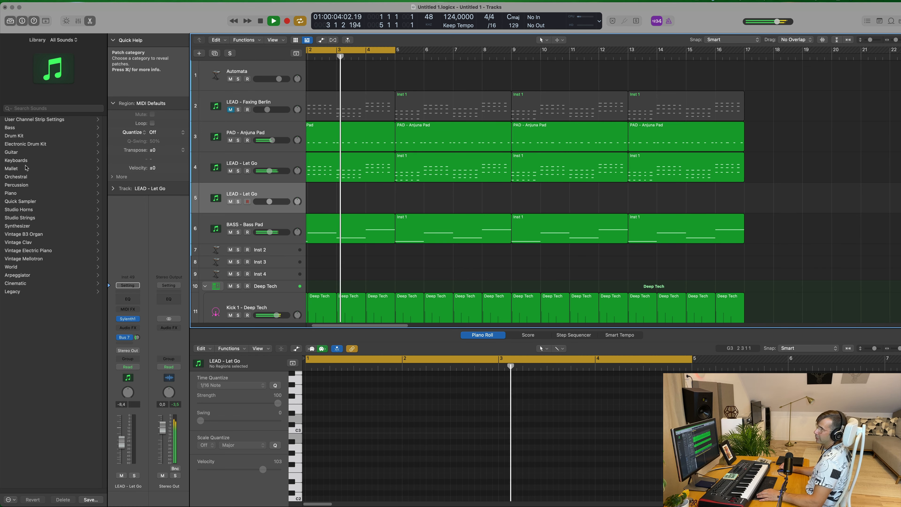
left_click(11, 193)
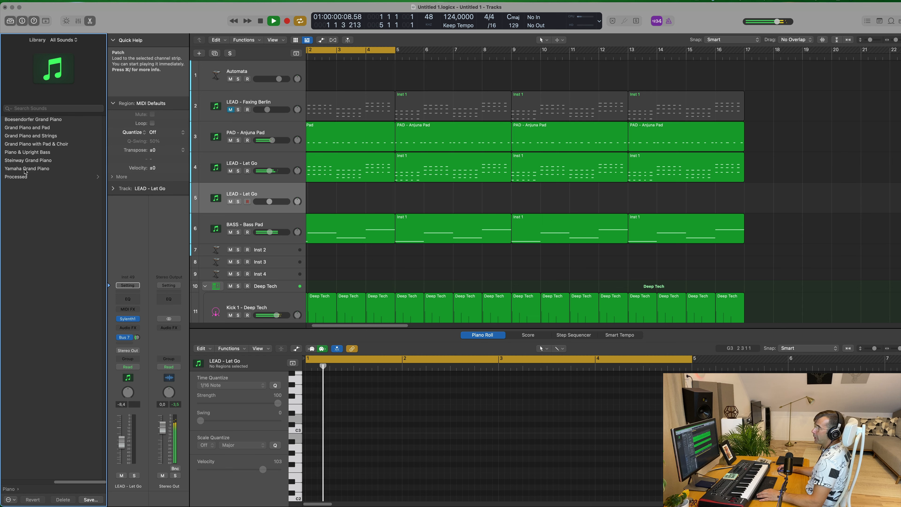
left_click(26, 169)
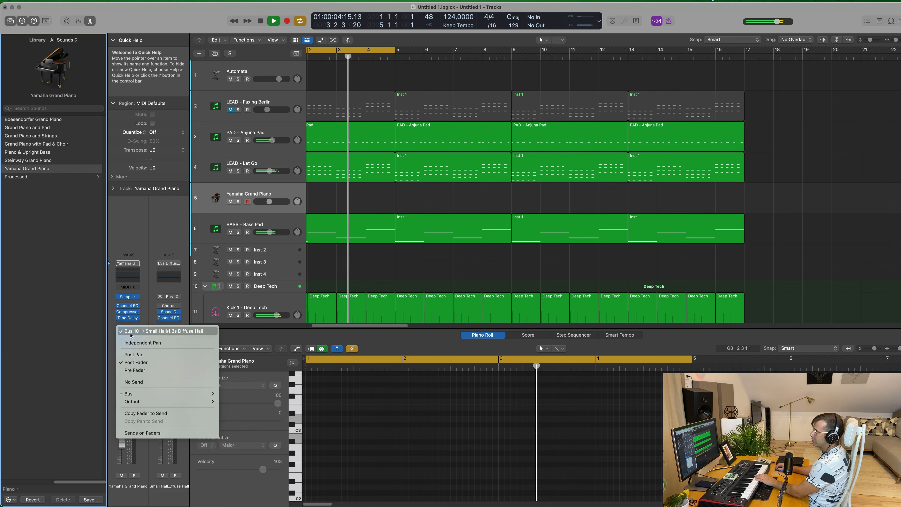
- Route the Yamaha Grand Piano's send to Bus 7 feeding the SilverVerb aux
left_click(128, 393)
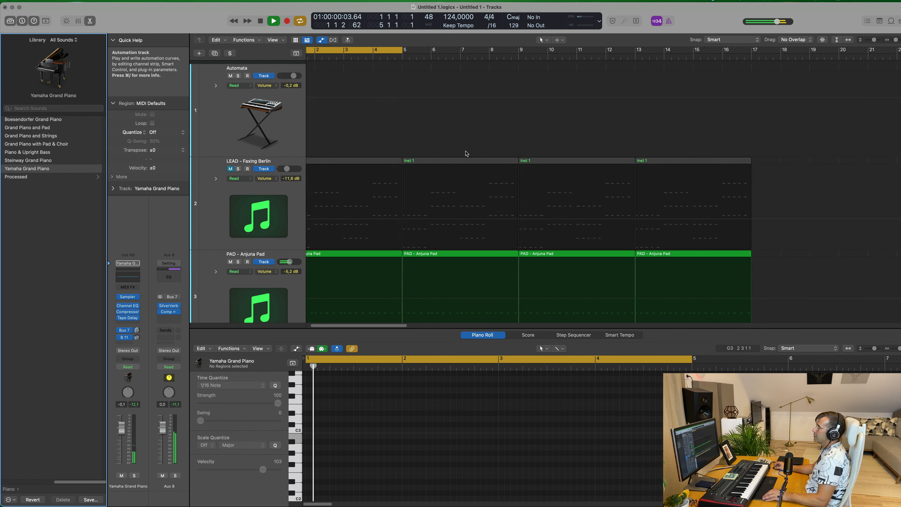
- Extend the cycle range to bar 17 and create a four-bar piano region at the start
left_click_drag(400, 50, 440, 50)
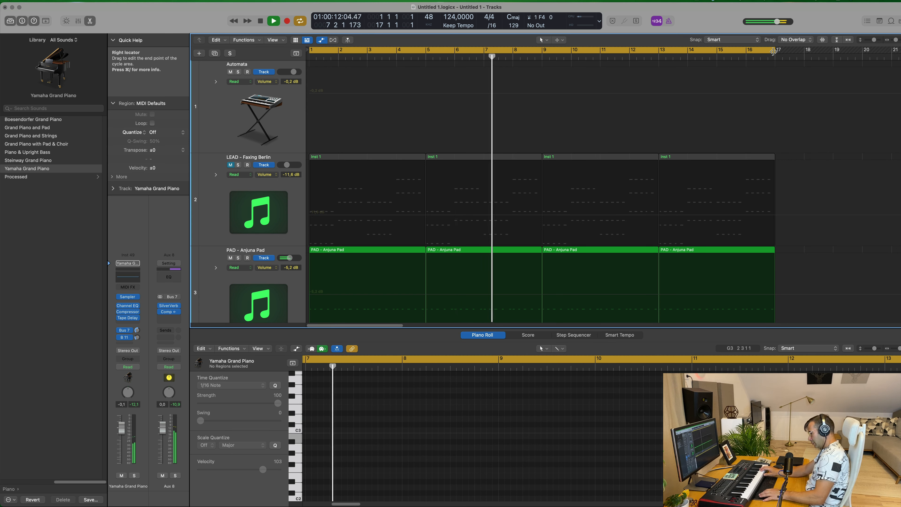
left_click(286, 20)
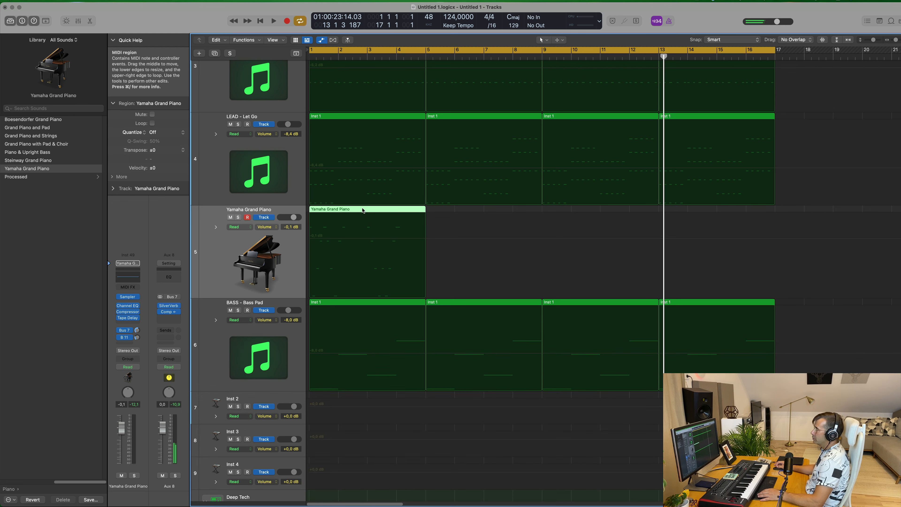
- Move the later piano melody notes left so both halves play back-to-back
double_click(367, 208)
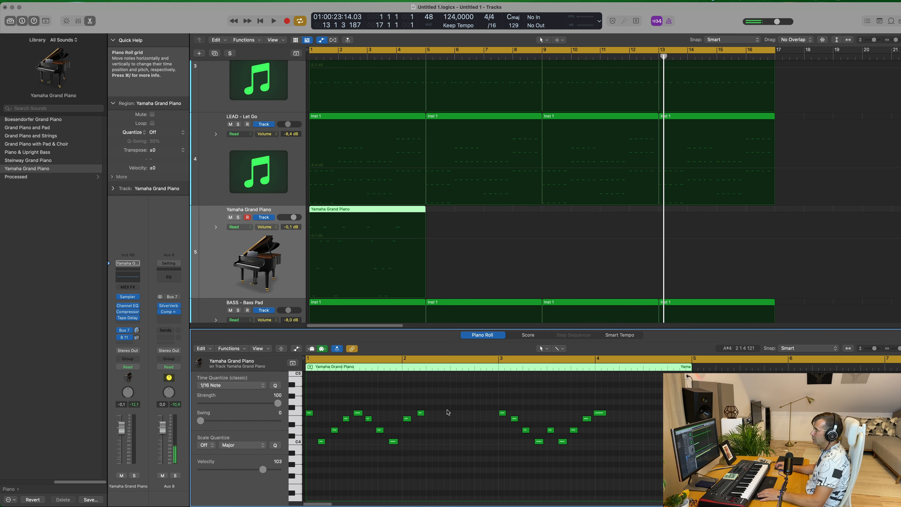
left_click(273, 20)
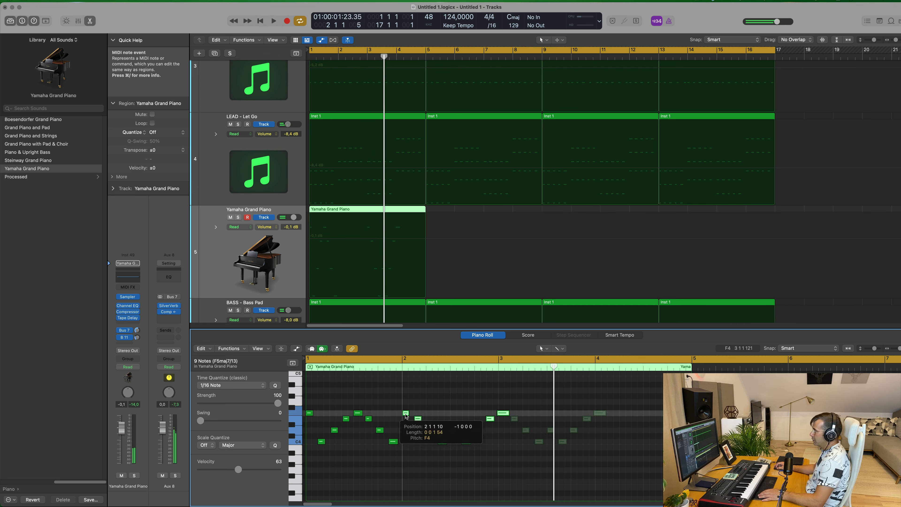
left_click(503, 413)
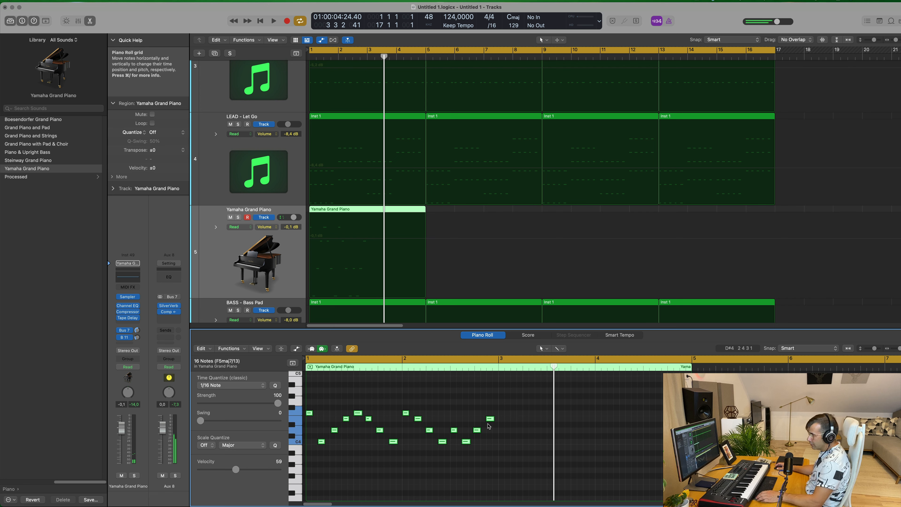
- Cut the piano part into one-bar regions at each bar line
left_click(273, 21)
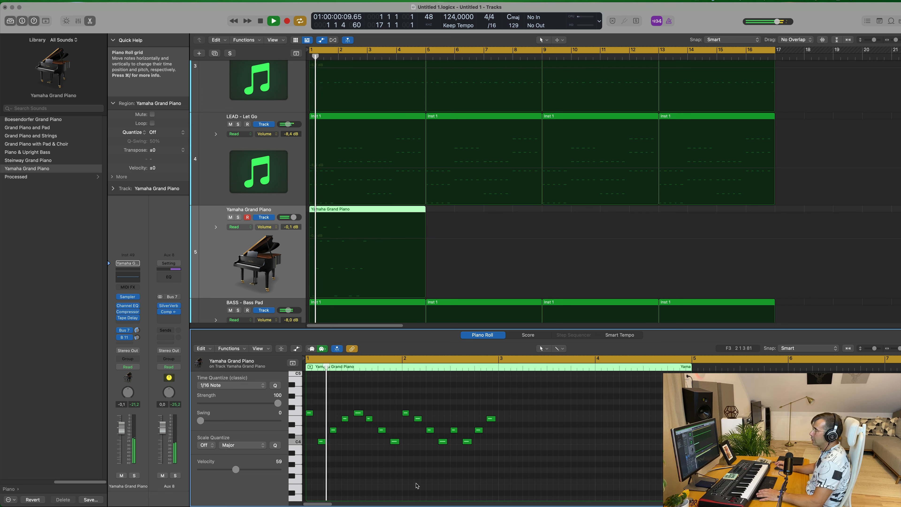
left_click(273, 20)
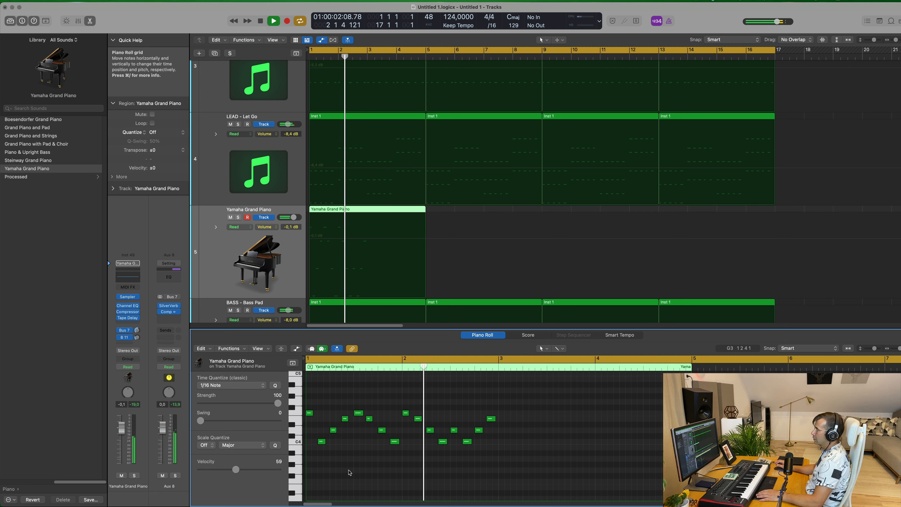
left_click(274, 21)
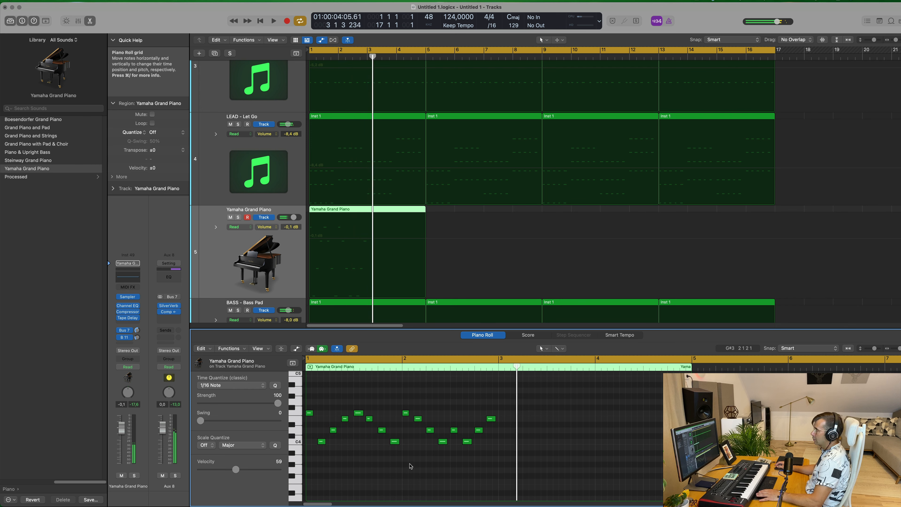
left_click(274, 20)
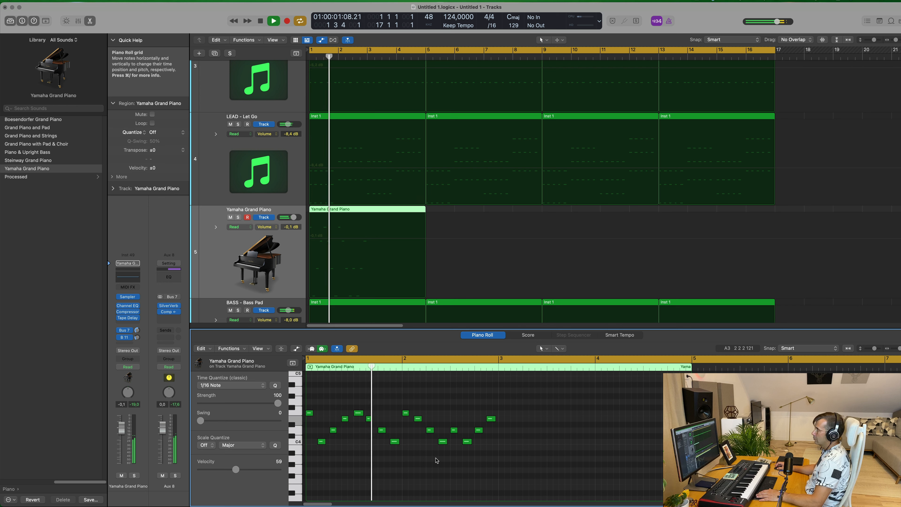
left_click(273, 21)
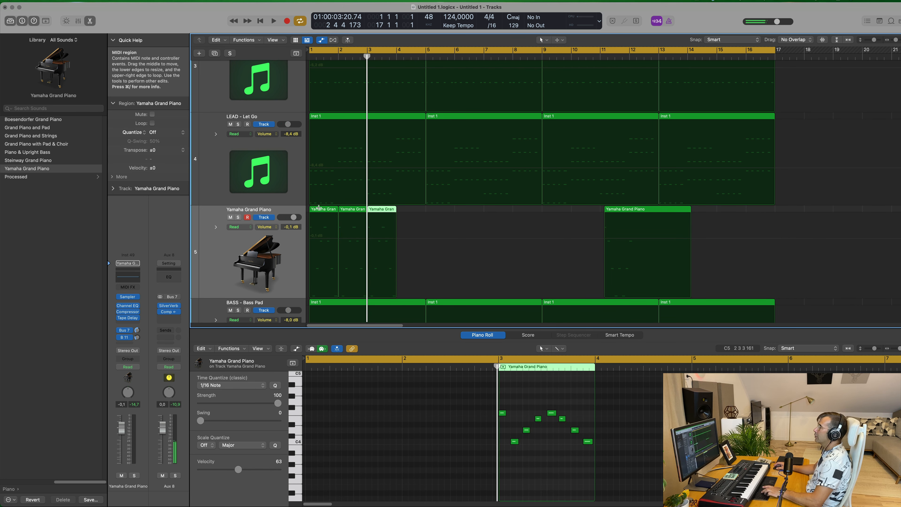
- Repeat the one-bar piano regions so they span bars 1 through 9
left_click(273, 21)
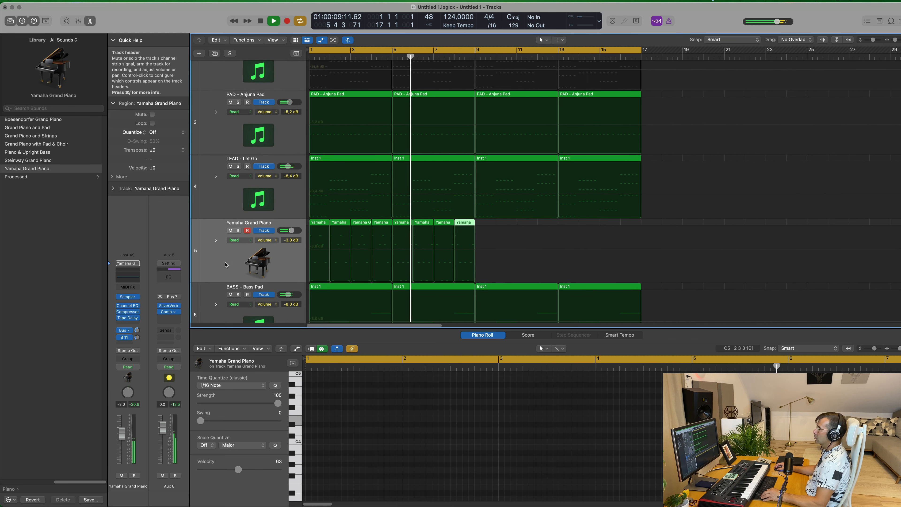
left_click(274, 20)
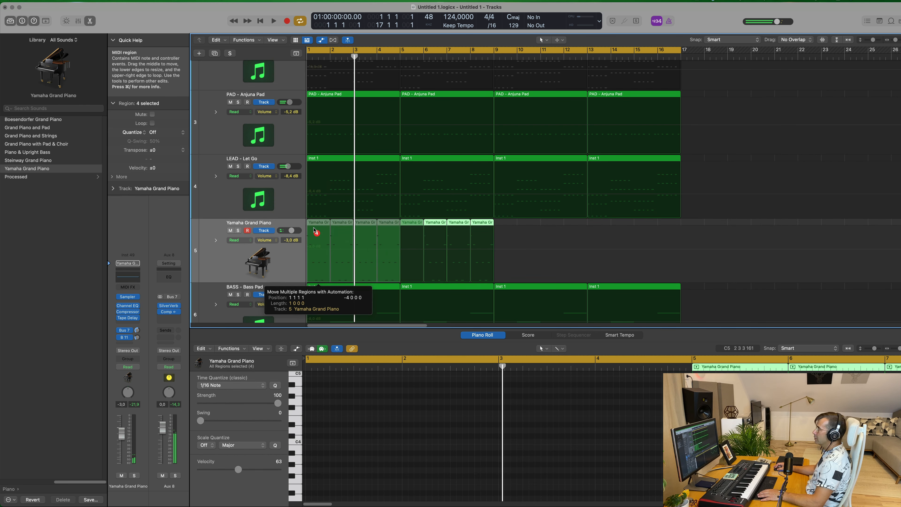
- Raise the final piano note's velocity to 106 and repeat the region to sixteen bars
left_click(273, 20)
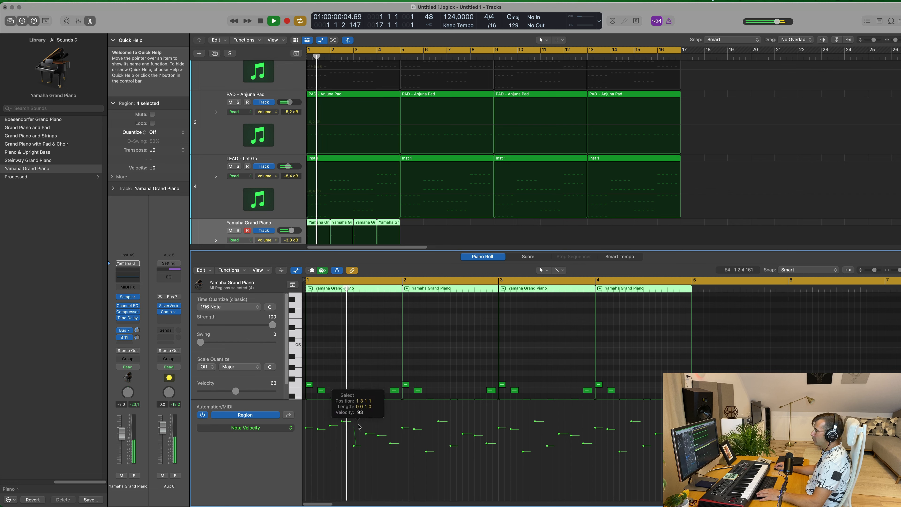
left_click(353, 424)
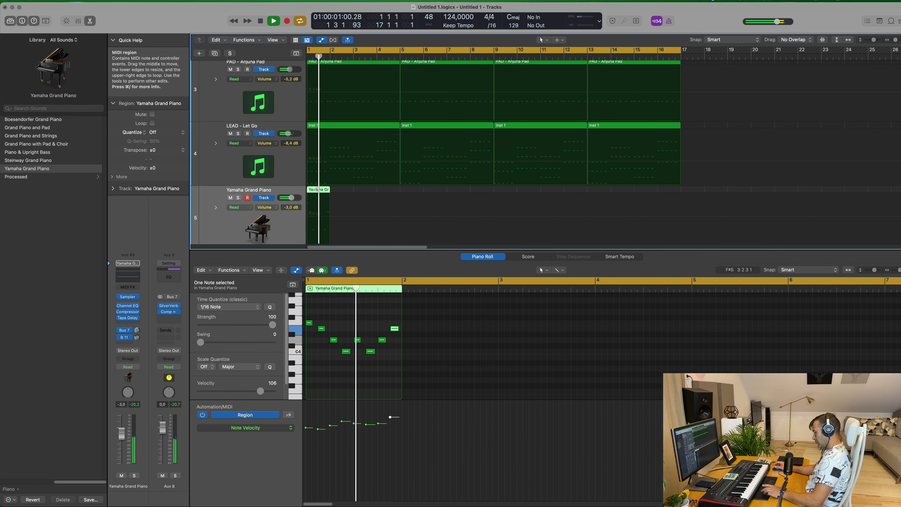
left_click(274, 21)
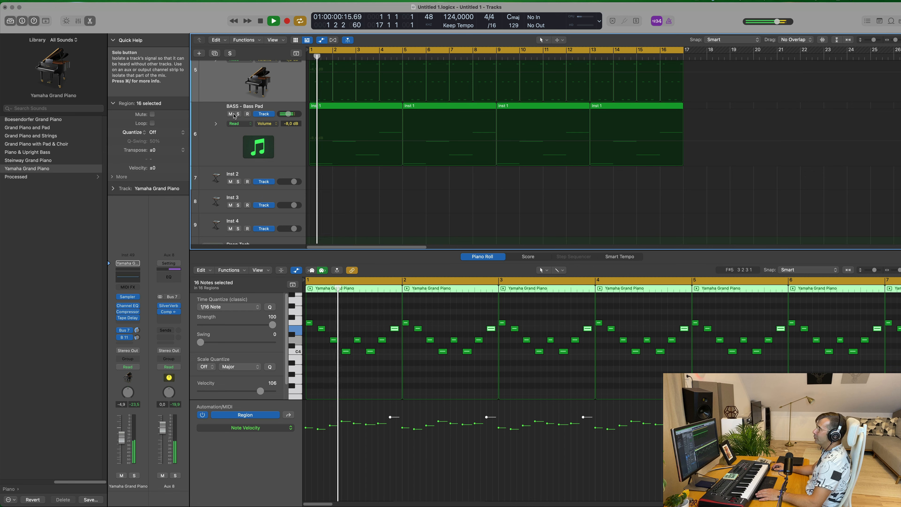
- Select the BASS - Bass Pad track so its four bass notes show in the Piano Roll
left_click(273, 20)
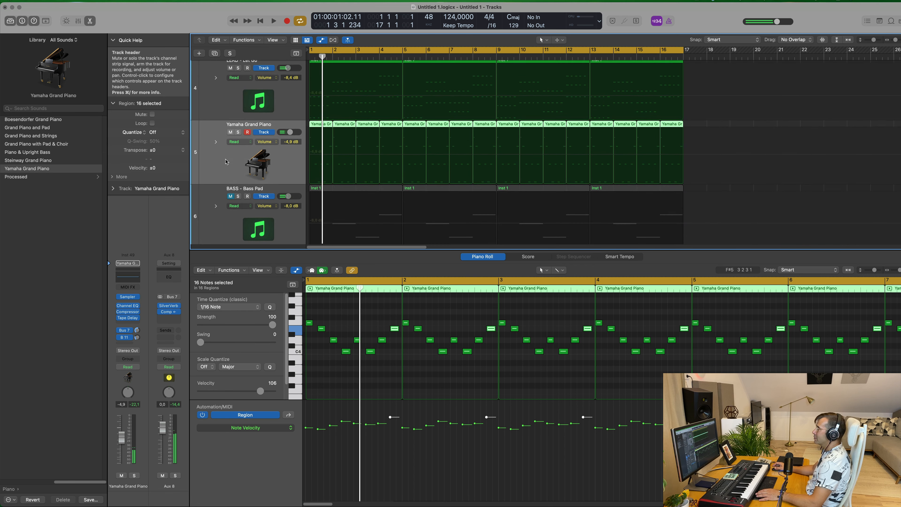
left_click(273, 21)
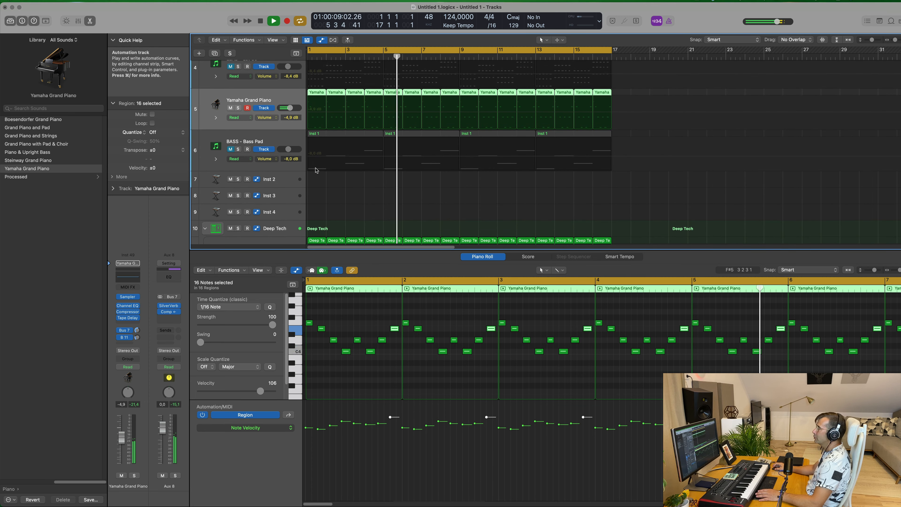
left_click(251, 149)
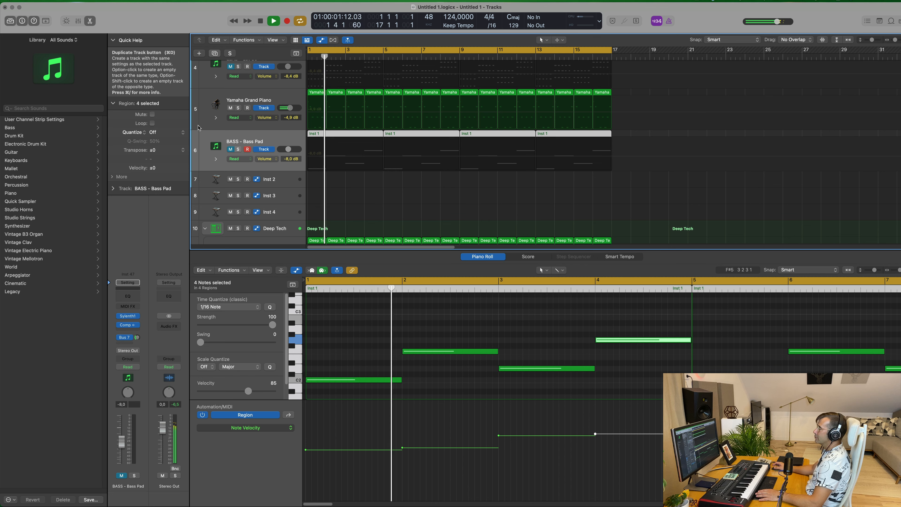
left_click(215, 54)
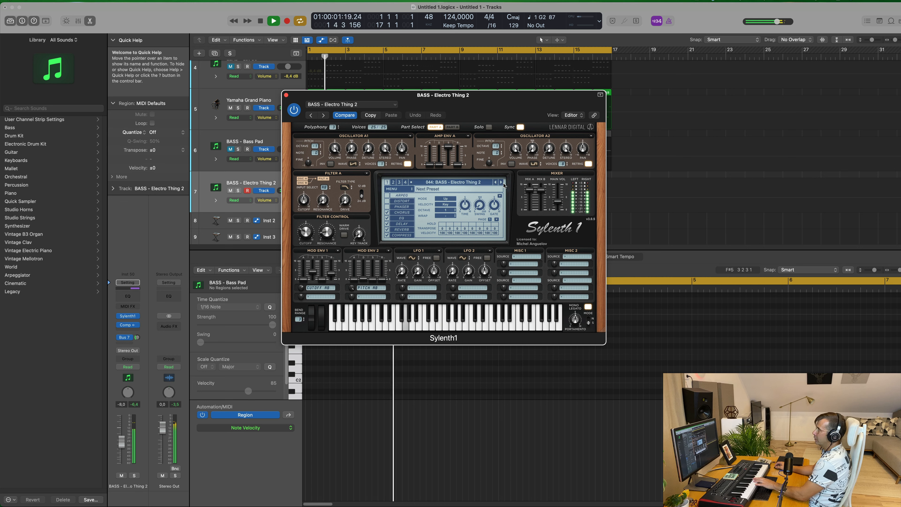
- Step Sylenth1 forward to preset 046: BASS - Fat Bass on the new bass track
left_click(500, 182)
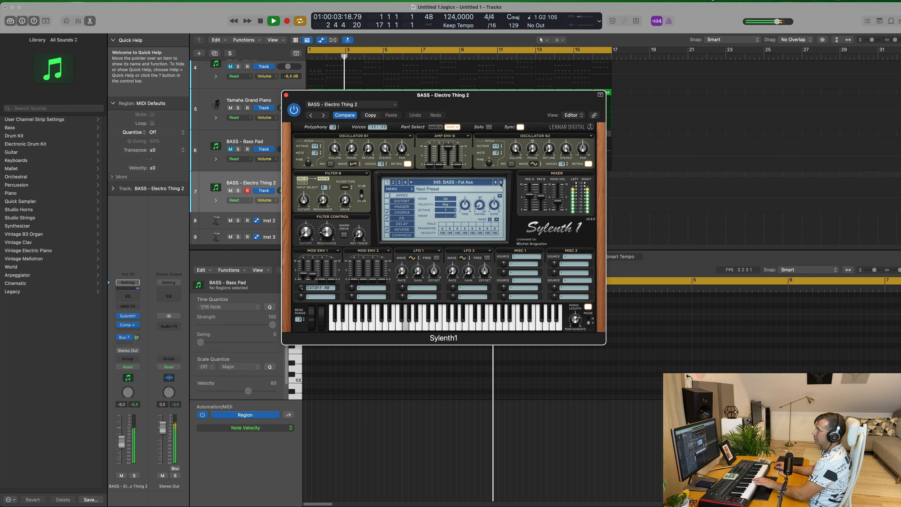
left_click(501, 182)
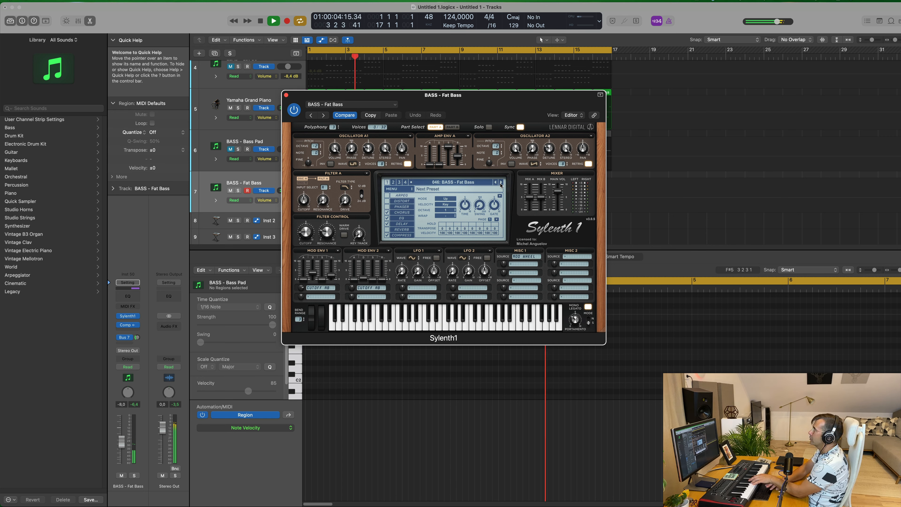
- Record a four-bar, 24-note bass line from the MIDI keyboard onto the Fat Bass track
left_click(287, 21)
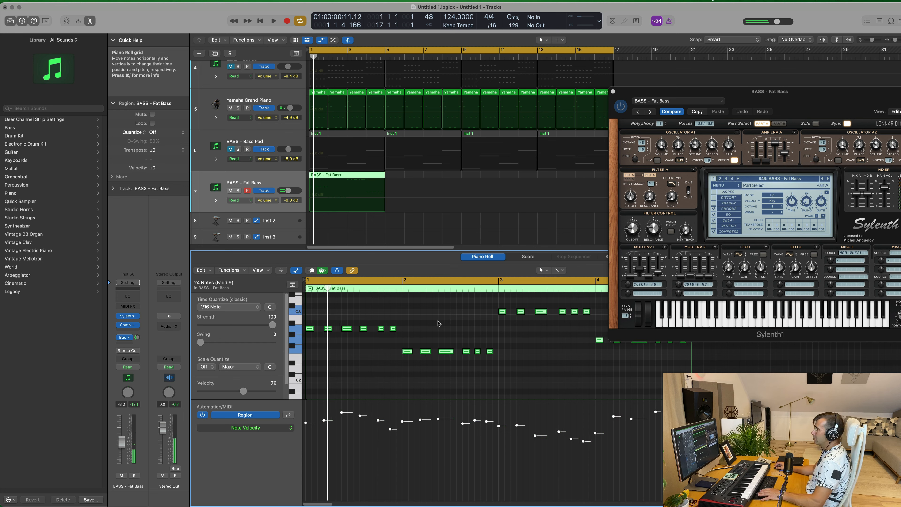
left_click(274, 20)
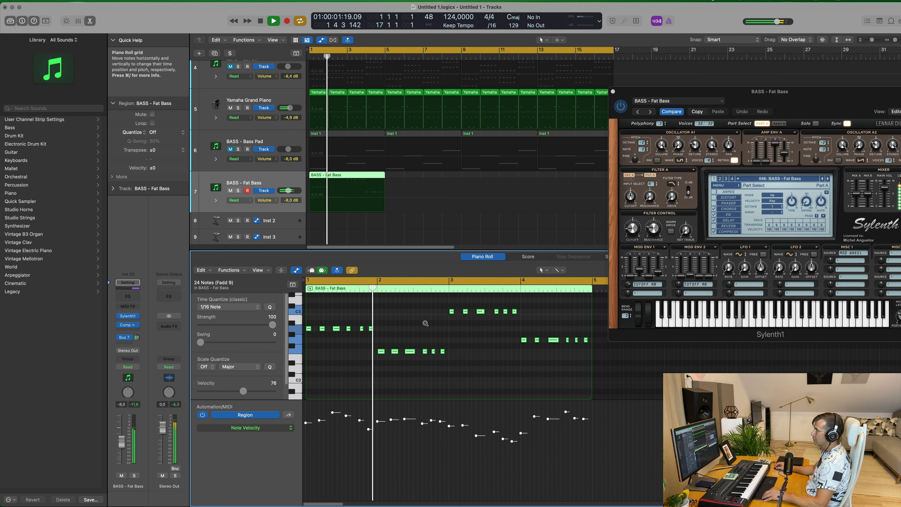
left_click(274, 21)
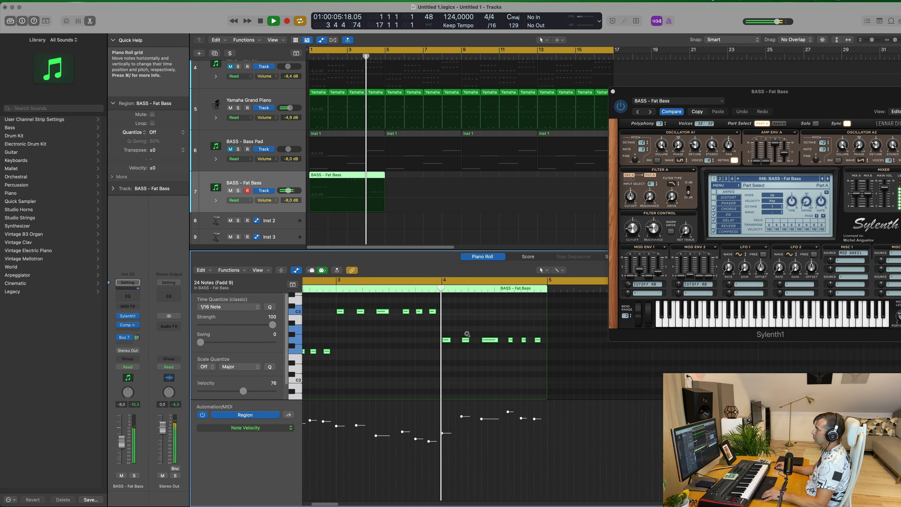
left_click(286, 20)
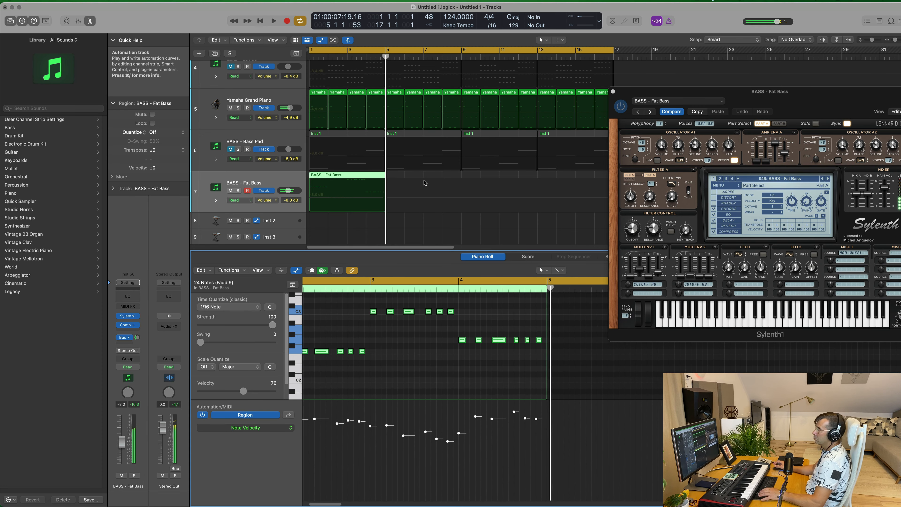
left_click(273, 20)
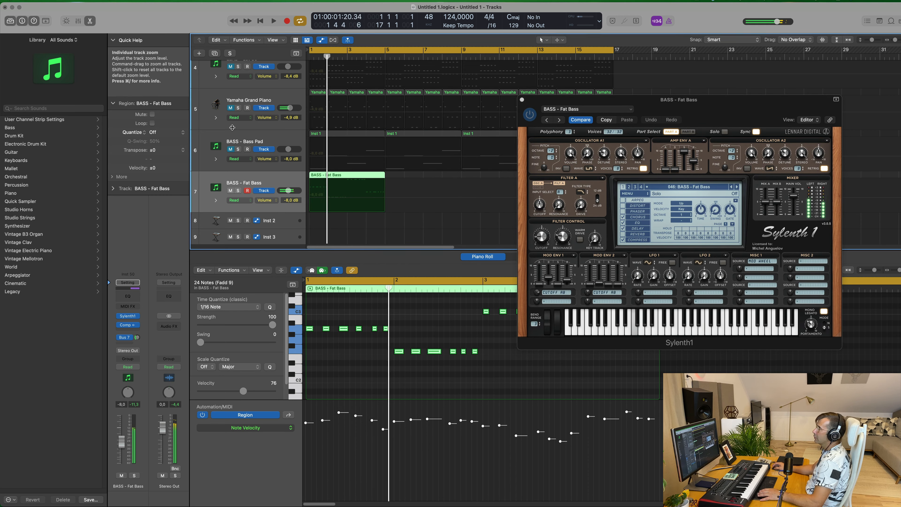
- Repeat the bass region to four and audition Sylenth1's BASS – High Pass Bassline preset
left_click(273, 21)
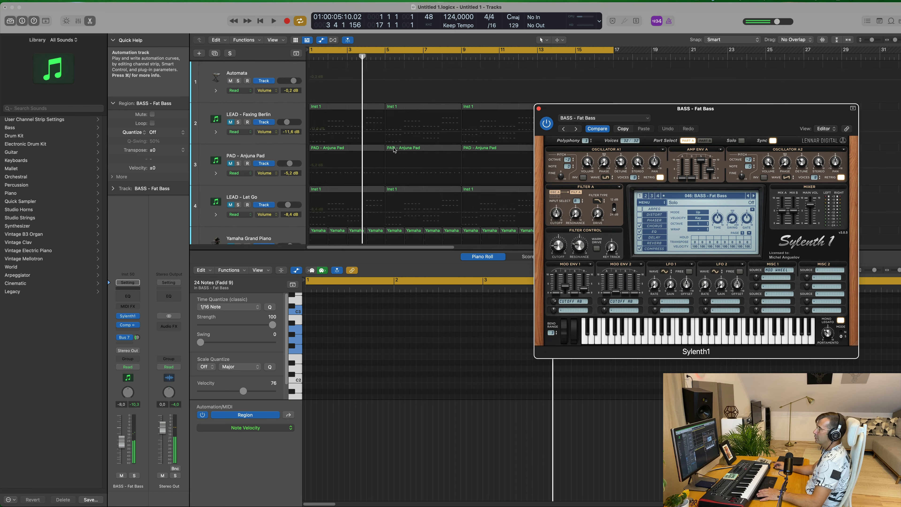
left_click(272, 20)
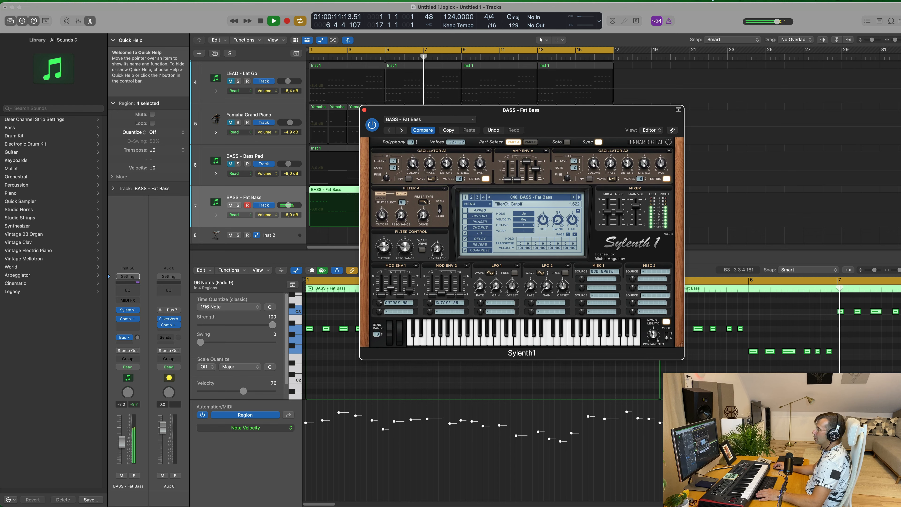
left_click(273, 20)
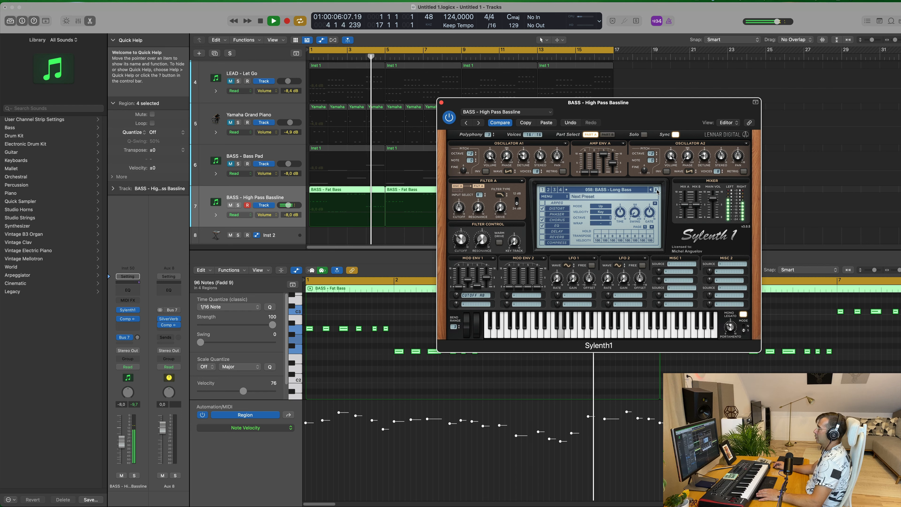
- Reload the BASS - Fat Bass preset and close Sylenth1 back to the arrangement
left_click(659, 189)
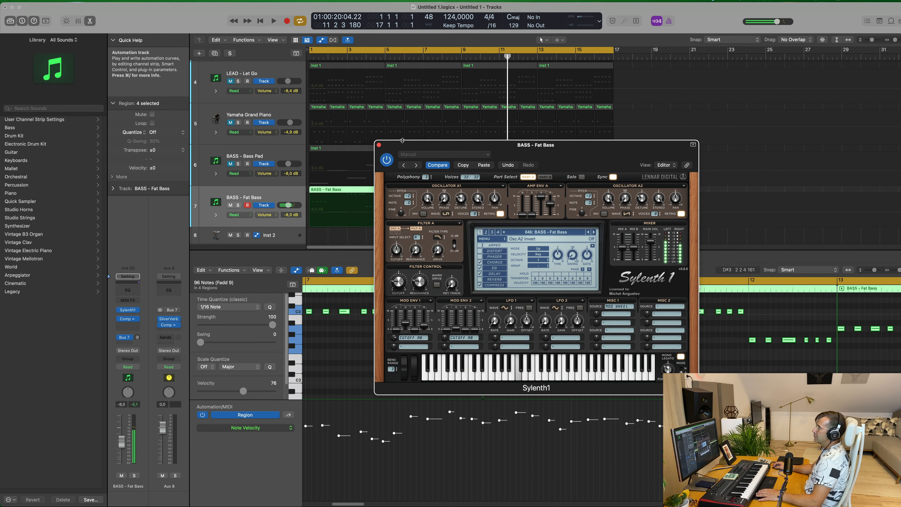
left_click(273, 20)
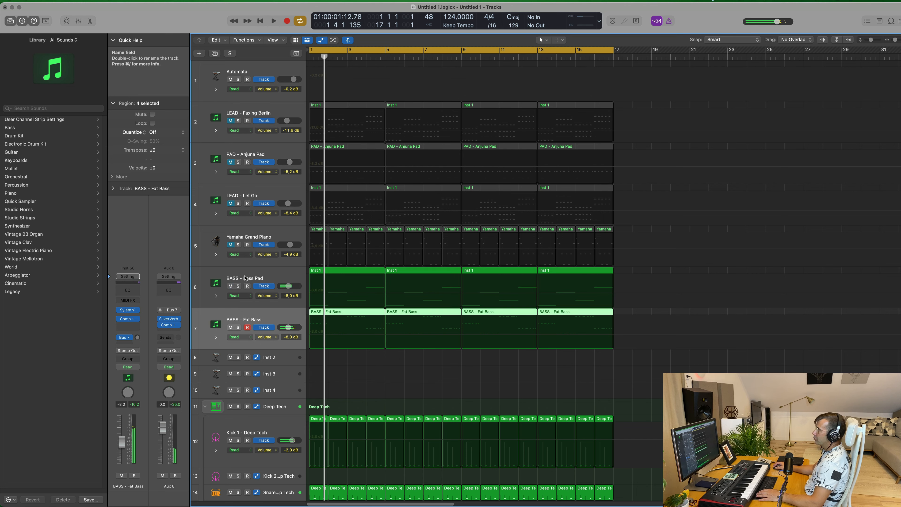
- Lower the Yamaha Grand Piano and Anjuna Pad faders and duplicate the LEAD - Let Go track
left_click(274, 20)
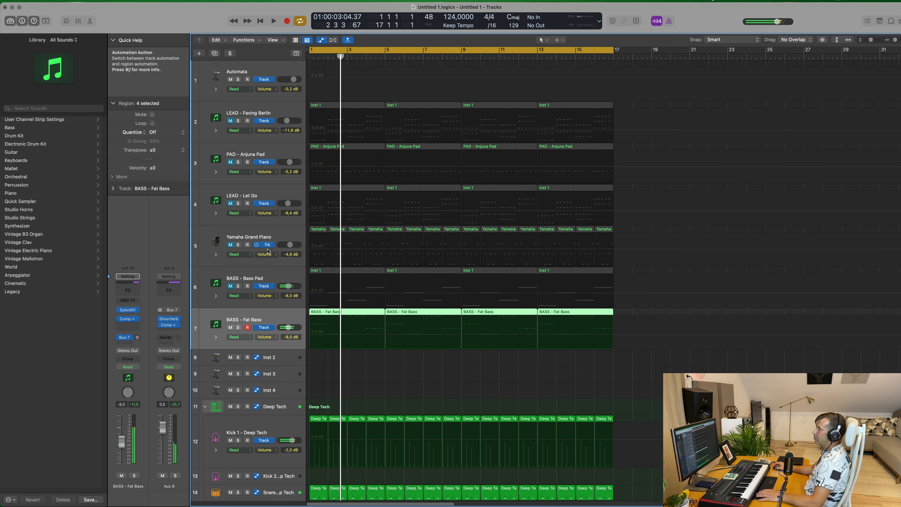
left_click(249, 237)
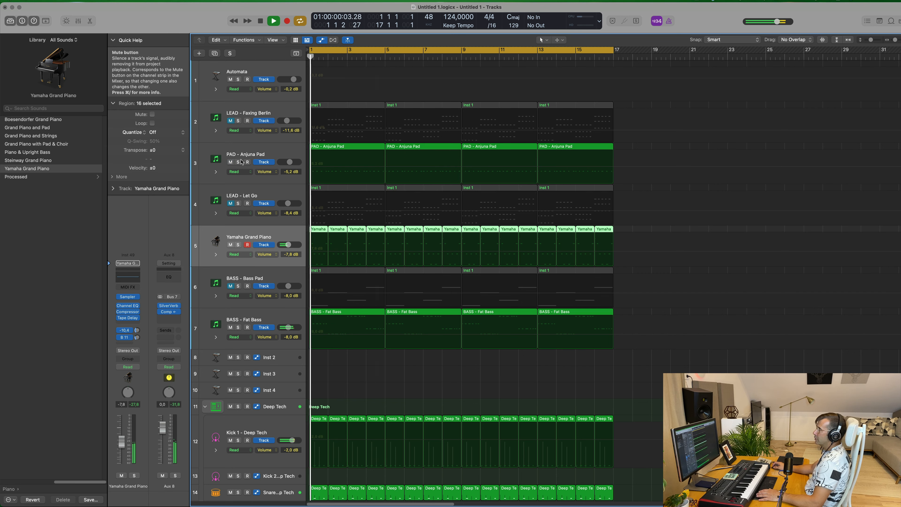
left_click(246, 154)
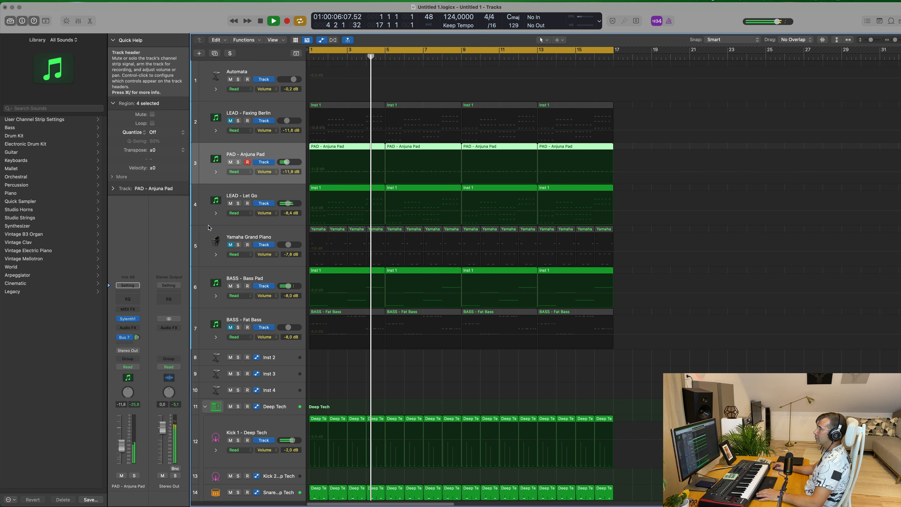
left_click(247, 198)
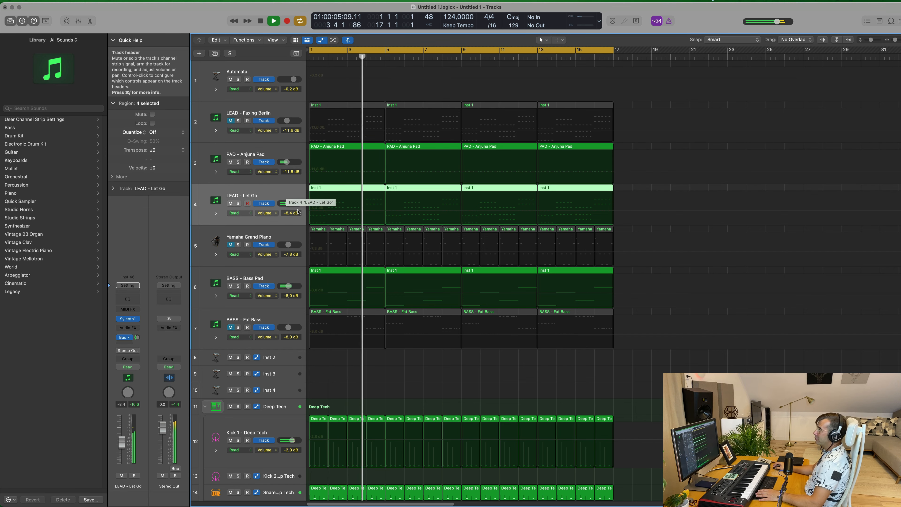
scroll("down", 3)
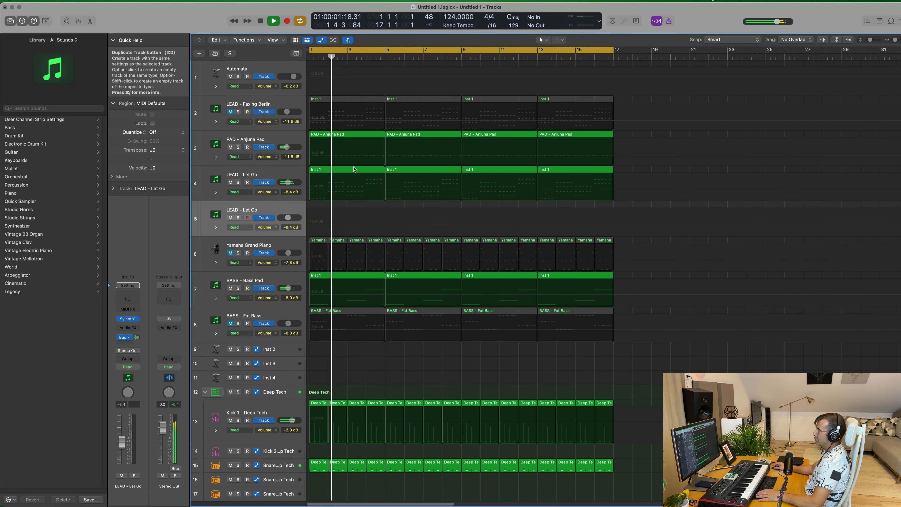
- Create a four-bar, twelve-note chord region on the duplicate lead track and check its Sylenth1
left_click(345, 204)
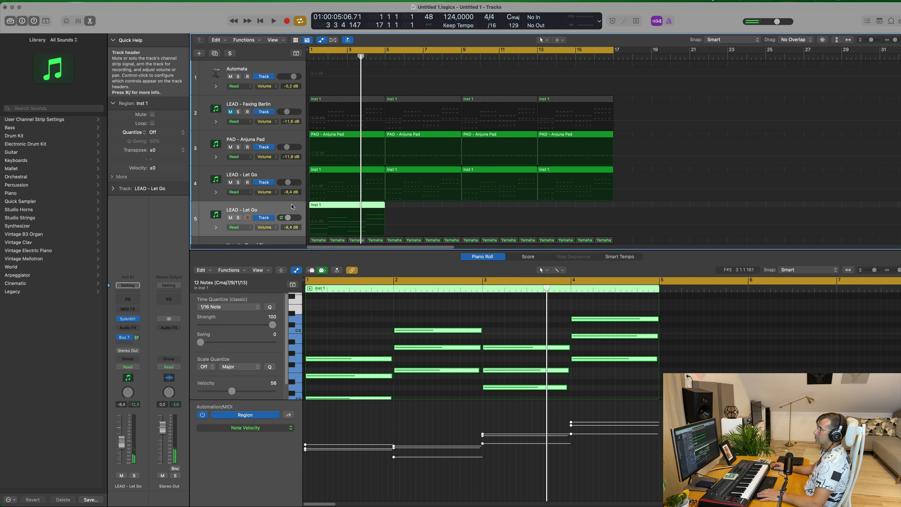
left_click(273, 21)
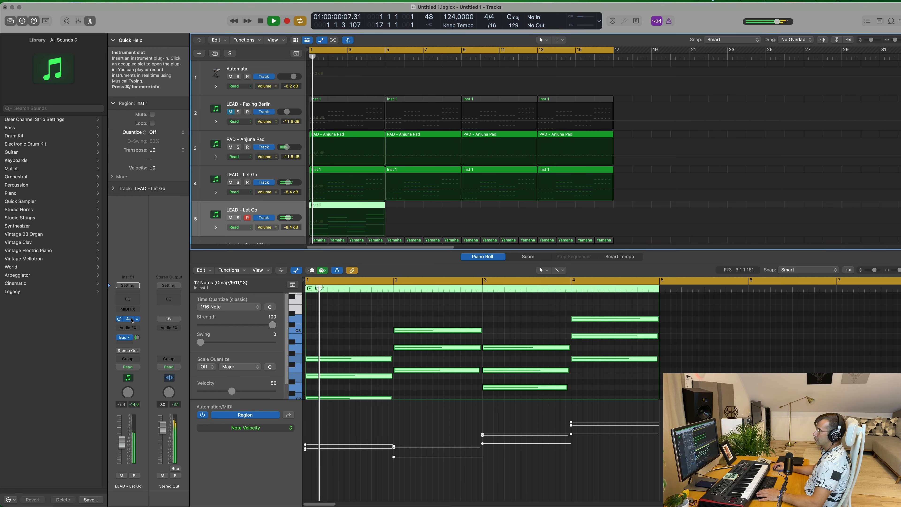
left_click(127, 319)
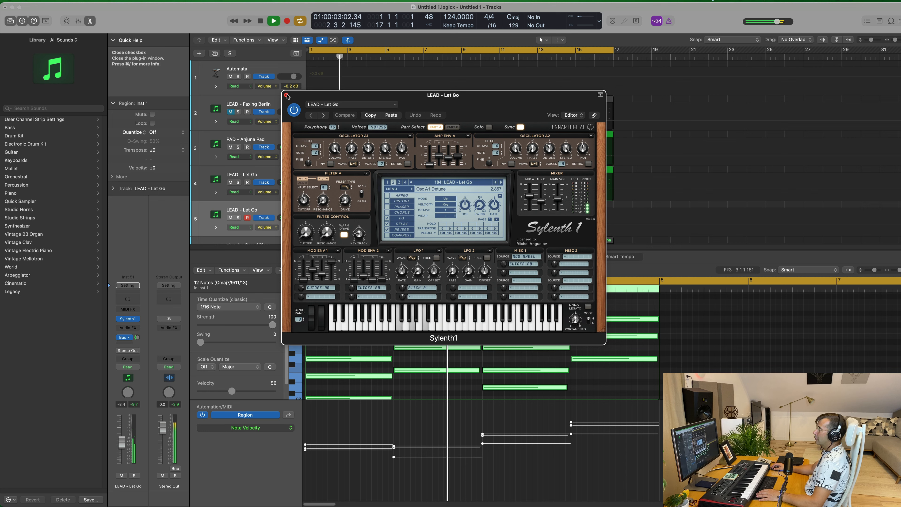
left_click(294, 110)
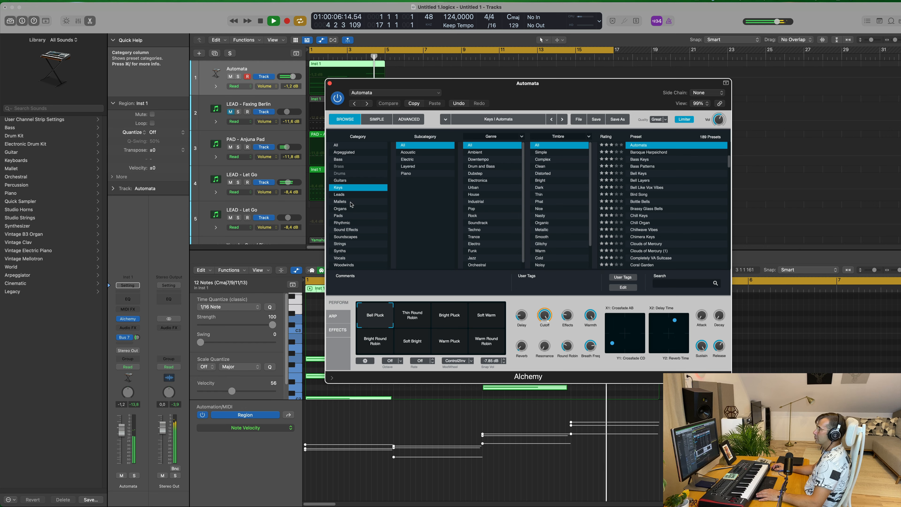
- Audition Alchemy pads Analog Poly Ensemble, Analog Pulse Pad and Analog Smooth
left_click(338, 215)
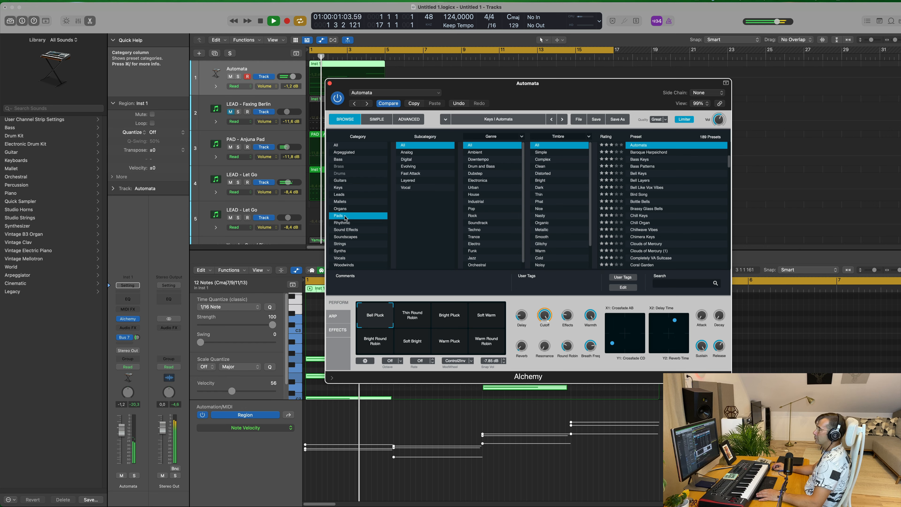
left_click(650, 166)
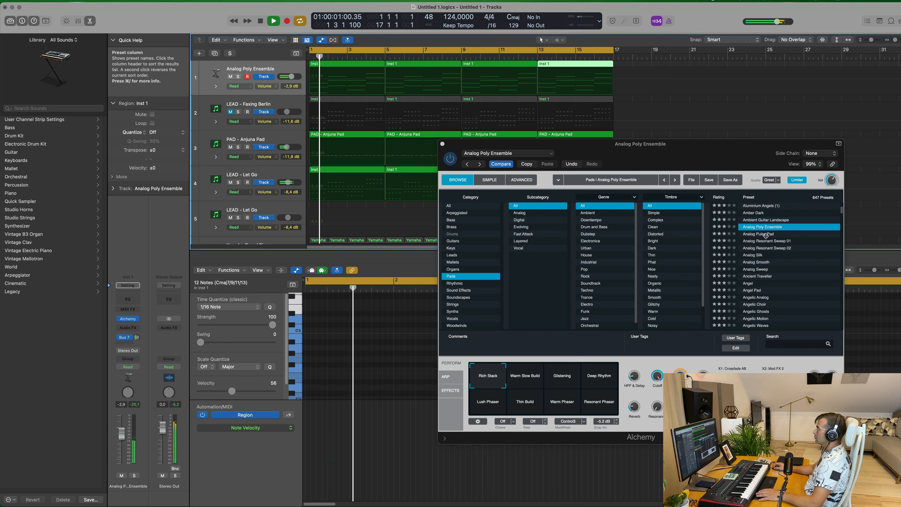
left_click(766, 233)
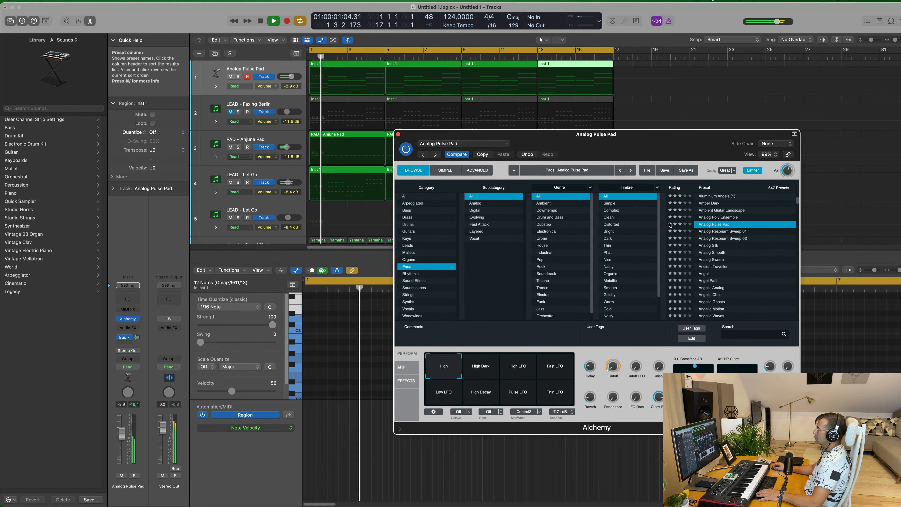
left_click(711, 253)
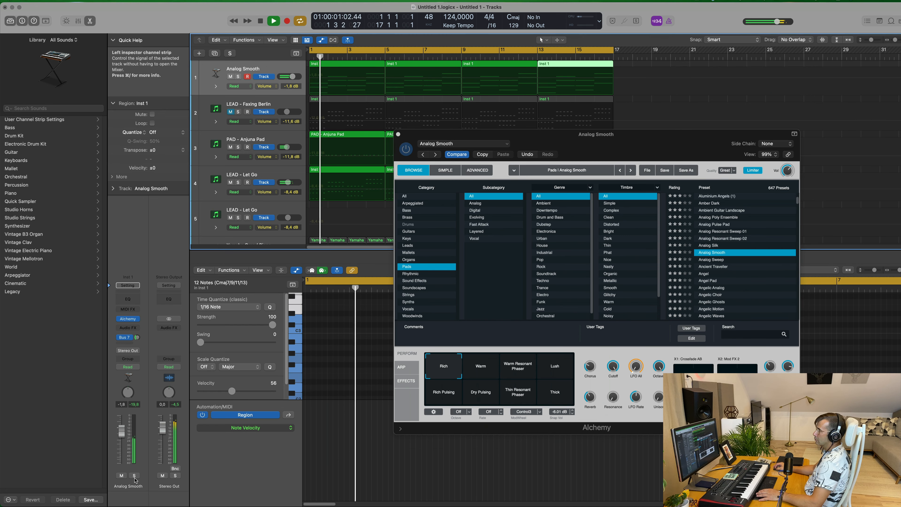
- Load the Ancient Traveller pad with its Rich Flanger variation and close Alchemy
left_click(134, 476)
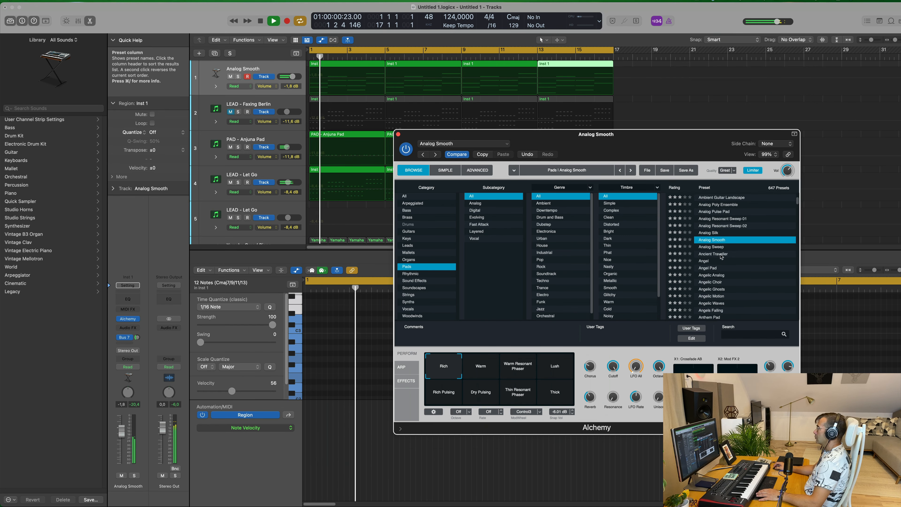
left_click(712, 254)
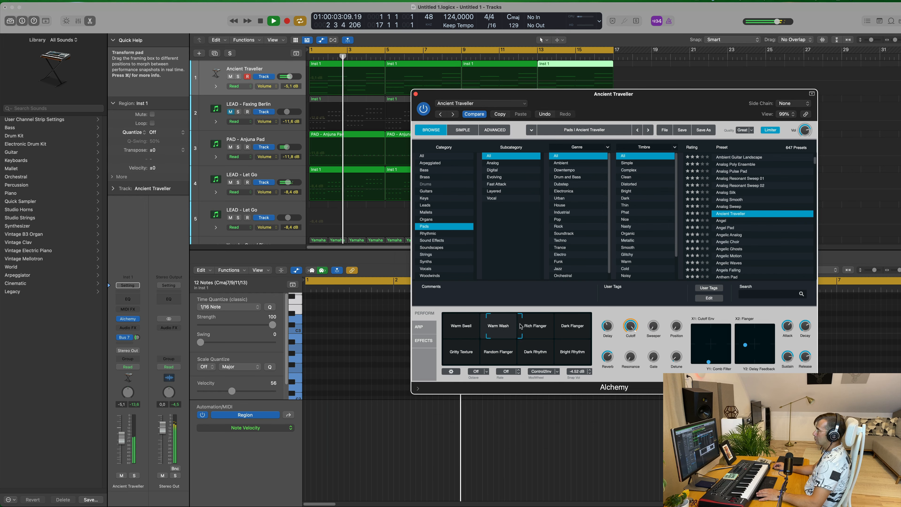
left_click(535, 326)
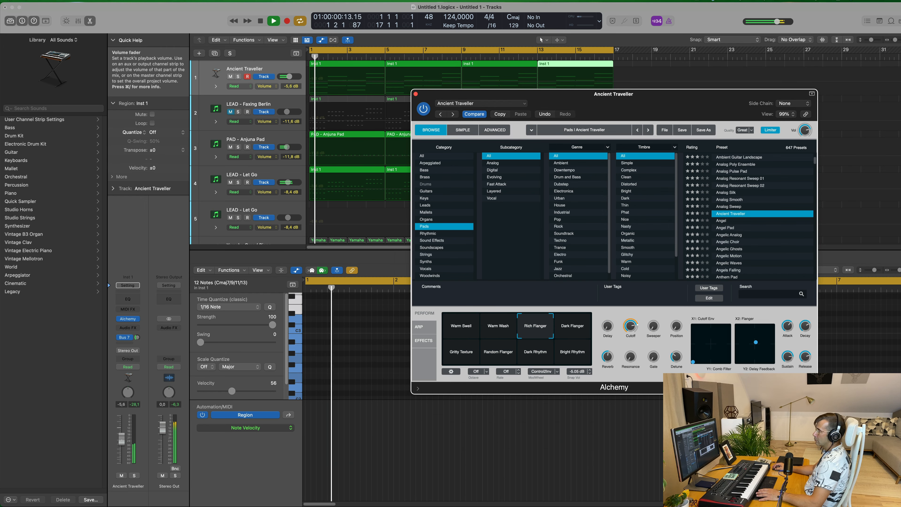
left_click(572, 325)
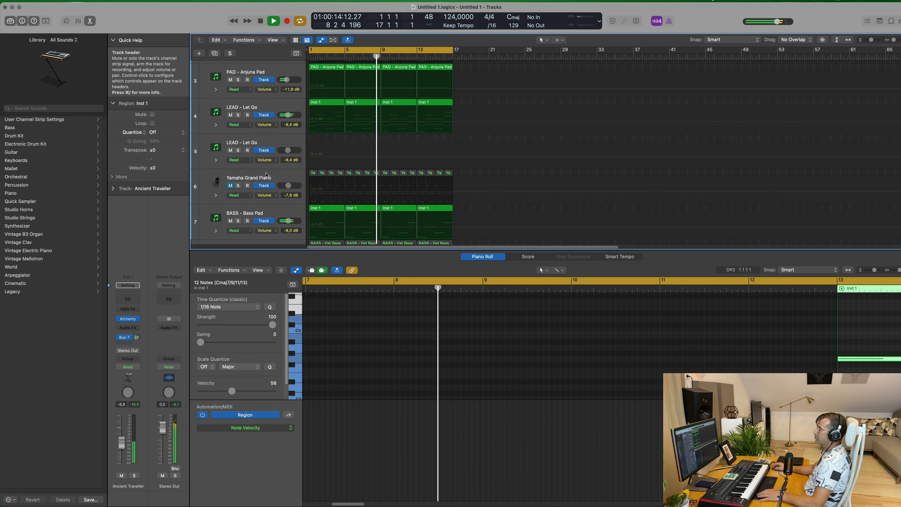
- Insert Step FX in an empty Audio FX slot on the Yamaha Grand Piano track
left_click(250, 177)
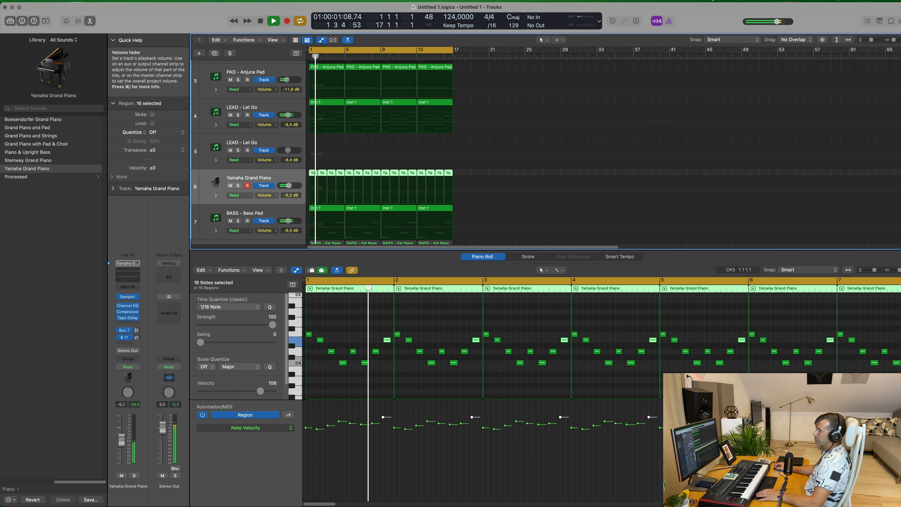
left_click(128, 319)
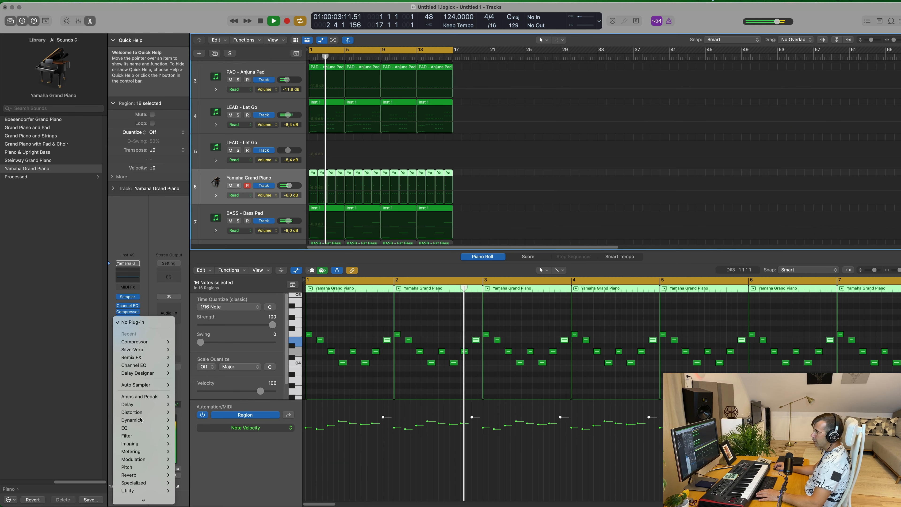
left_click(136, 487)
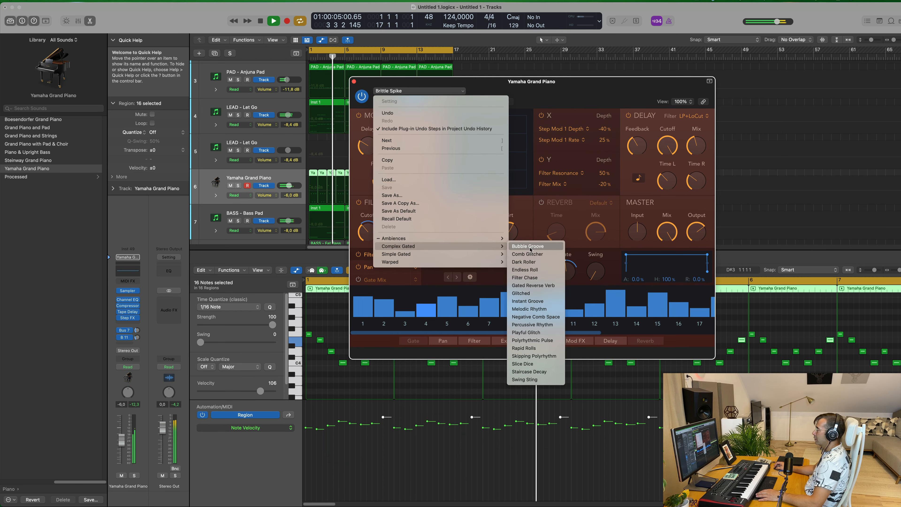
- Try Bubble Groove, then set Step FX to Simple Gated > Anthem Gated Space
left_click(527, 247)
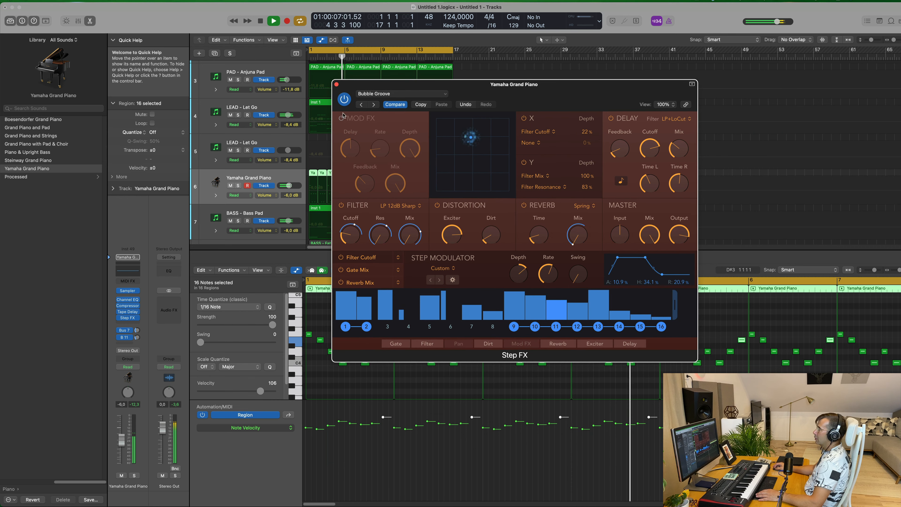
left_click(374, 105)
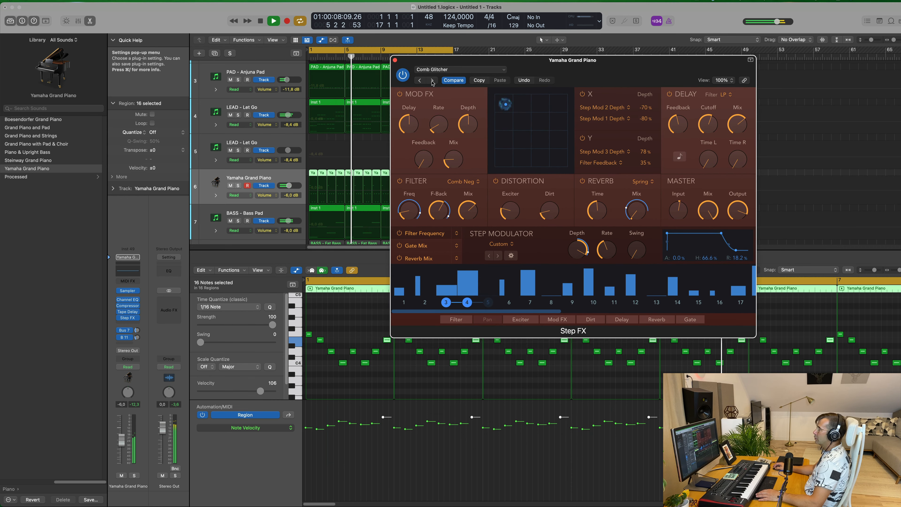
left_click(459, 69)
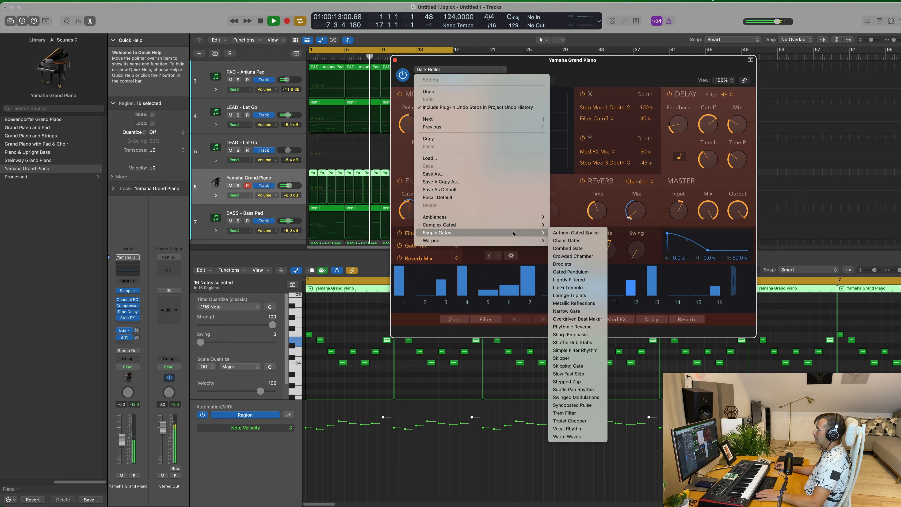
left_click(575, 233)
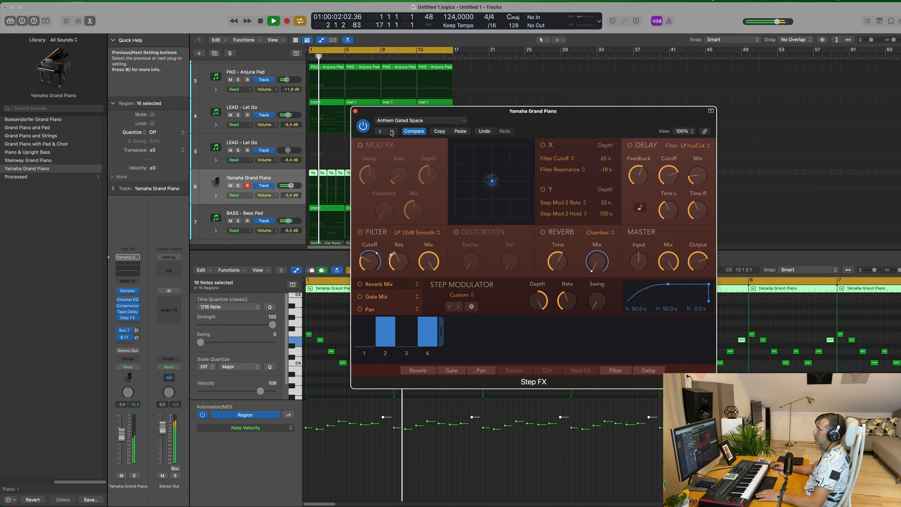
- Step through seven successive Step FX presets to audition them on the Yamaha Grand Piano
left_click(393, 132)
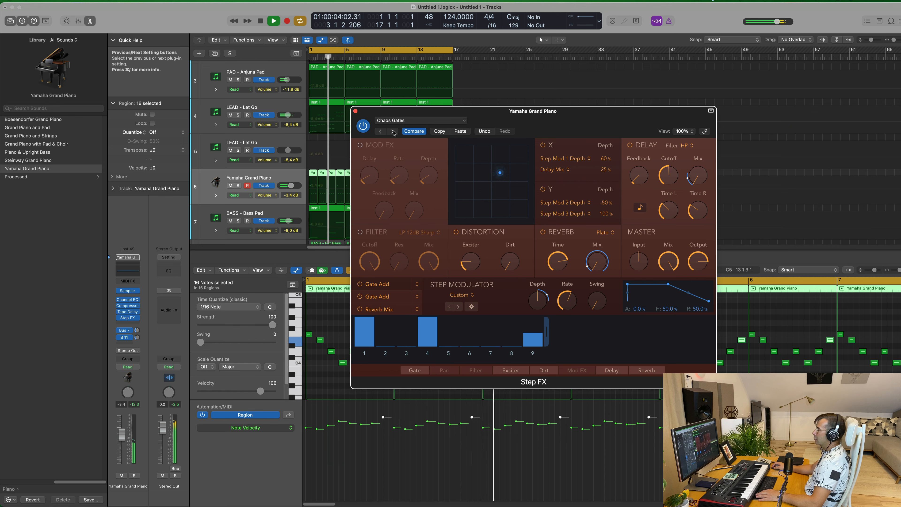
left_click(394, 131)
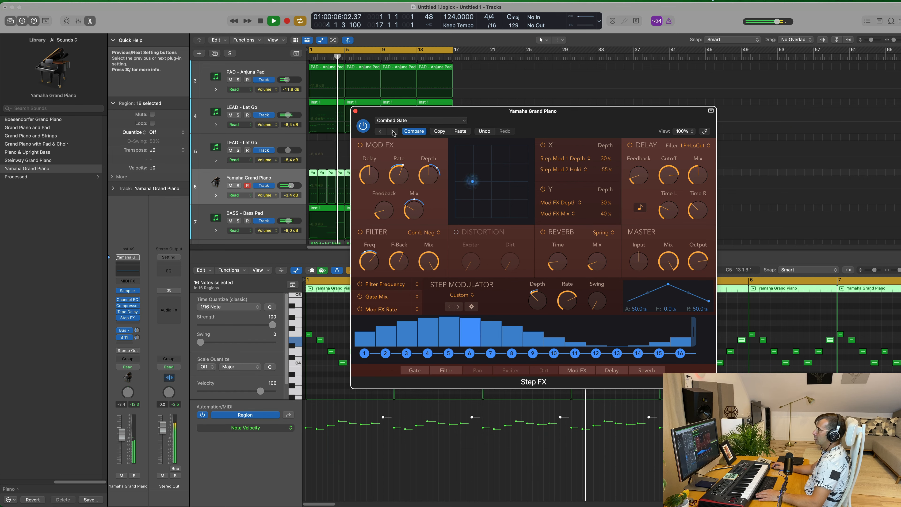
left_click(393, 132)
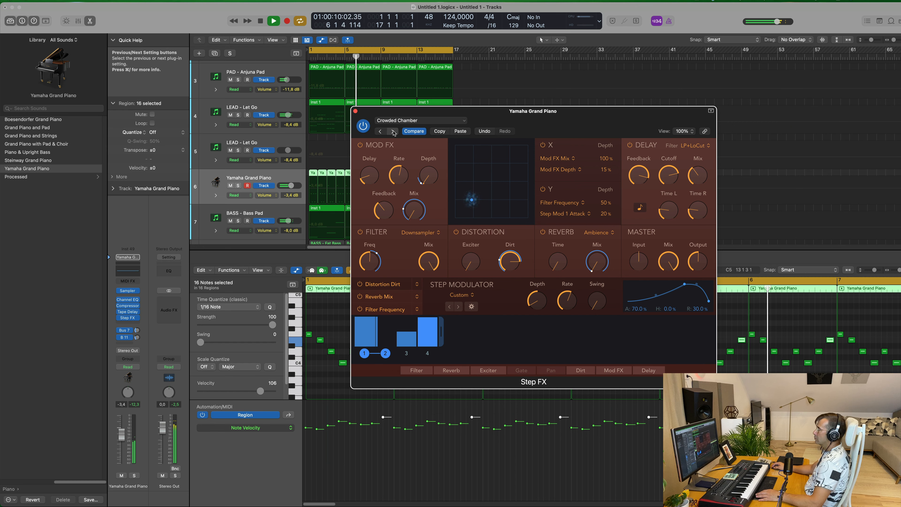
left_click(394, 130)
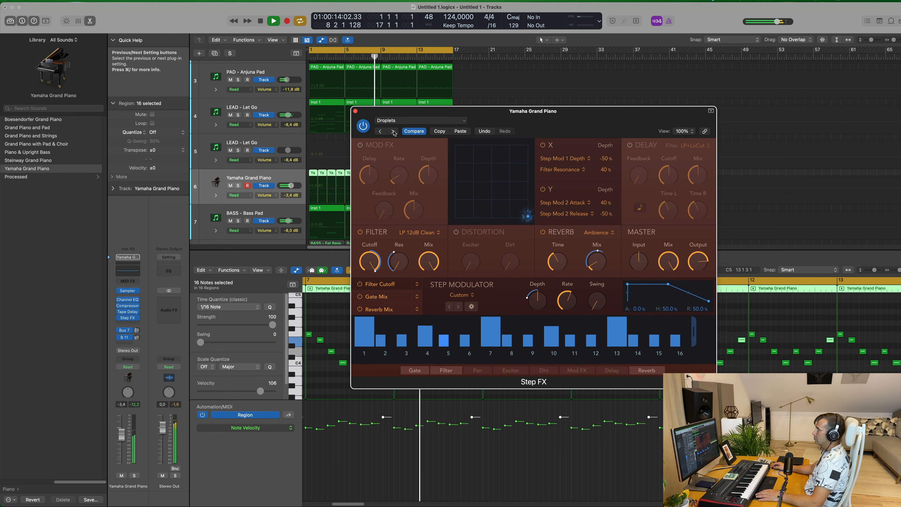
left_click(394, 133)
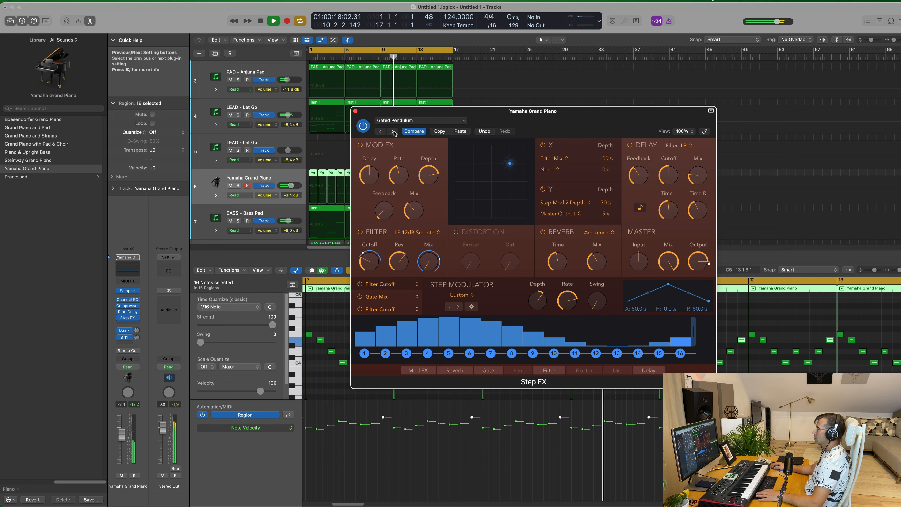
left_click(394, 131)
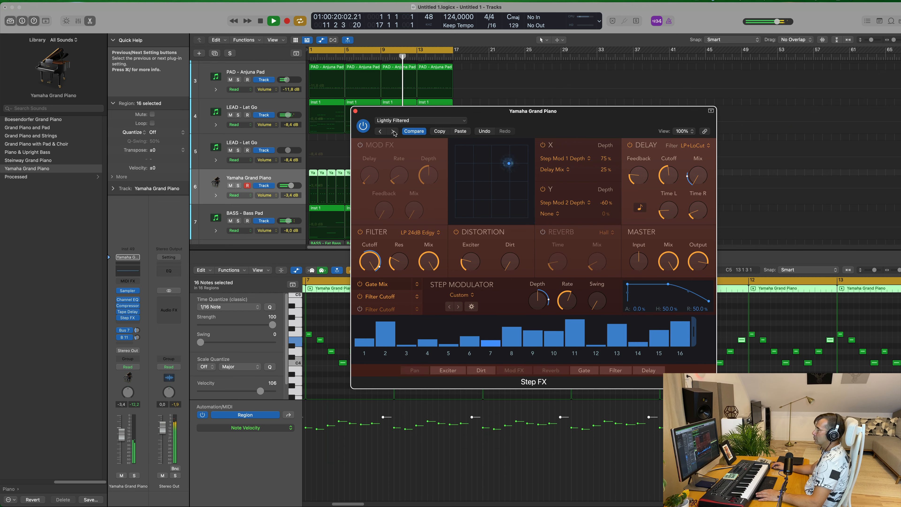
left_click(394, 131)
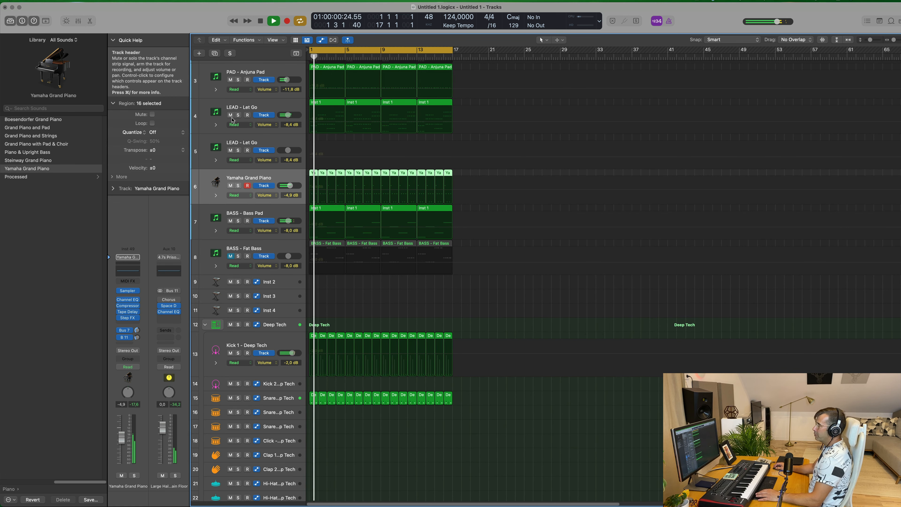
- Close Sylenth1, repeat all regions past bar 17 and zoom out with global tracks shown
left_click(243, 107)
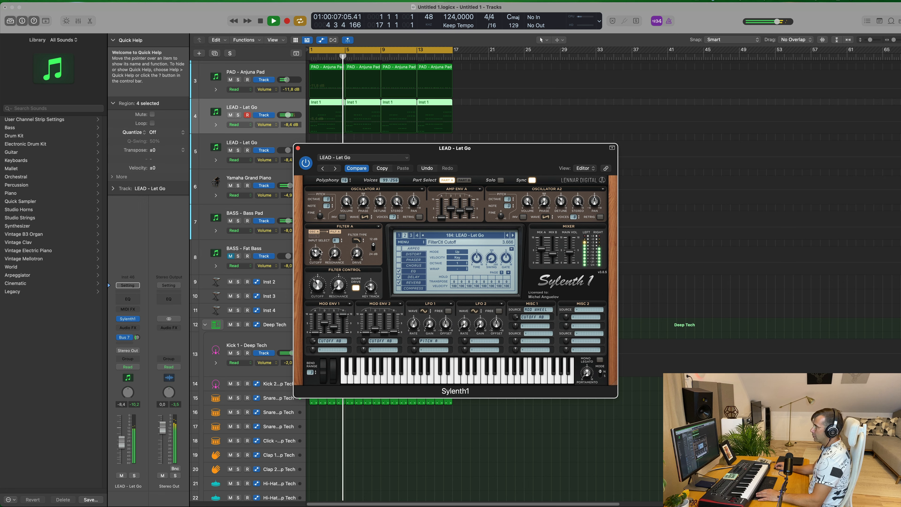
left_click(612, 148)
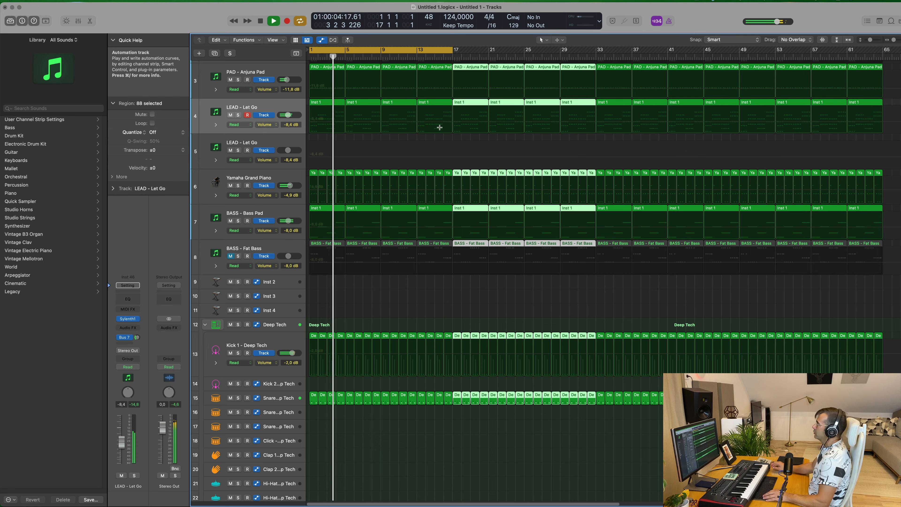
left_click(295, 53)
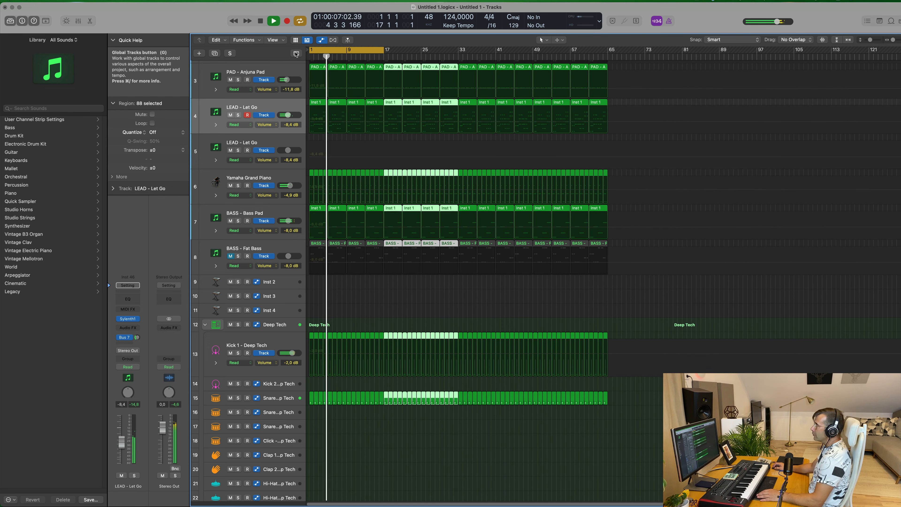
left_click(297, 53)
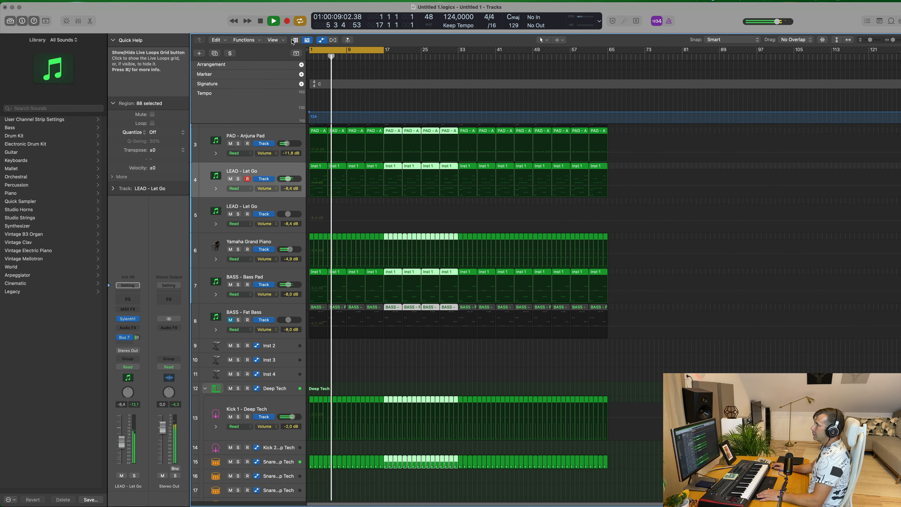
- Turn on a time-based secondary ruler from the tracks area display options
left_click(274, 39)
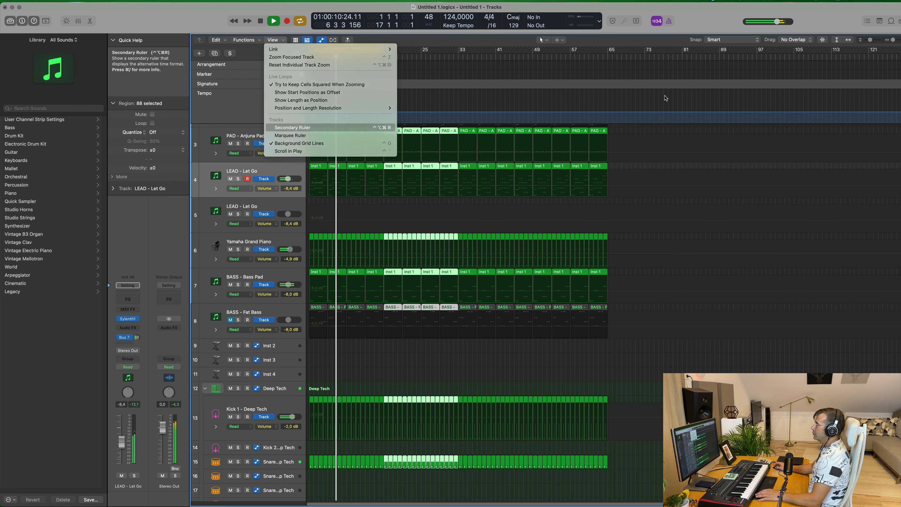
left_click(293, 127)
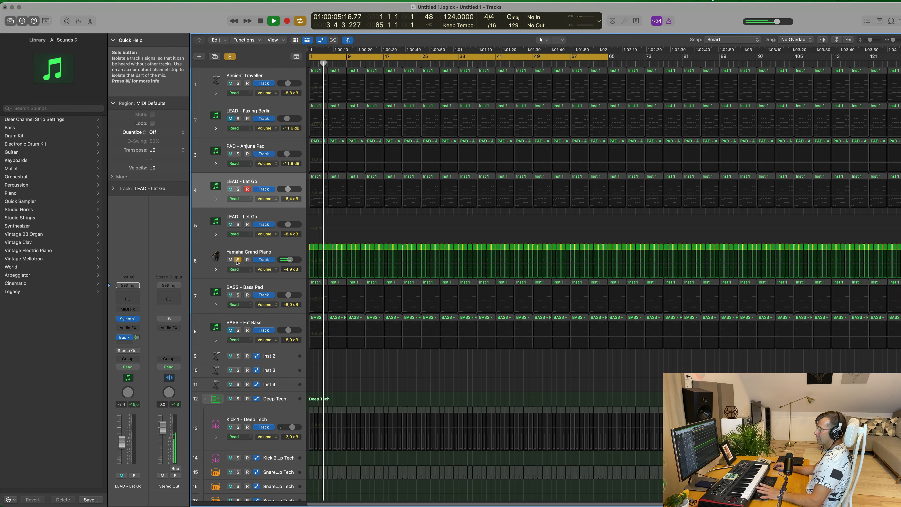
- Duplicate the BASS - Bass Pad track and copy its first region onto the new track for editing
left_click(273, 21)
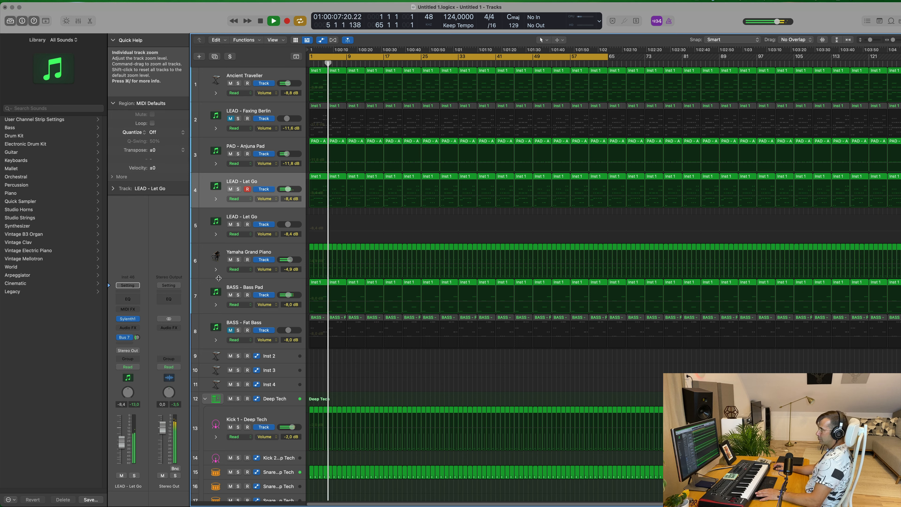
left_click(248, 295)
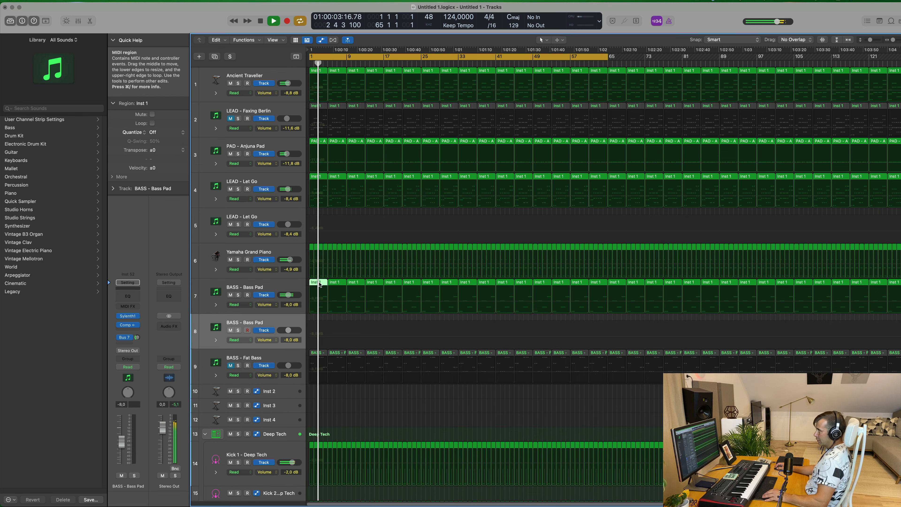
left_click(286, 21)
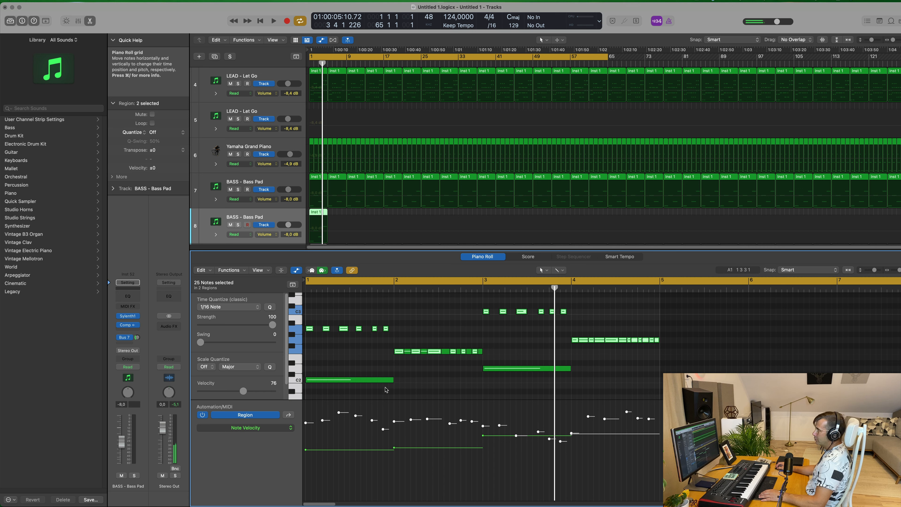
- Redraw the copied bass notes as short sixteenth-note stabs across four bars in the Piano Roll
left_click(345, 379)
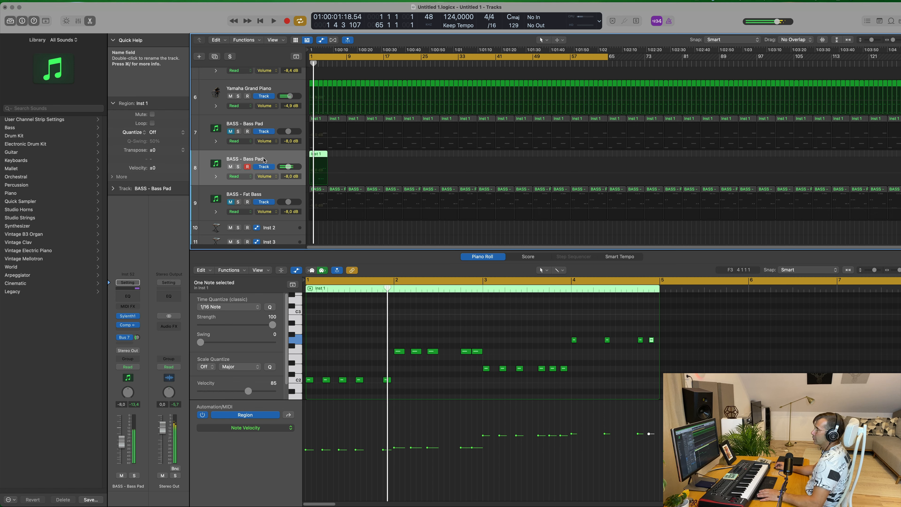
- Solo the new bass track, load the BASS - Fat Bass patch and play the melody from the start
left_click(236, 166)
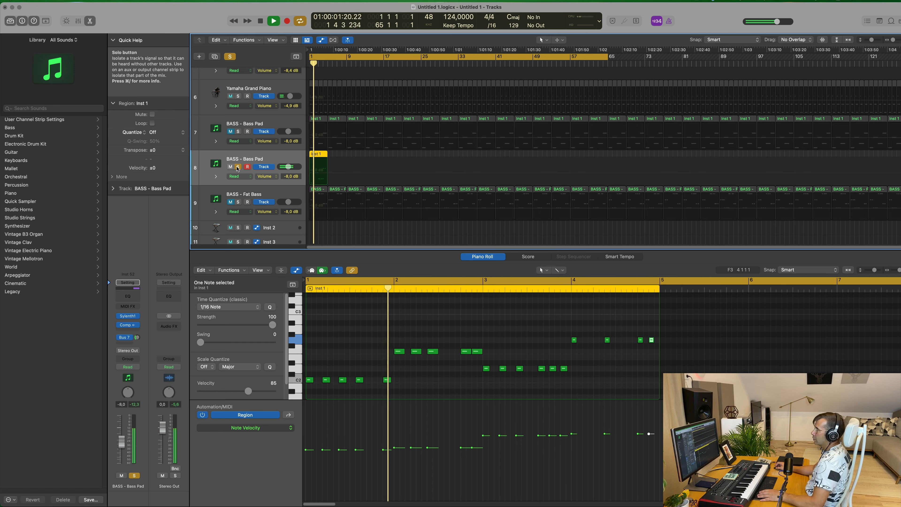
left_click(285, 20)
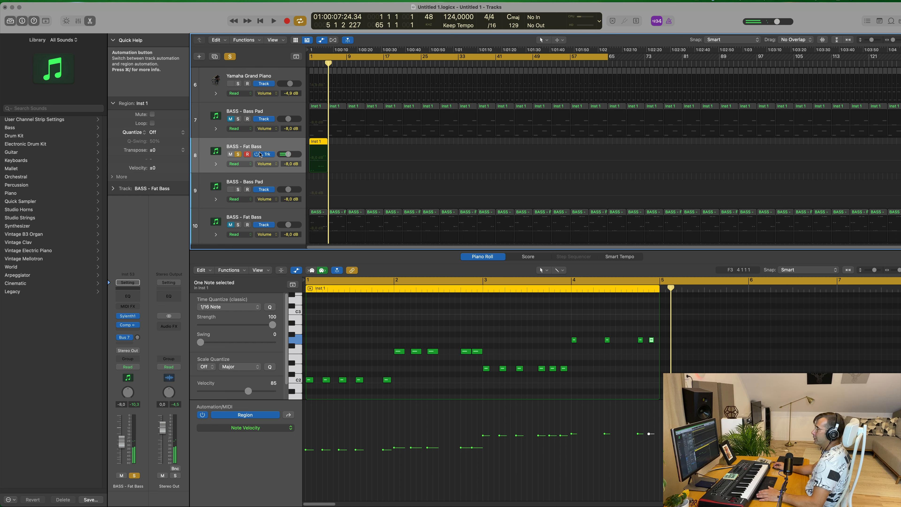
left_click(273, 20)
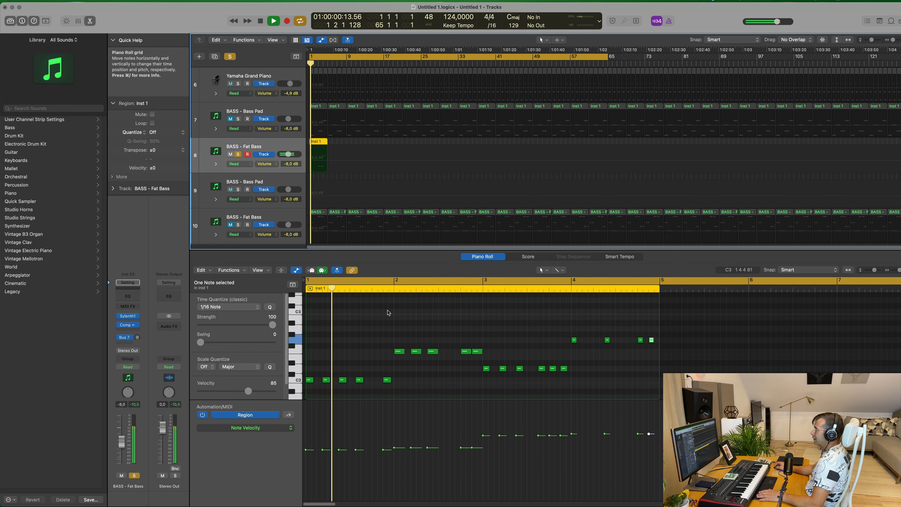
left_click(273, 20)
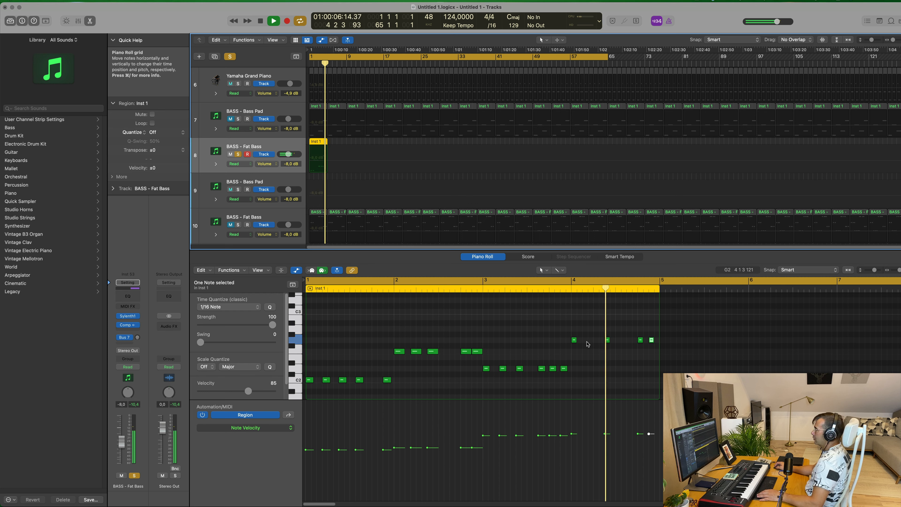
- Rearrange the stab notes in bar 4 of the bass melody, then unsolo the Fat Bass track
left_click(596, 340)
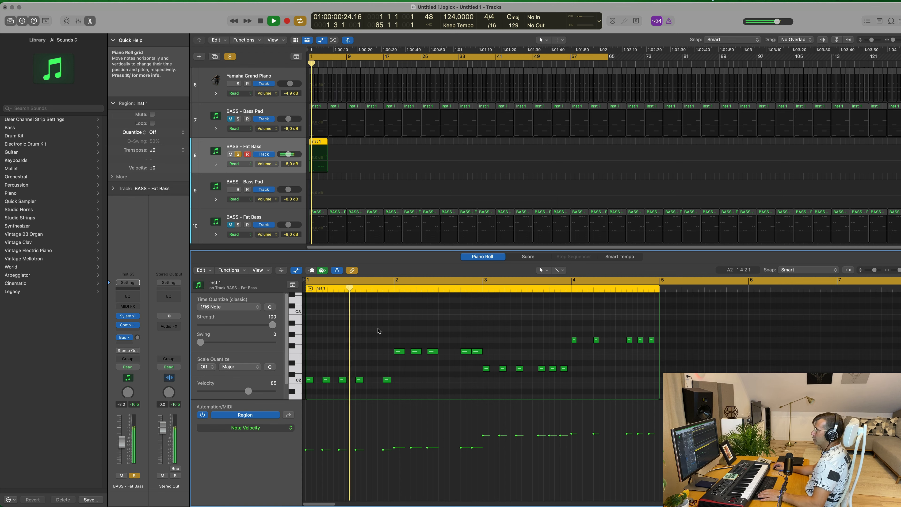
left_click(273, 21)
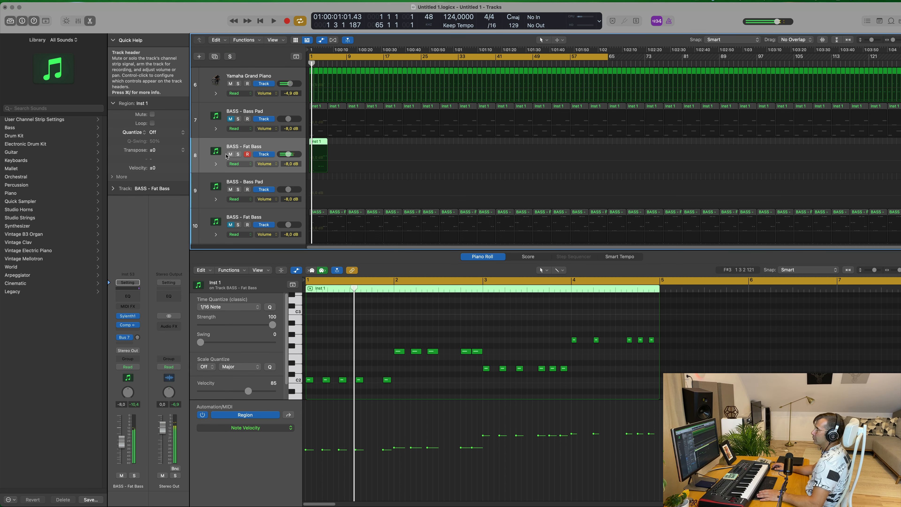
left_click(273, 20)
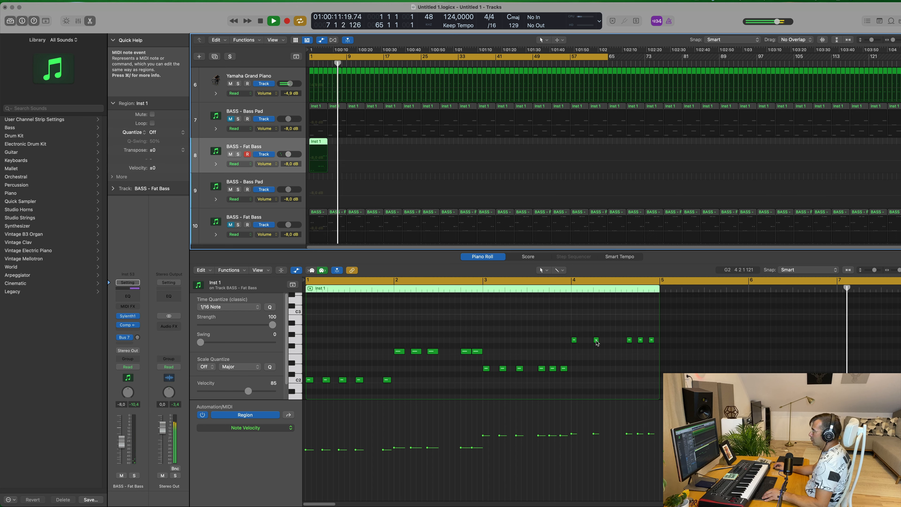
- Repeat the Fat Bass Inst 1 region with Cmd+R so it runs across many bars from bar 1
left_click(596, 340)
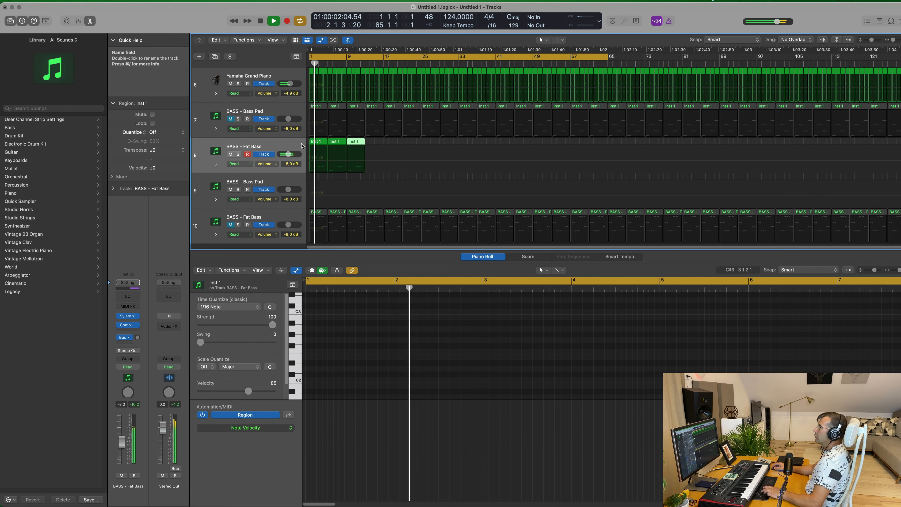
left_click(273, 20)
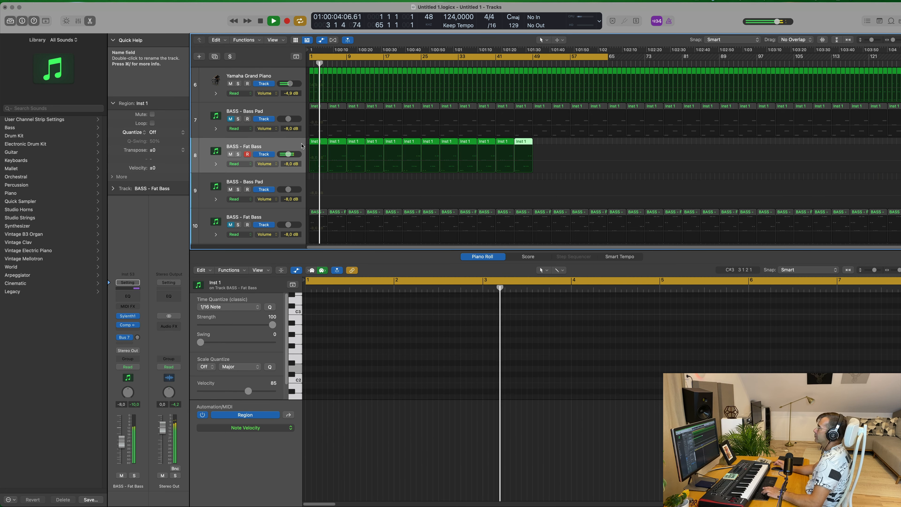